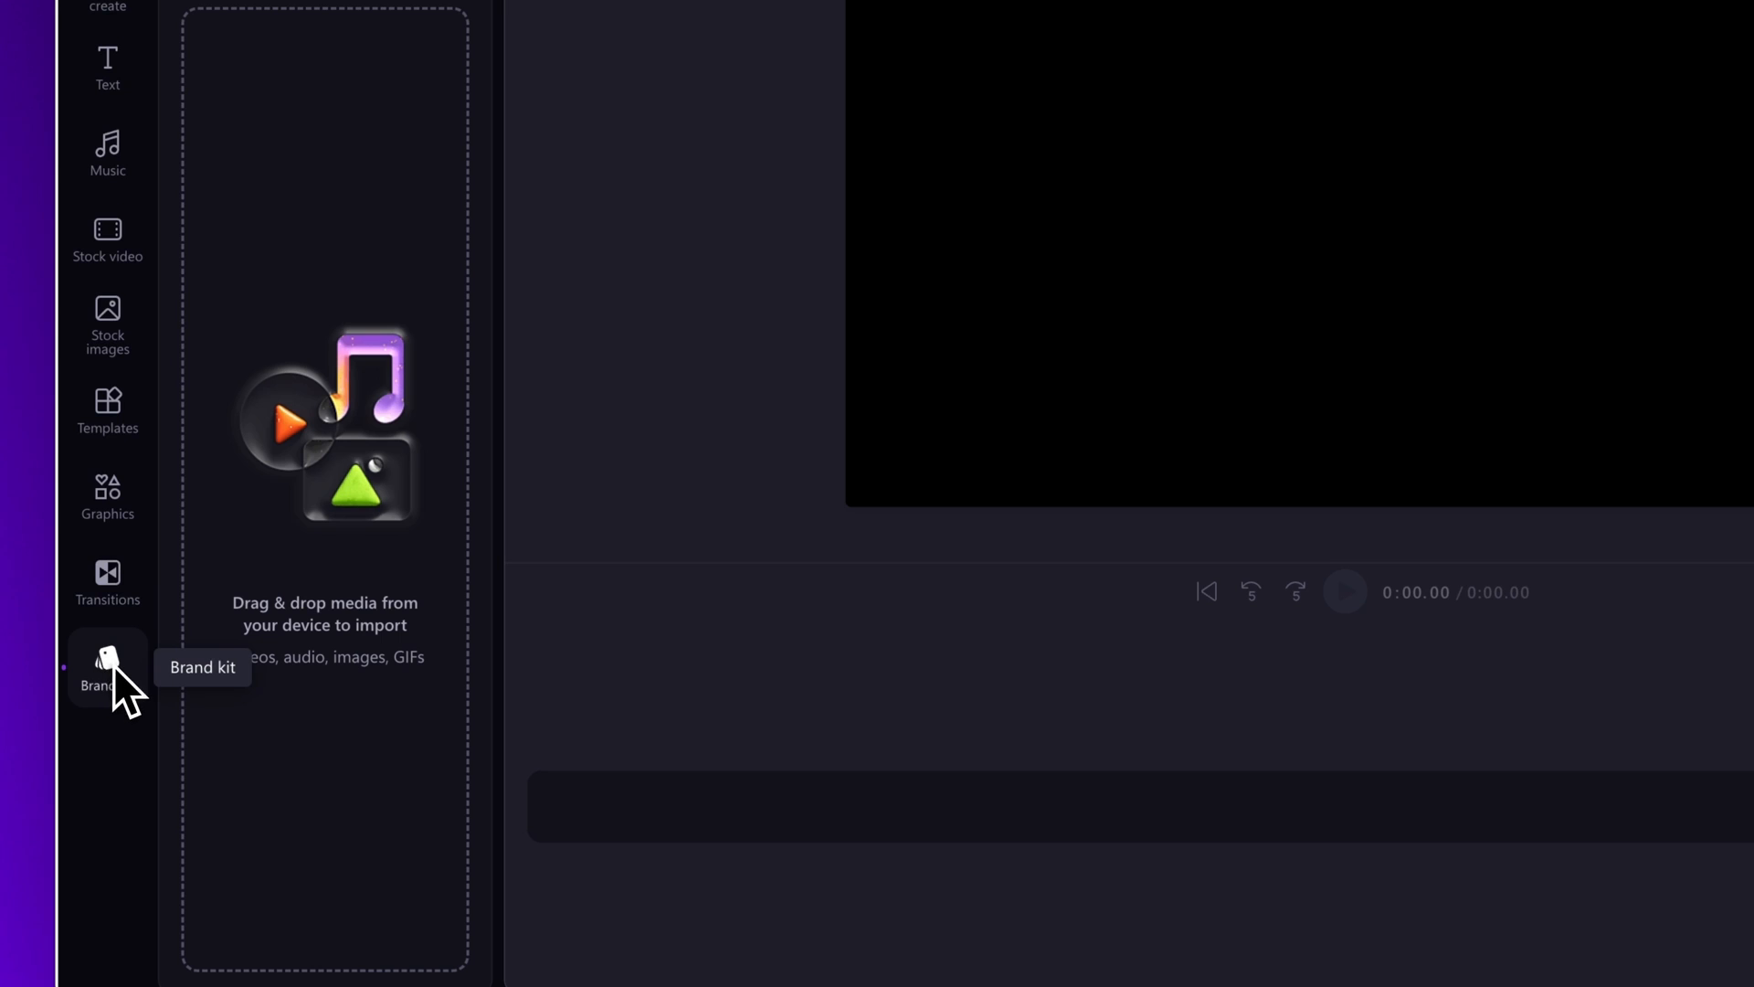
# - Open the Brand kit panel, start importing a brand kit, then cancel the import
pyautogui.click(107, 672)
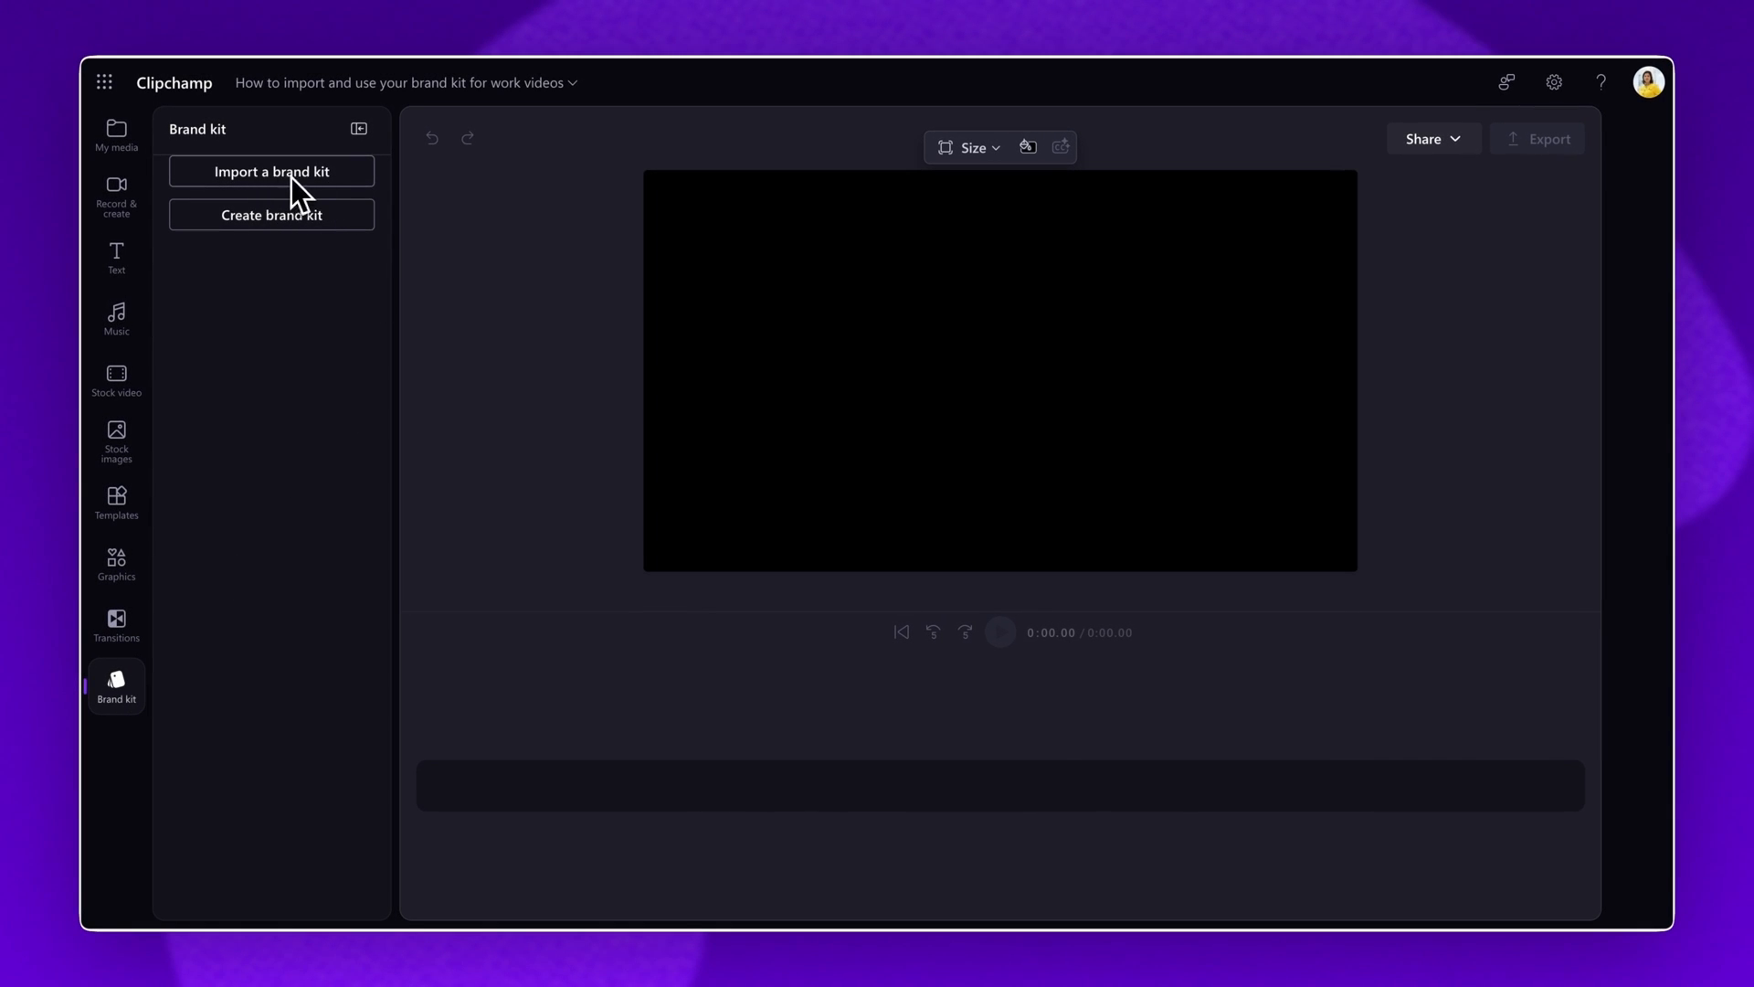
pyautogui.click(270, 170)
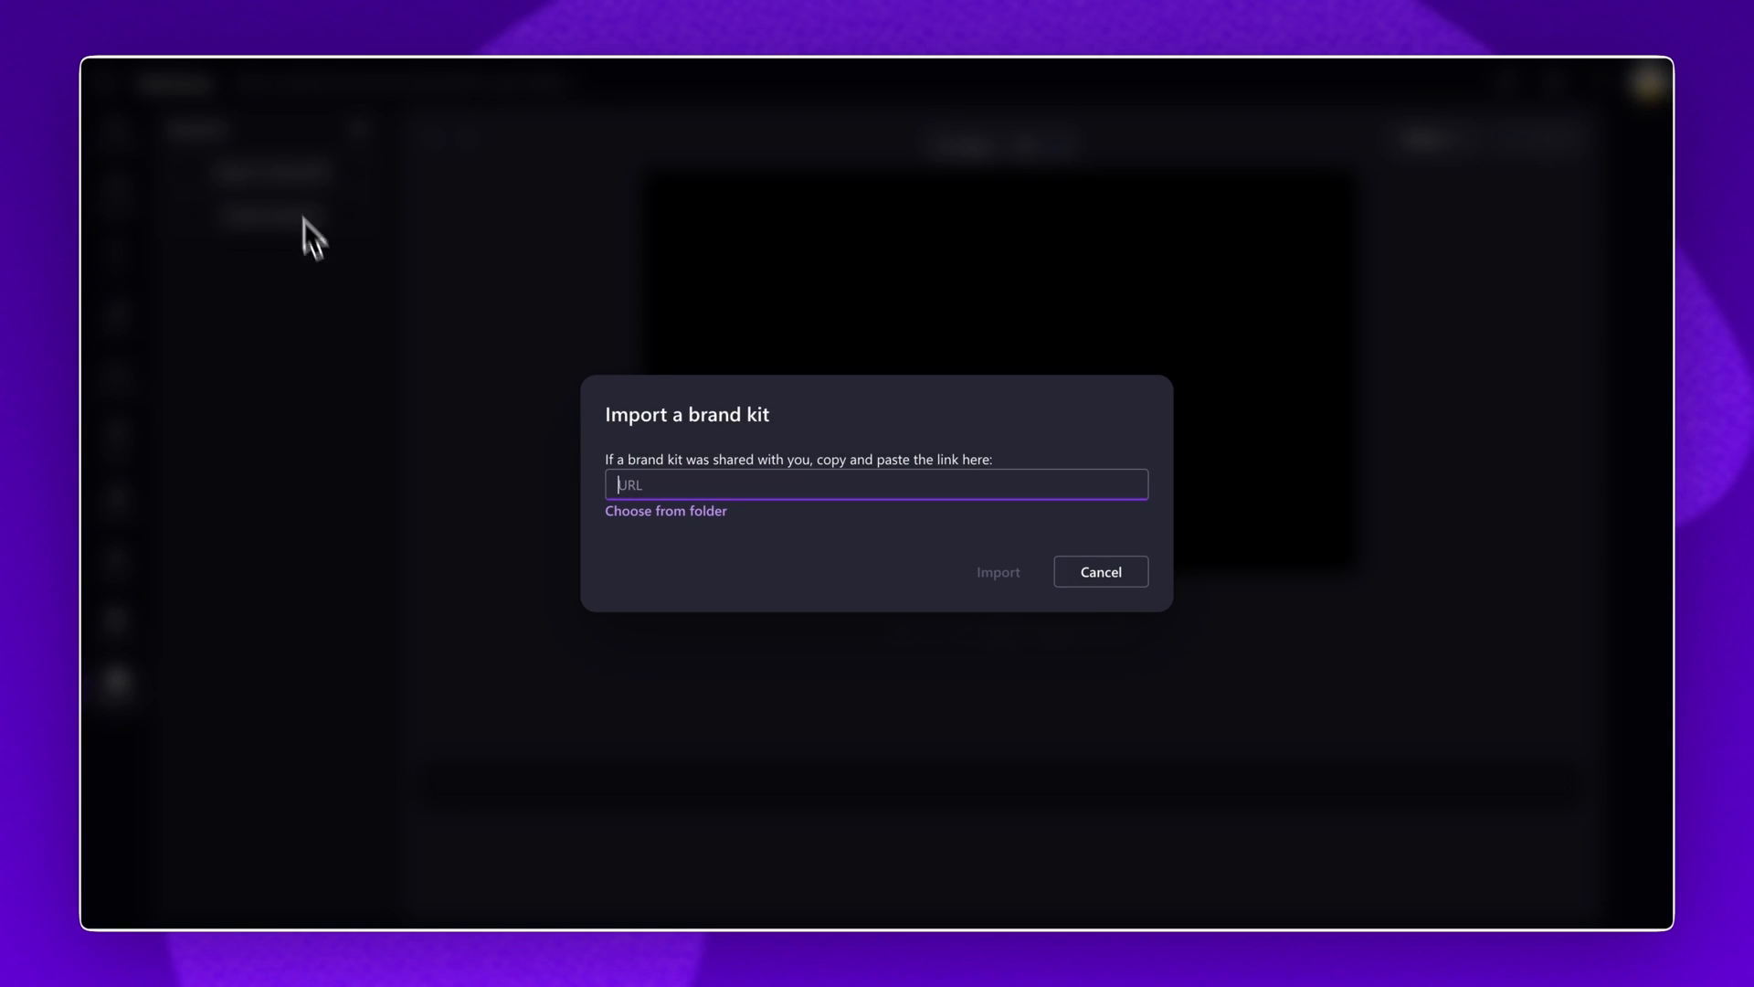
pyautogui.moveTo(887, 570)
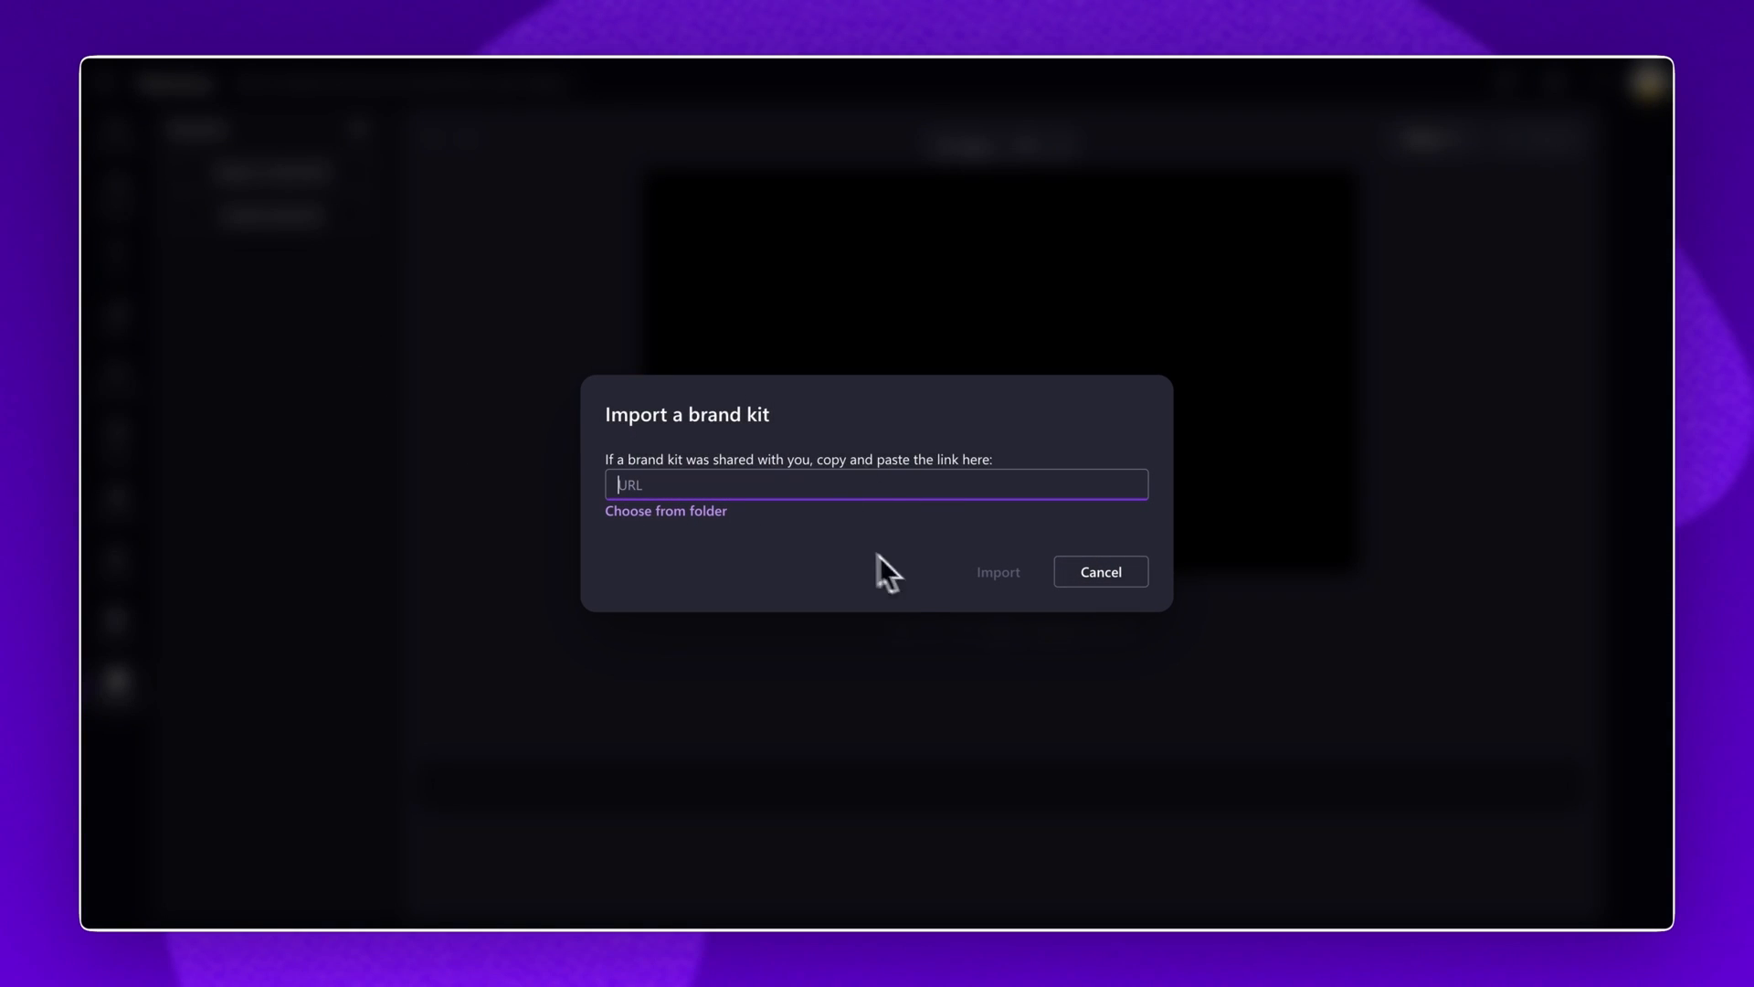
pyautogui.click(1098, 572)
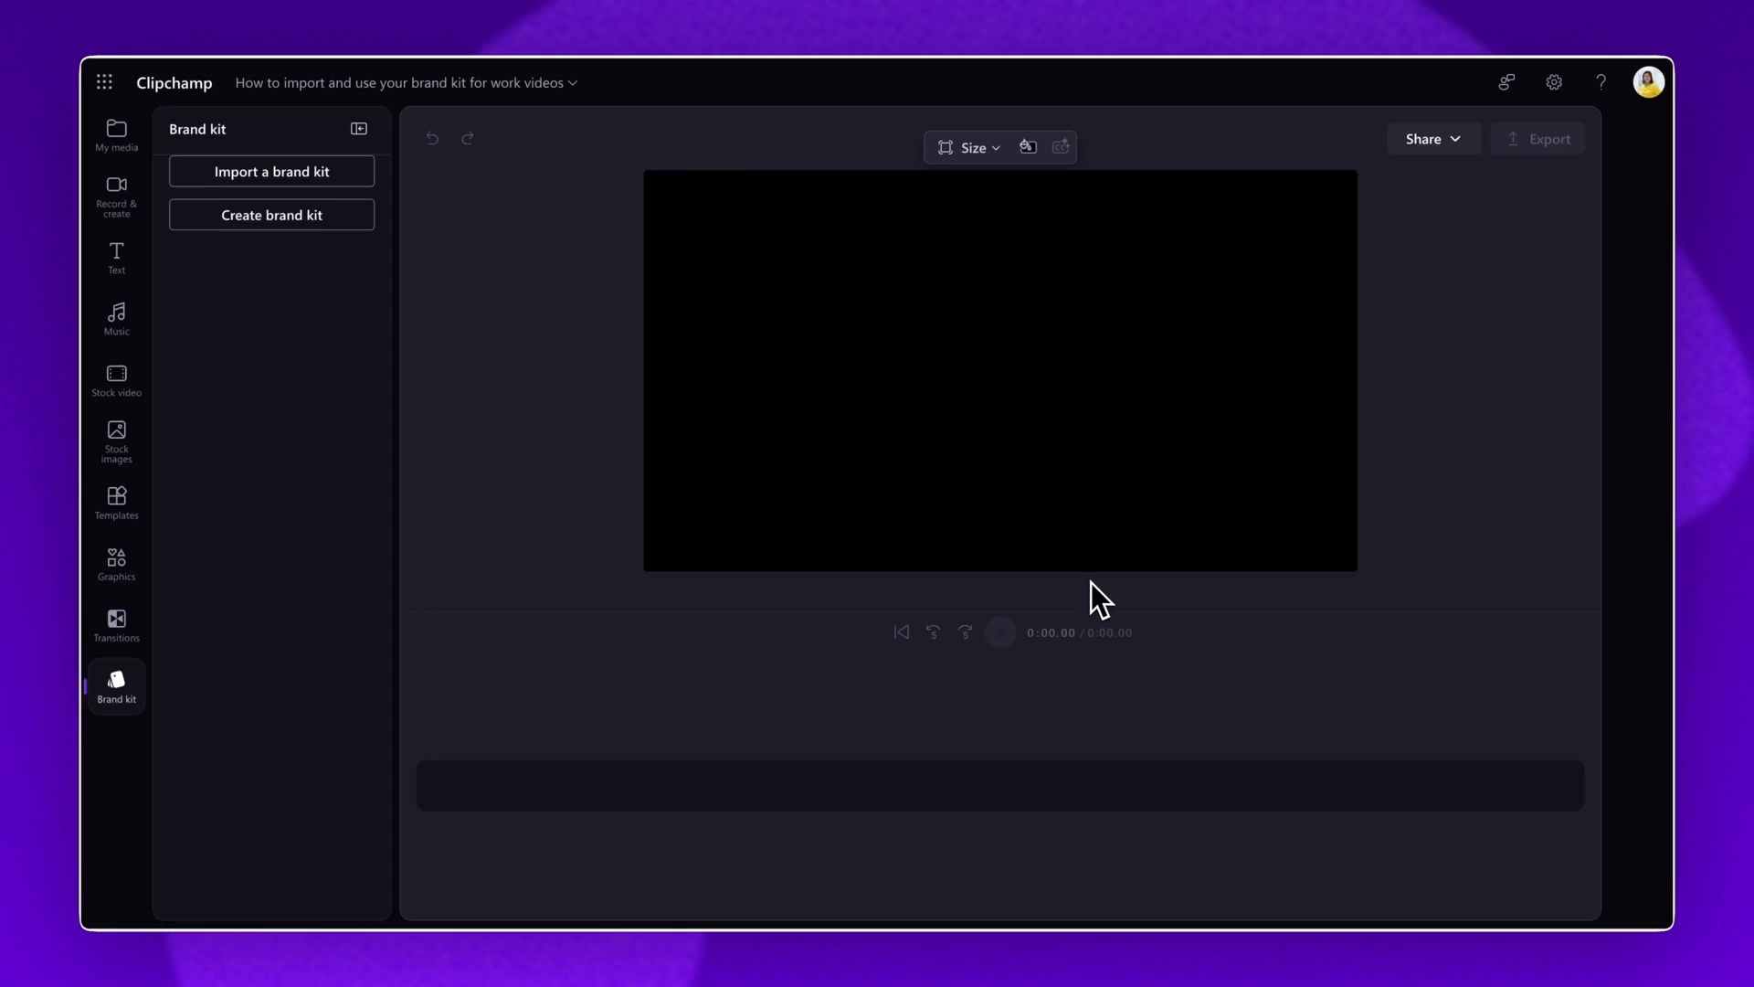
pyautogui.moveTo(545, 303)
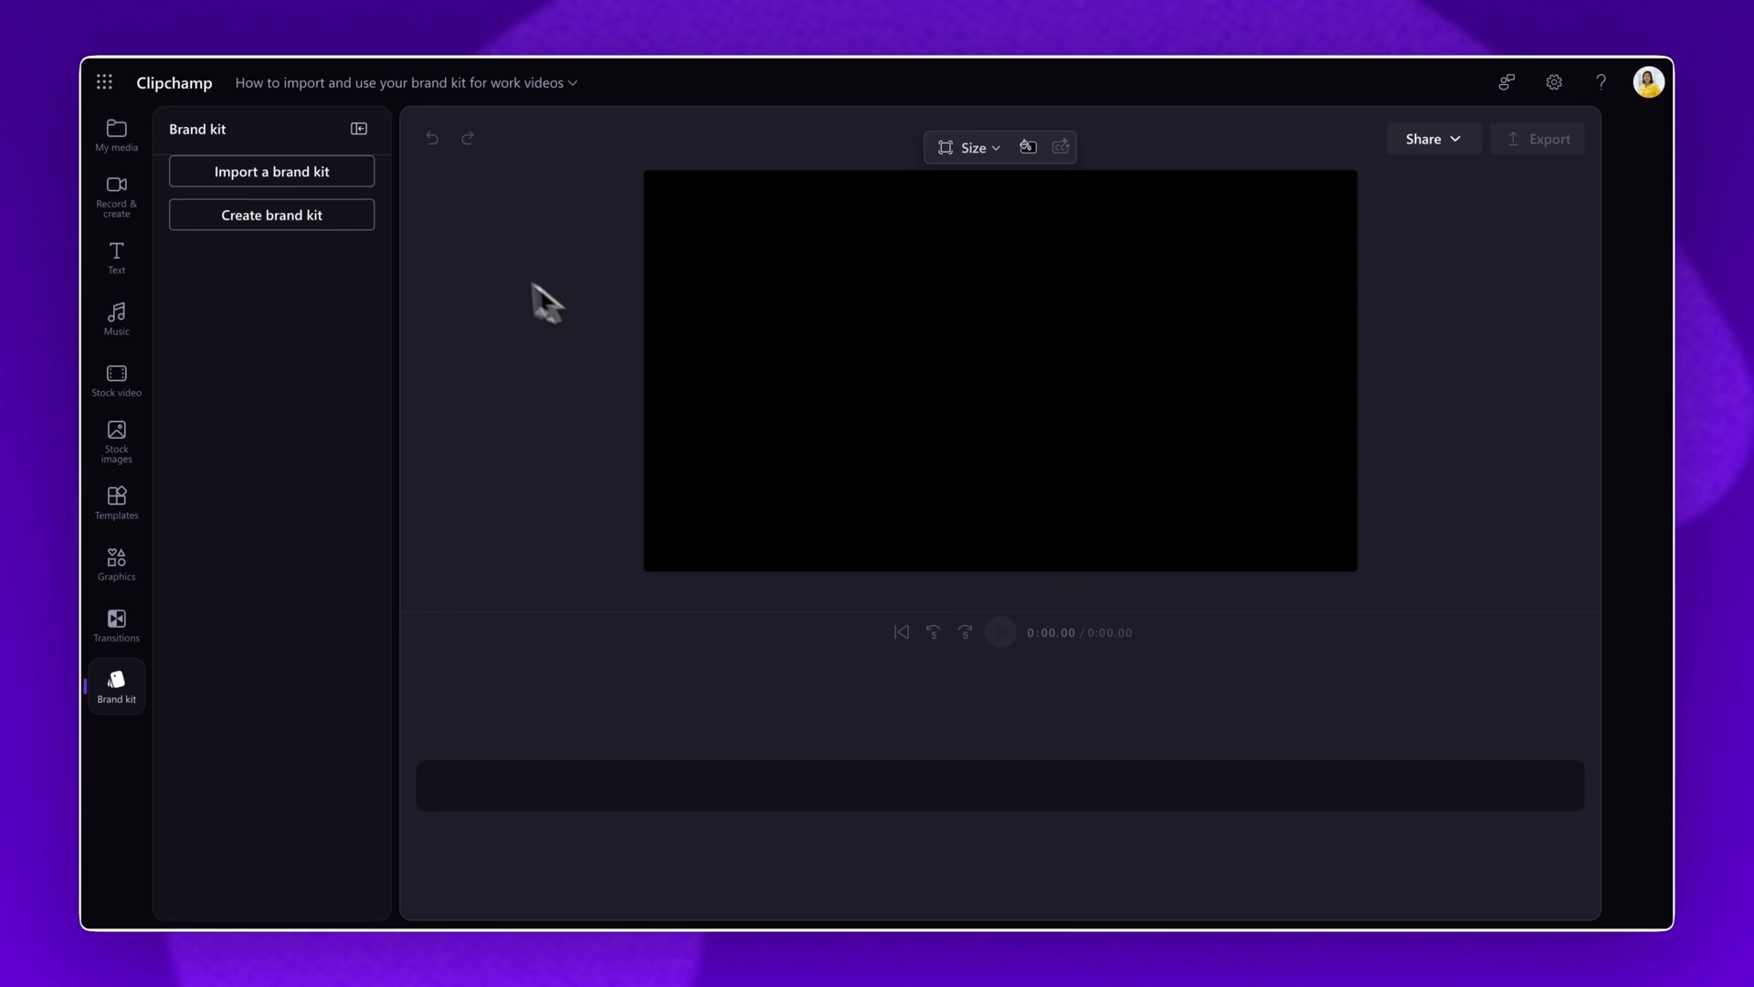
pyautogui.moveTo(274, 215)
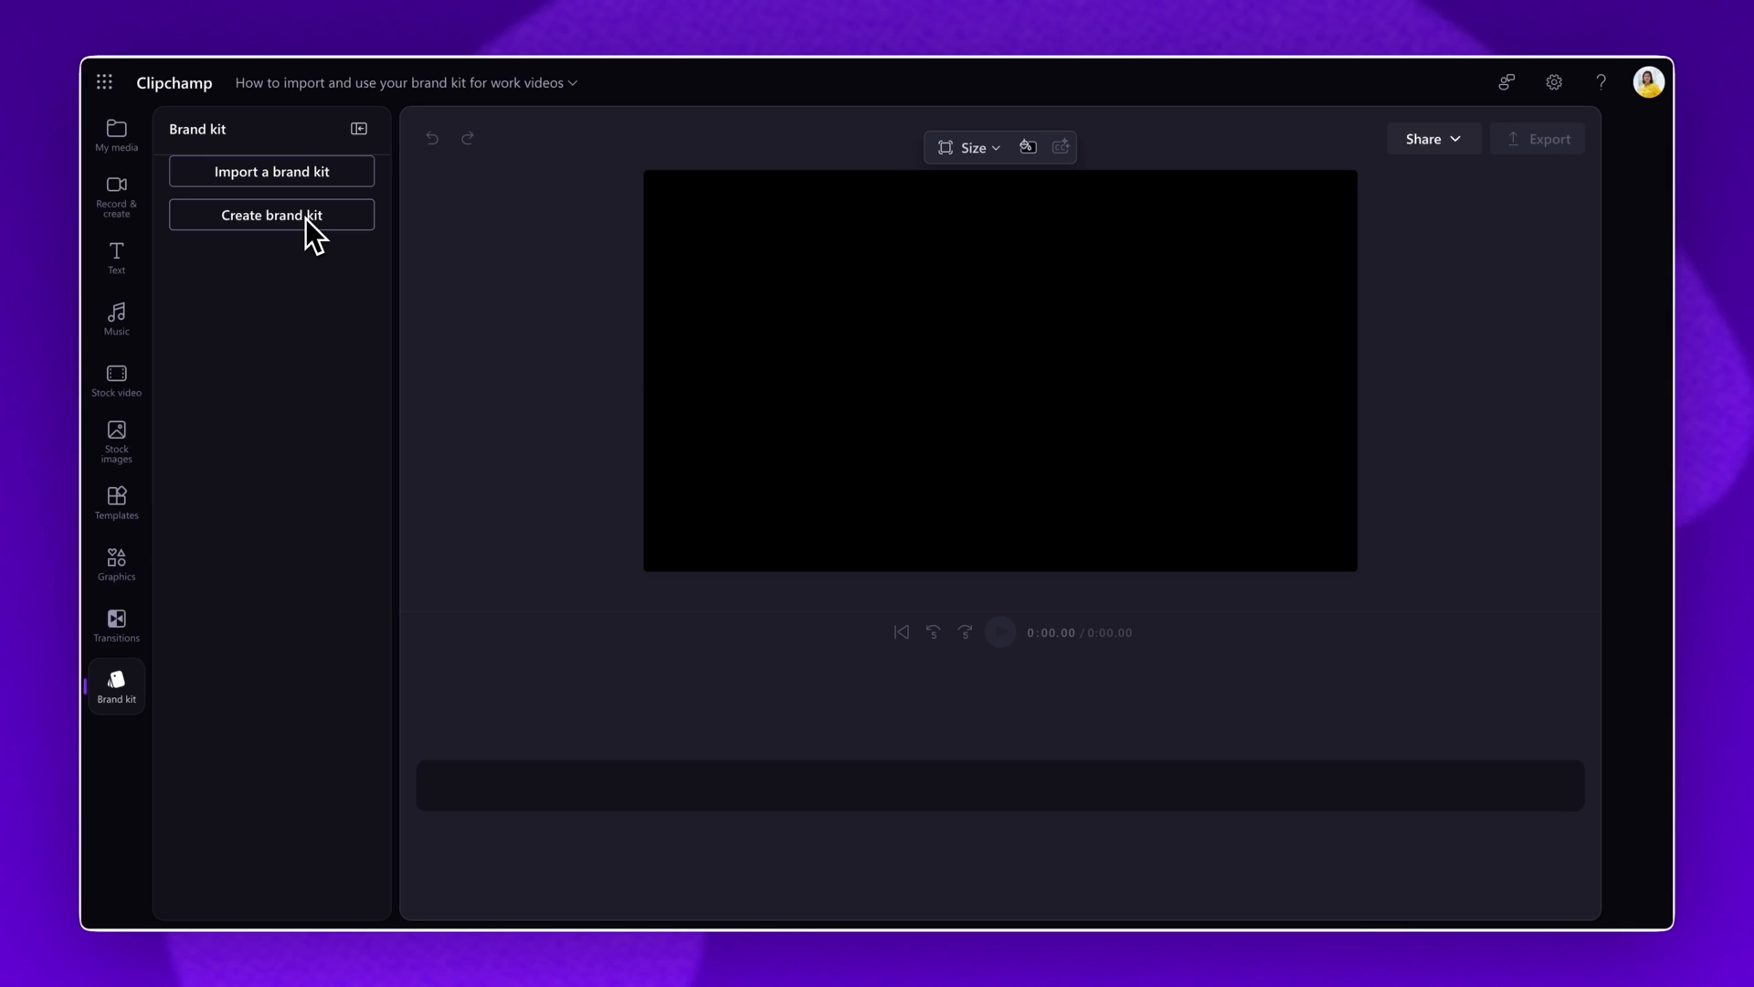
pyautogui.moveTo(296, 229)
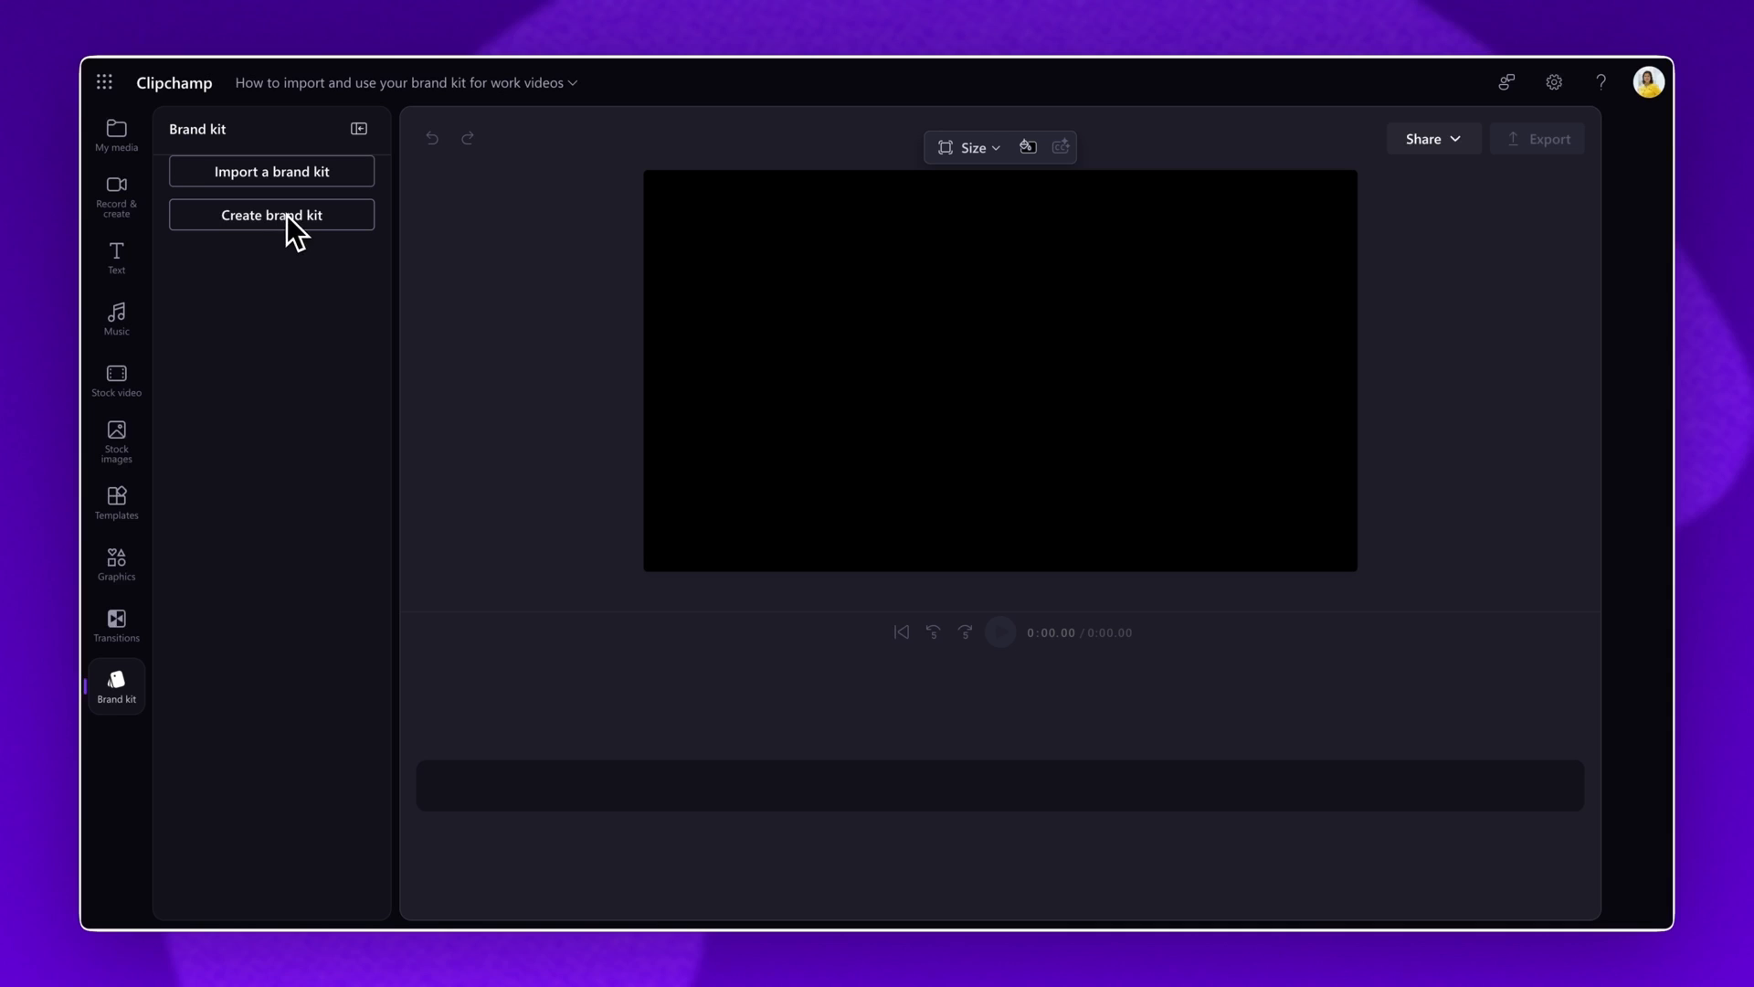
# - Create a new brand kit saved in My files
pyautogui.click(270, 215)
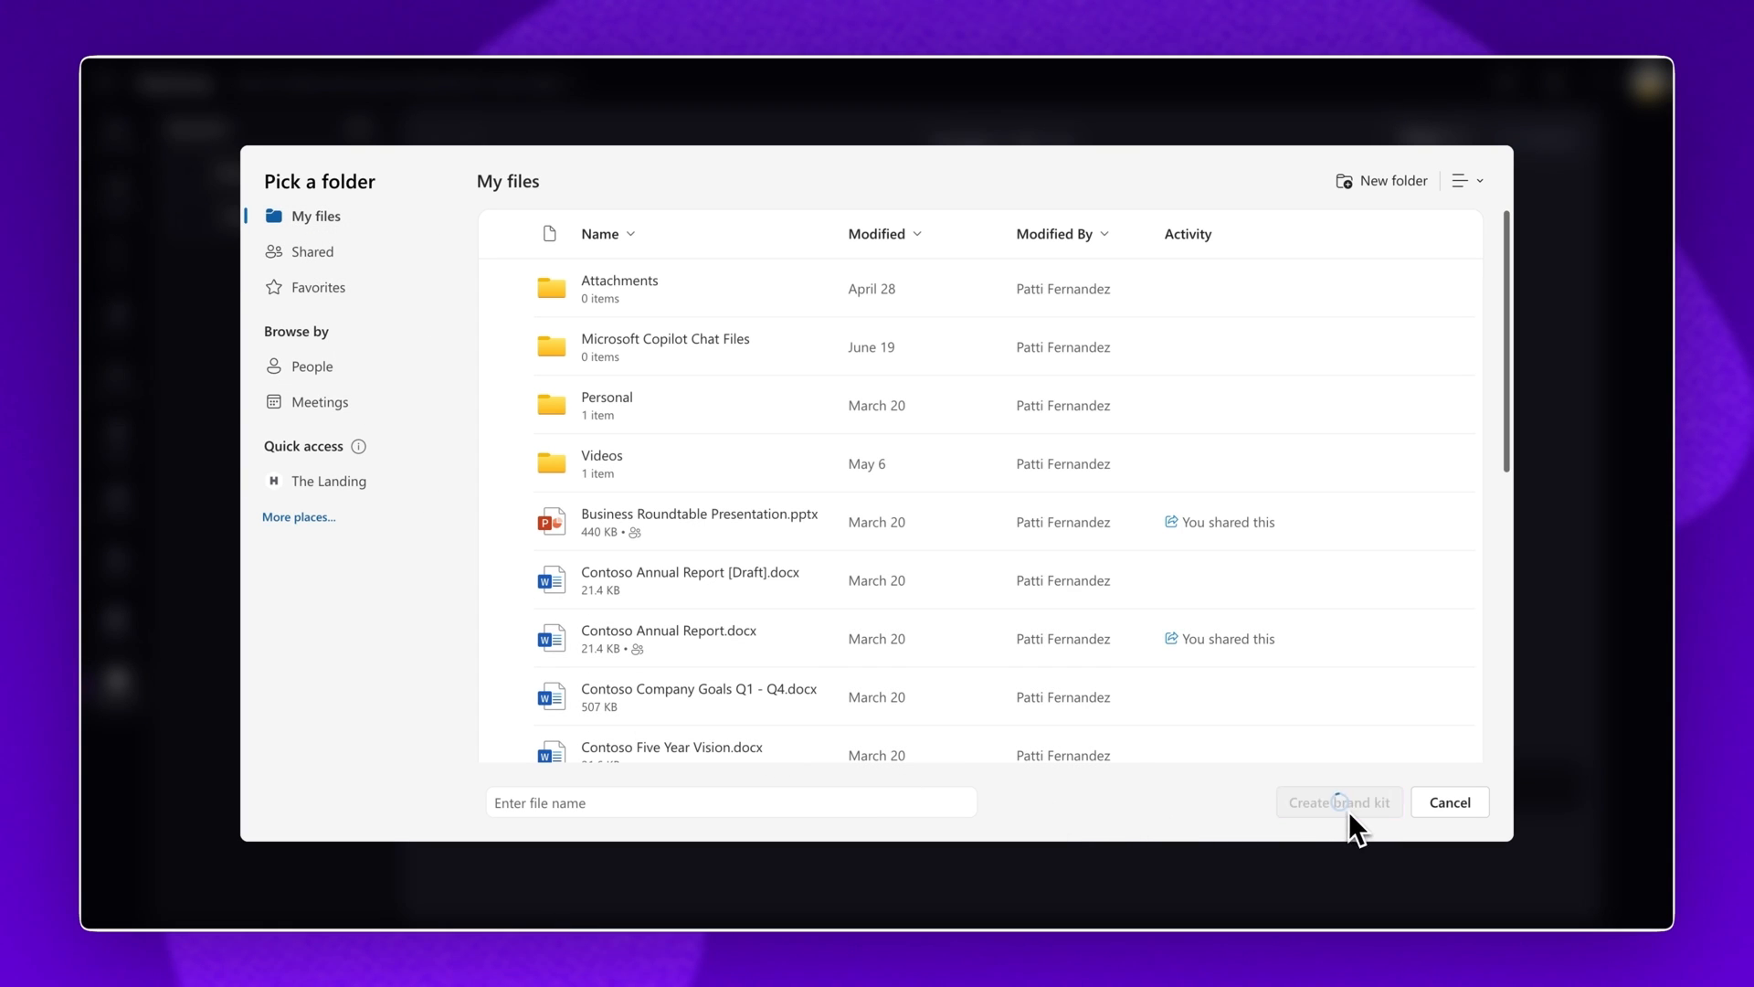
pyautogui.click(1450, 802)
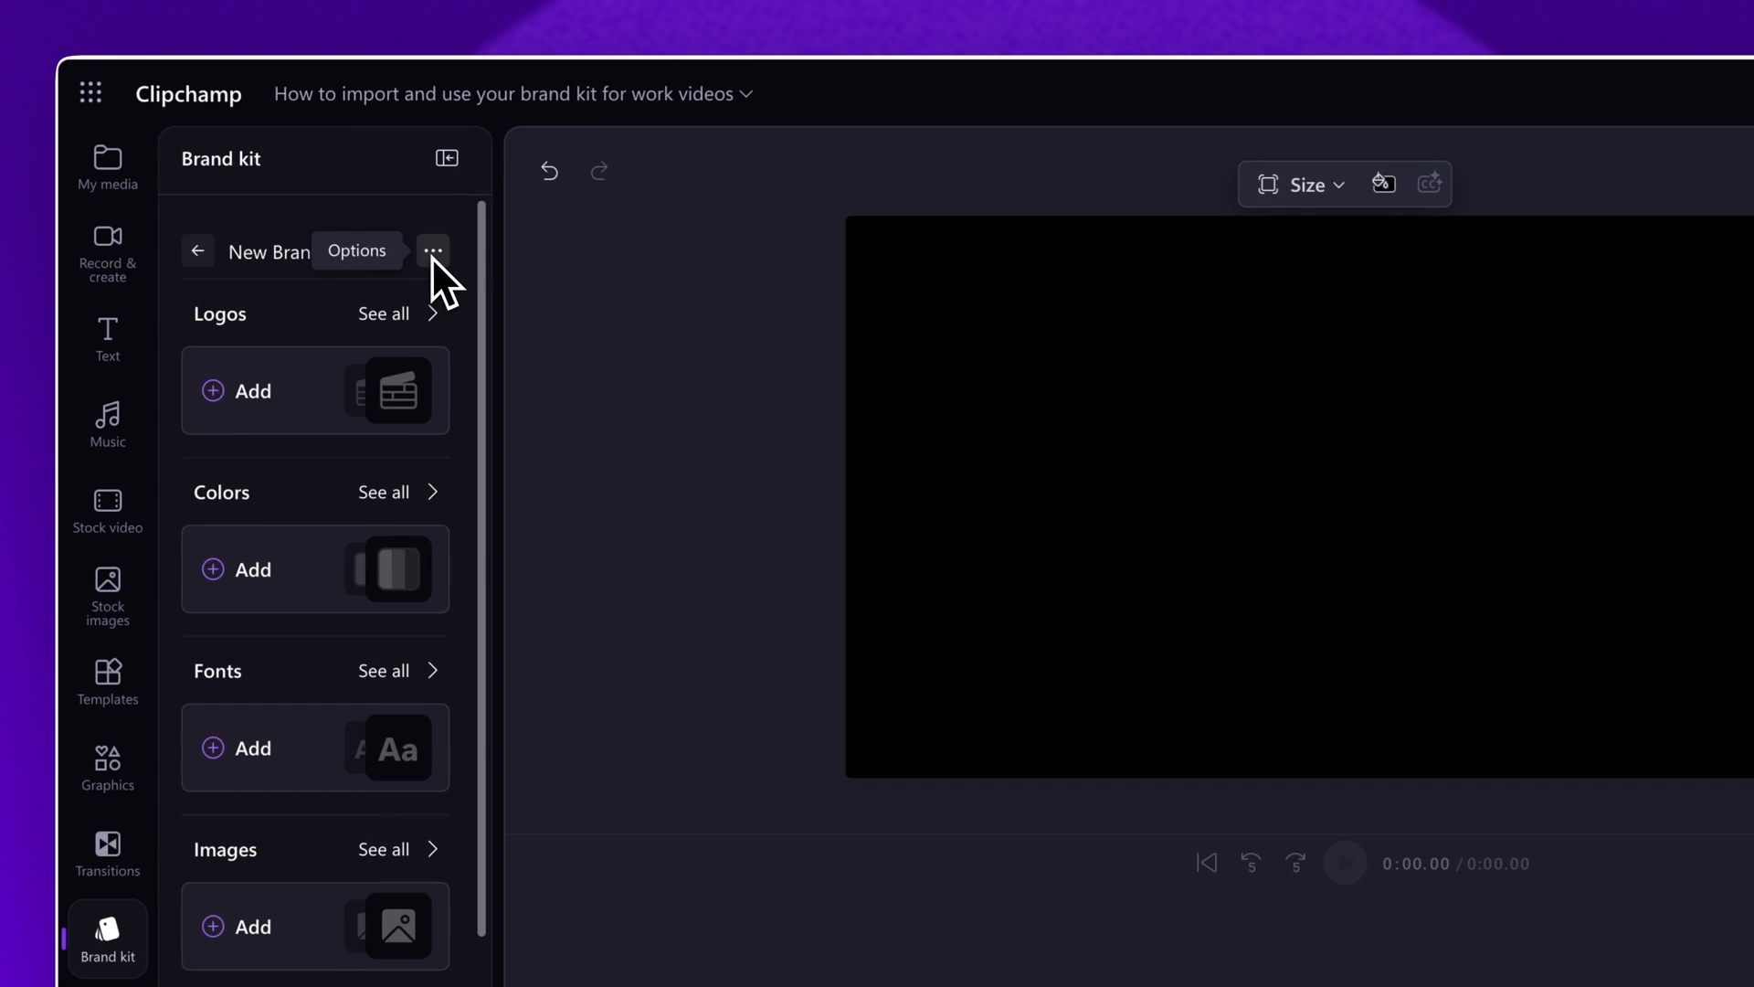
# - Choose Rename brand kit from the new kit's Options menu
pyautogui.click(433, 250)
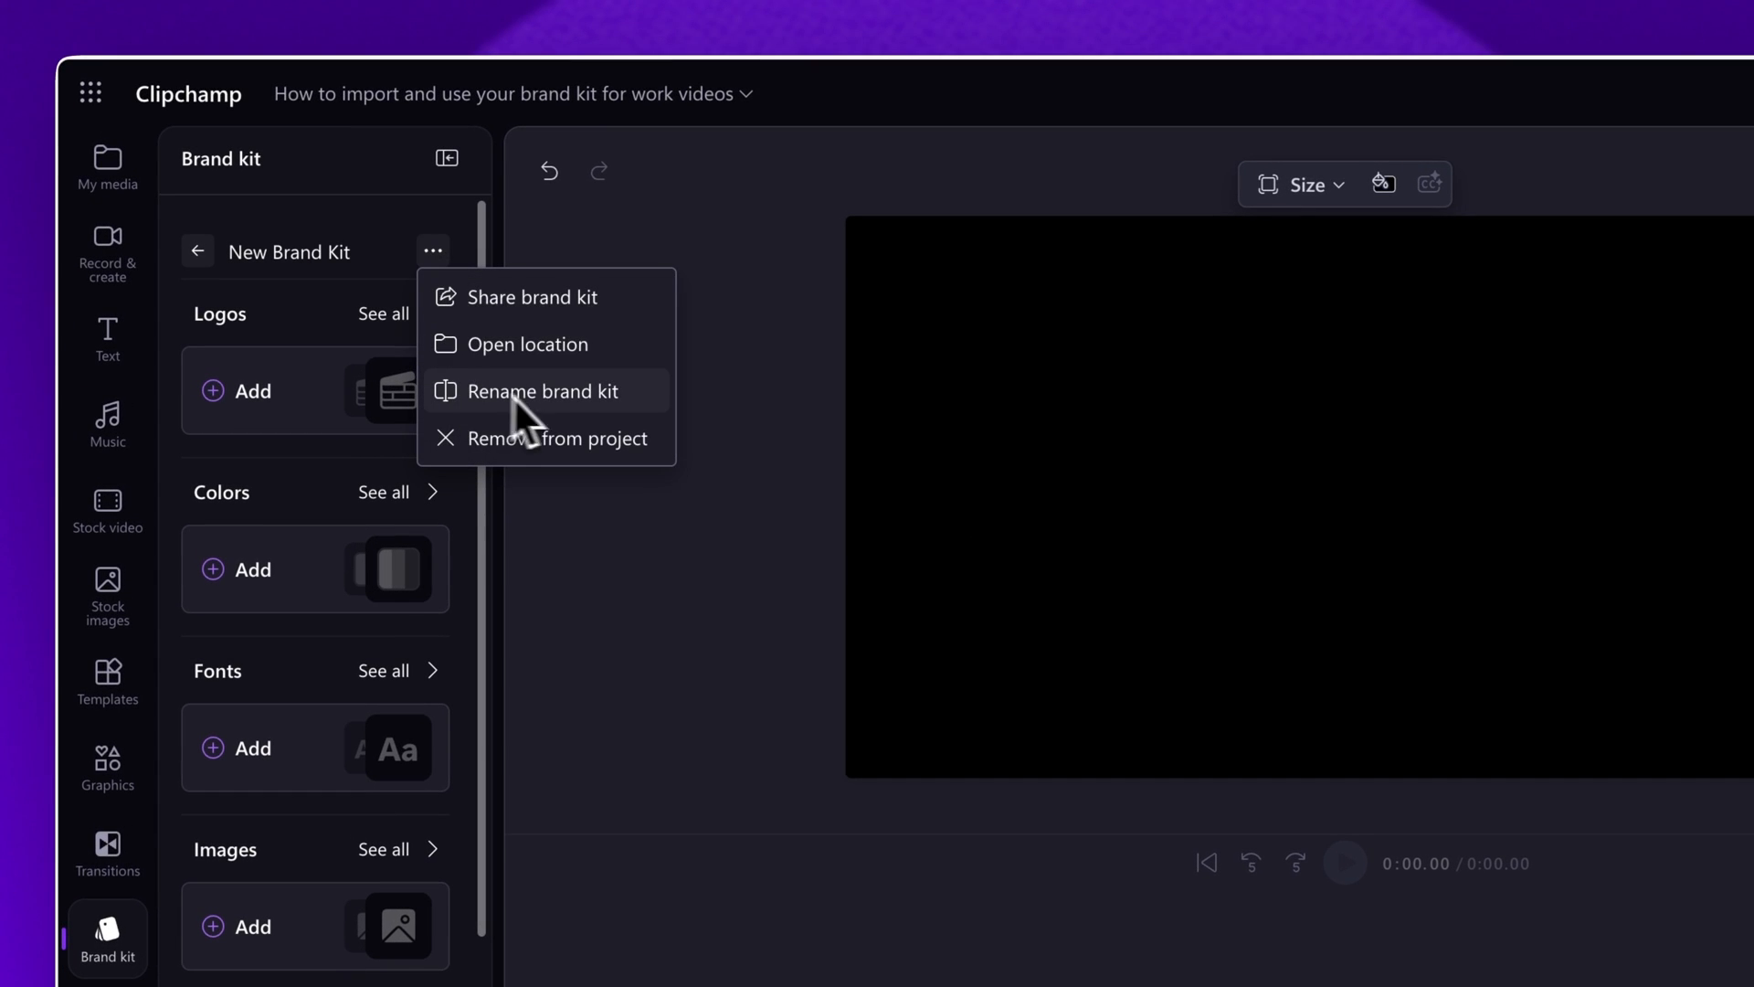
pyautogui.click(544, 392)
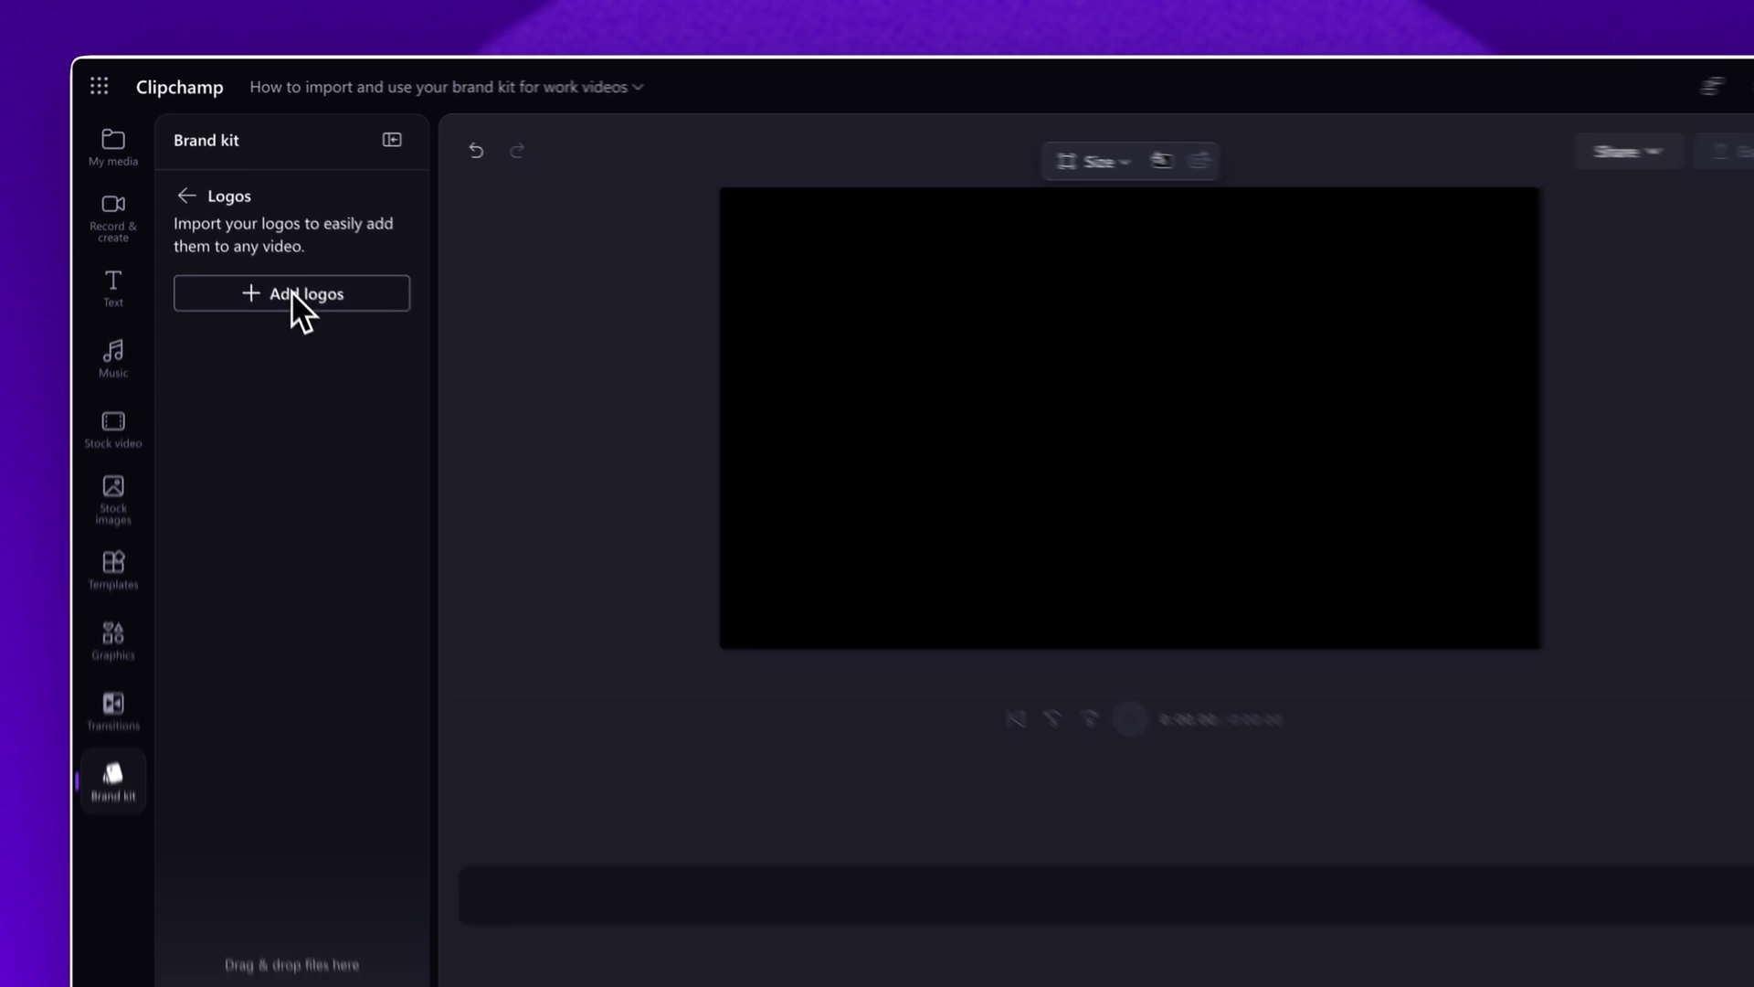
# - Import Contoso logo 1.jpg into the kit's Logos and return to the overview
pyautogui.click(291, 294)
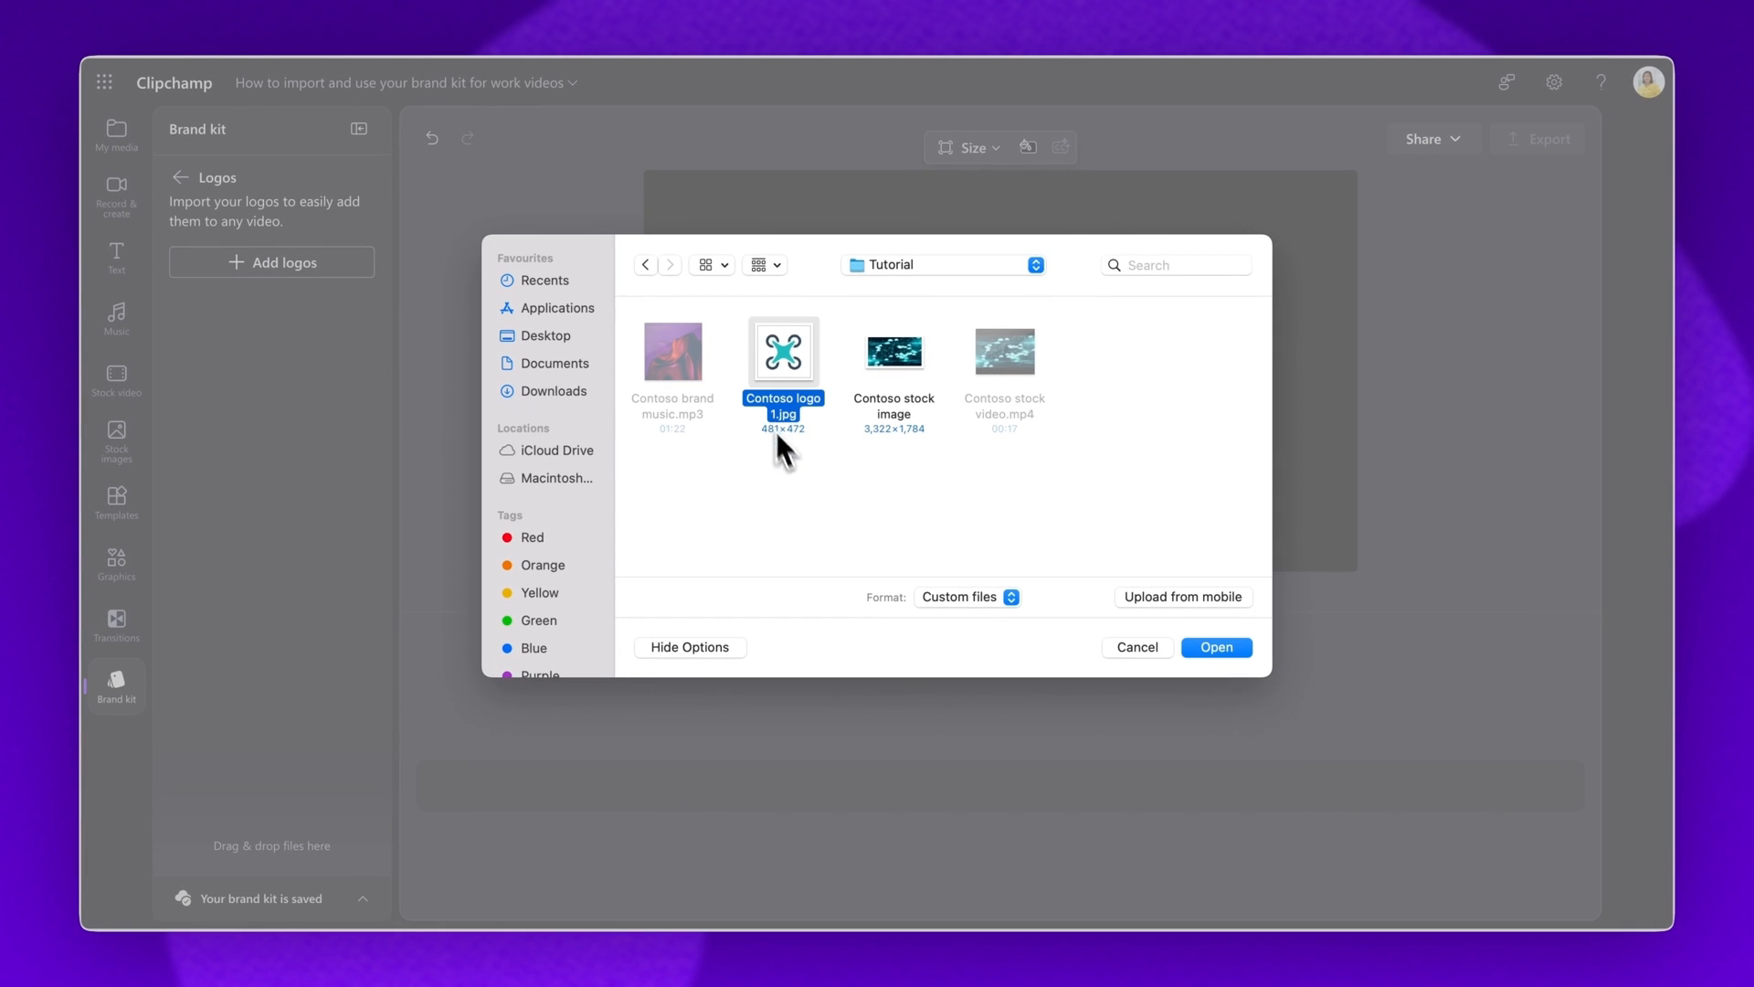
pyautogui.click(1216, 647)
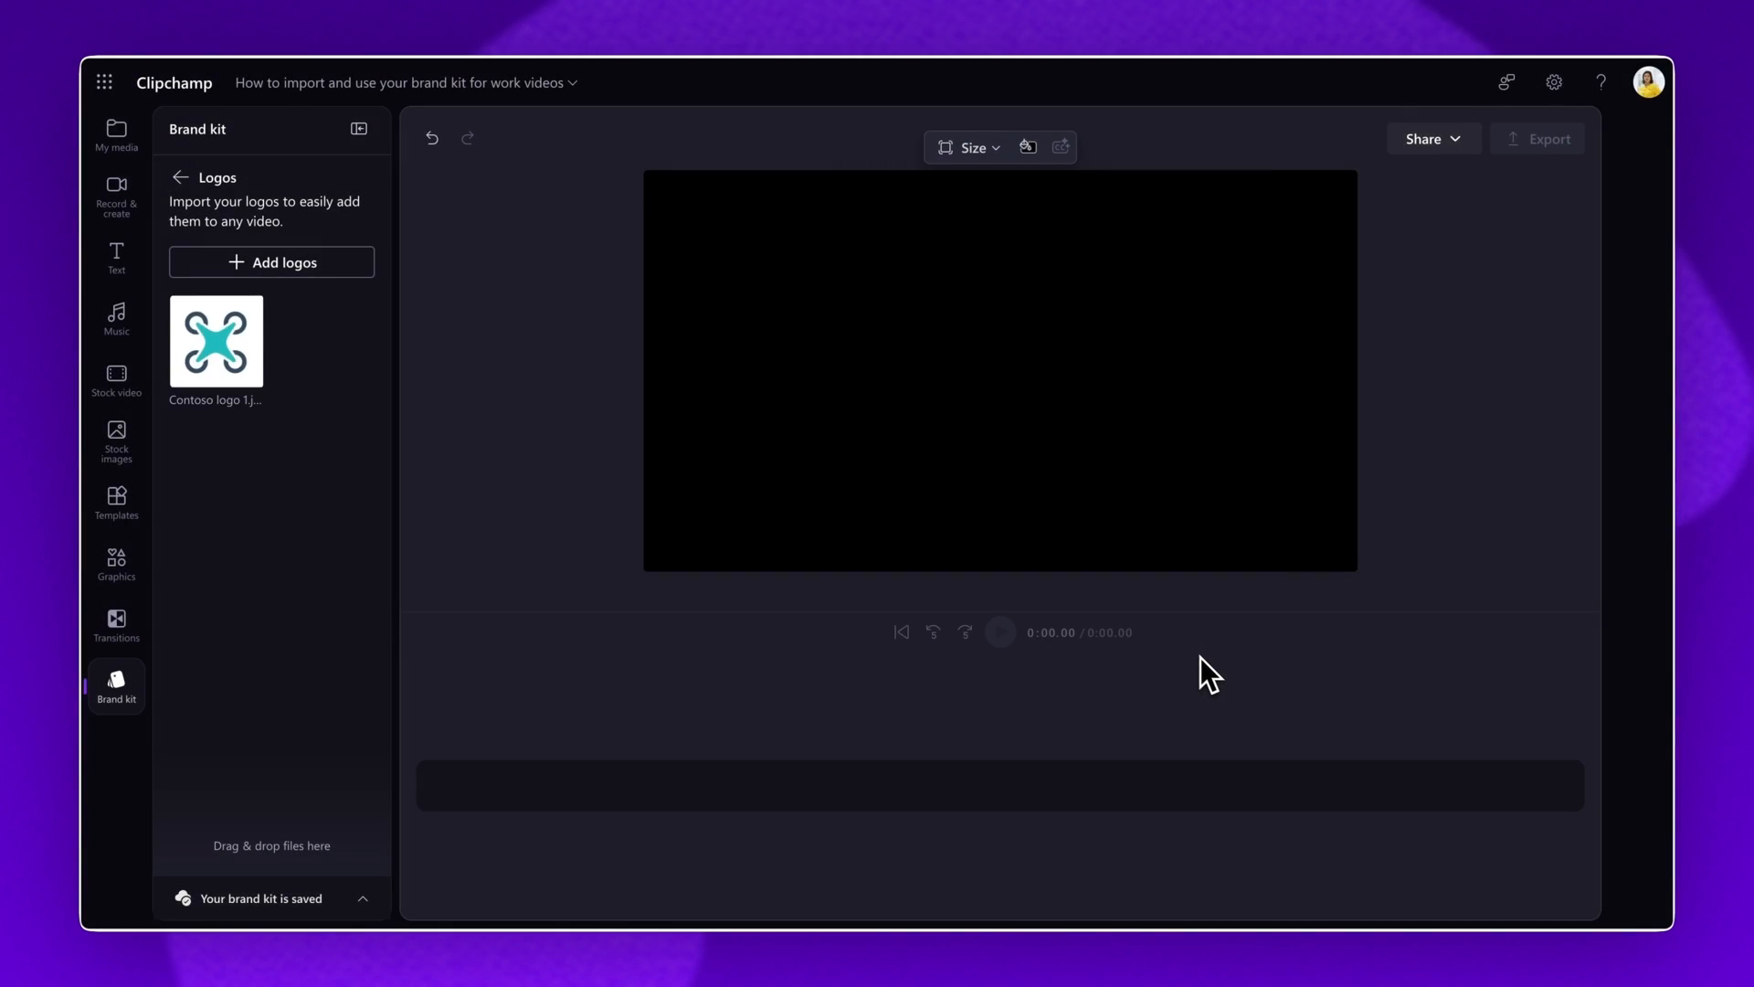
pyautogui.moveTo(199, 300)
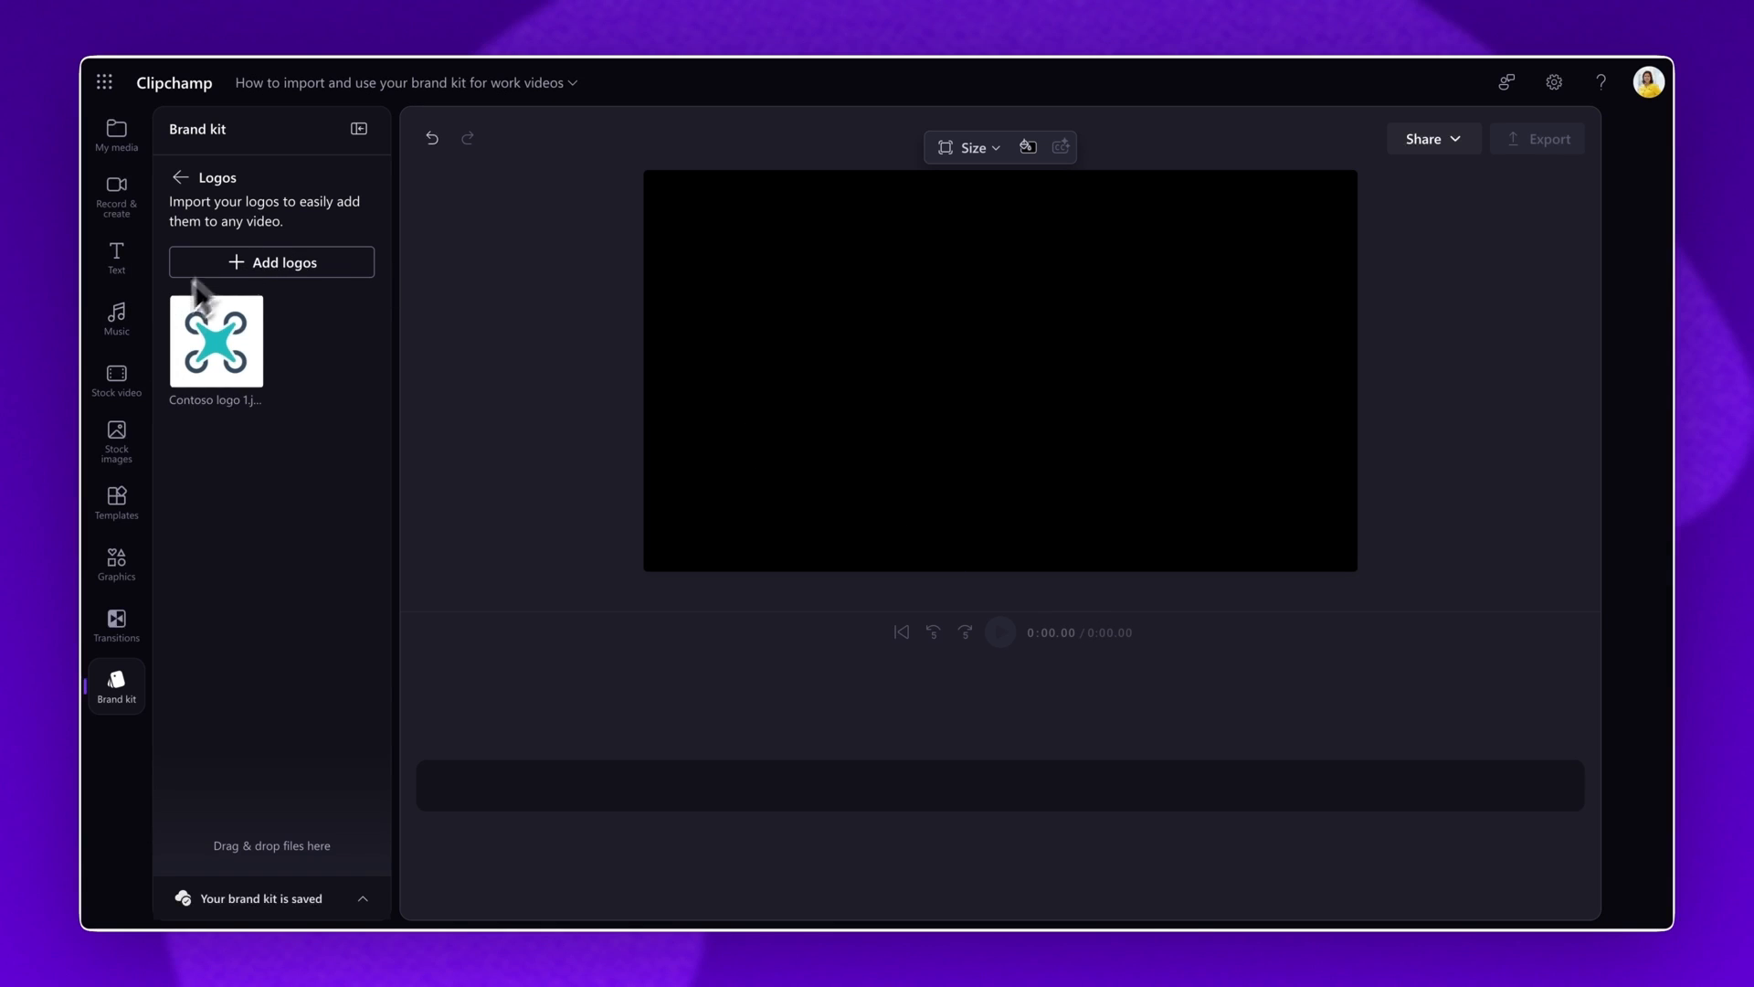
pyautogui.moveTo(247, 253)
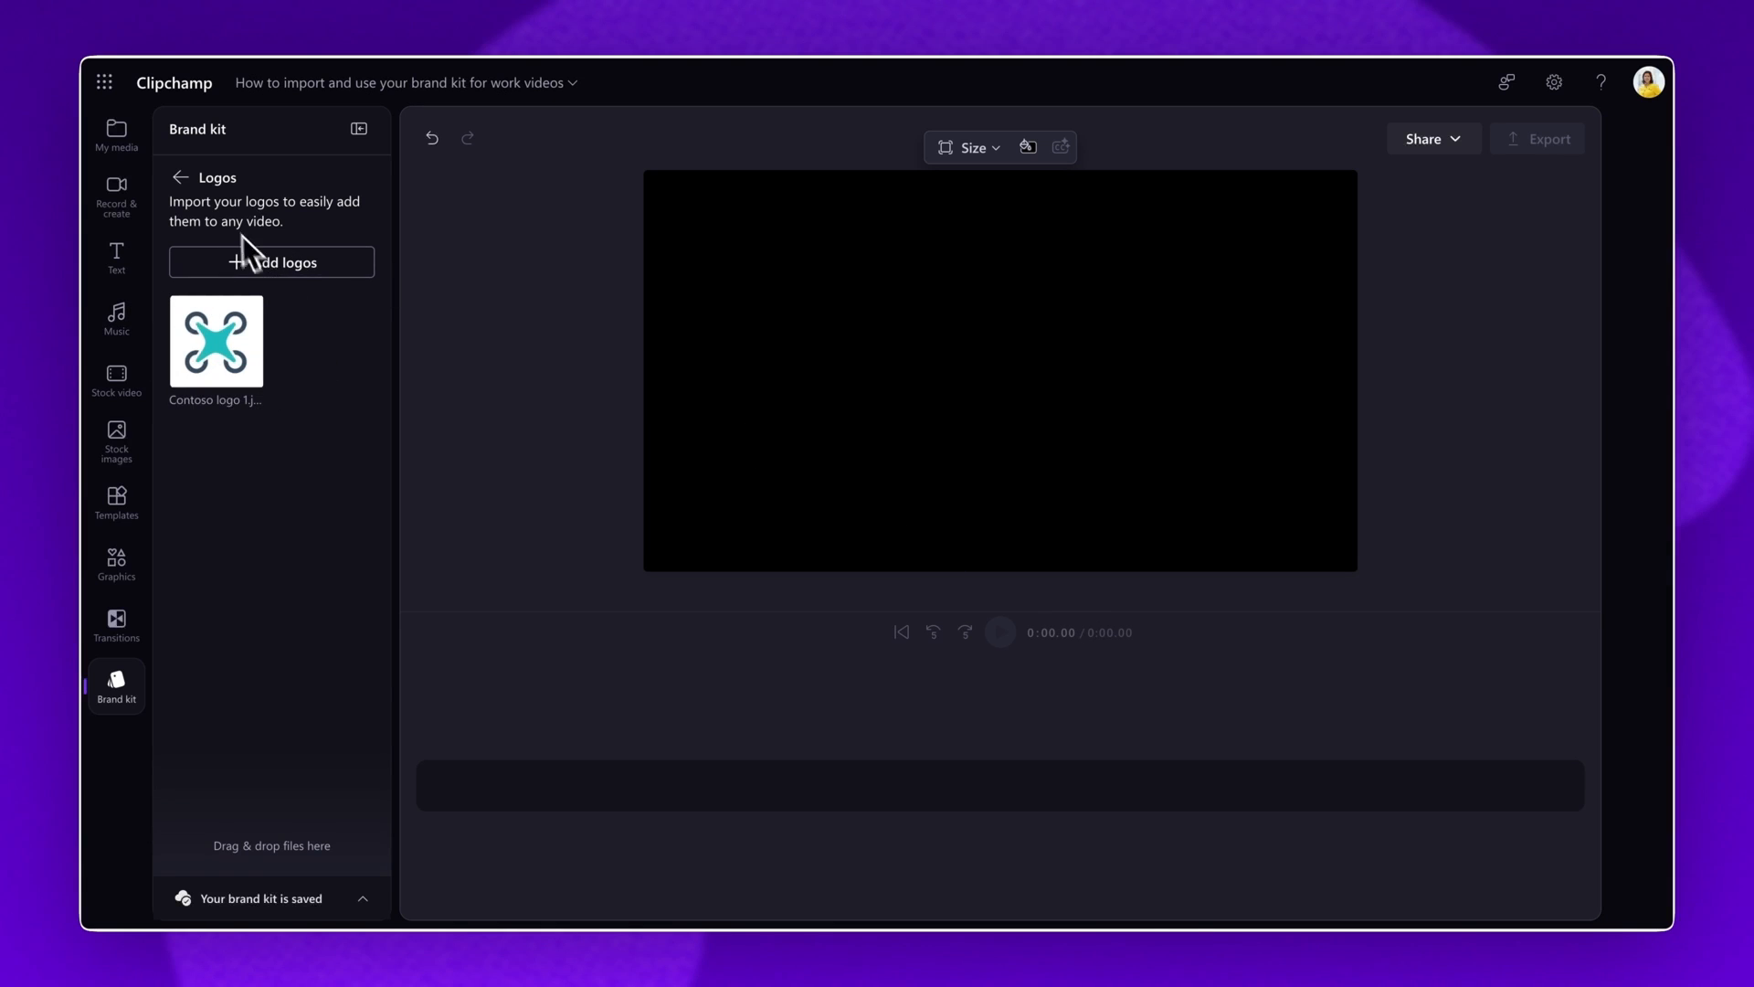
pyautogui.click(179, 177)
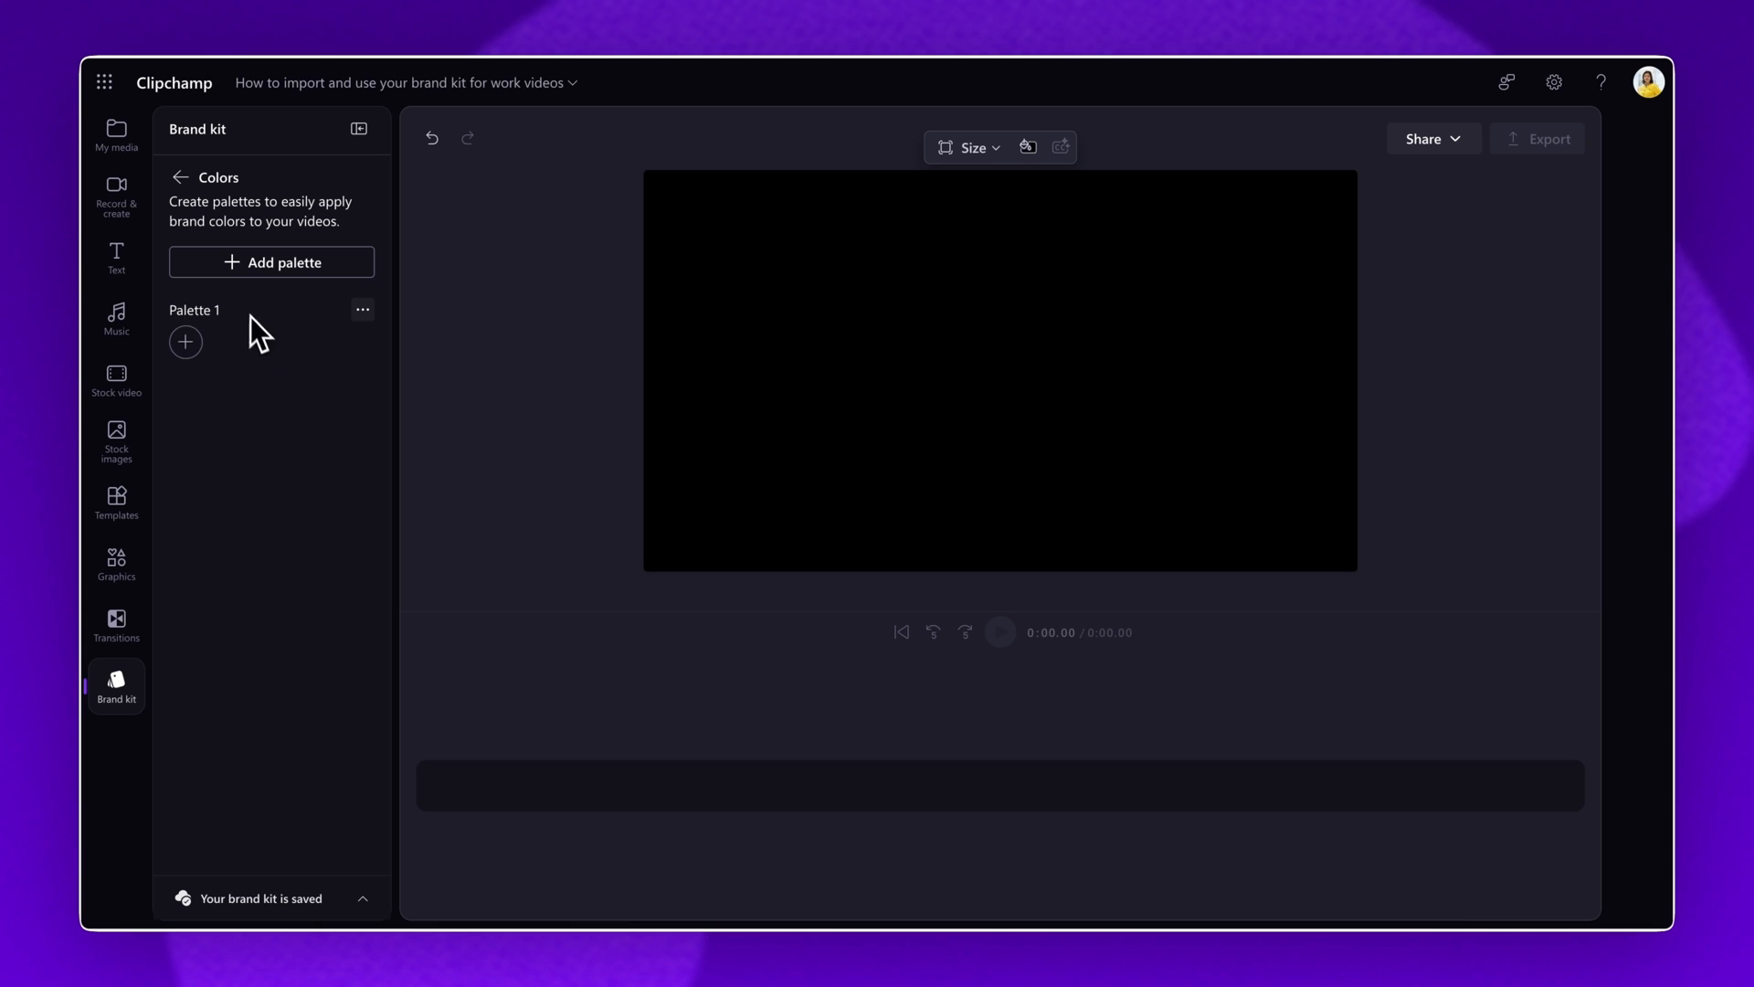
# - Fill Palette 1 with dark grey, light blue, purple and lime green colours
pyautogui.click(186, 343)
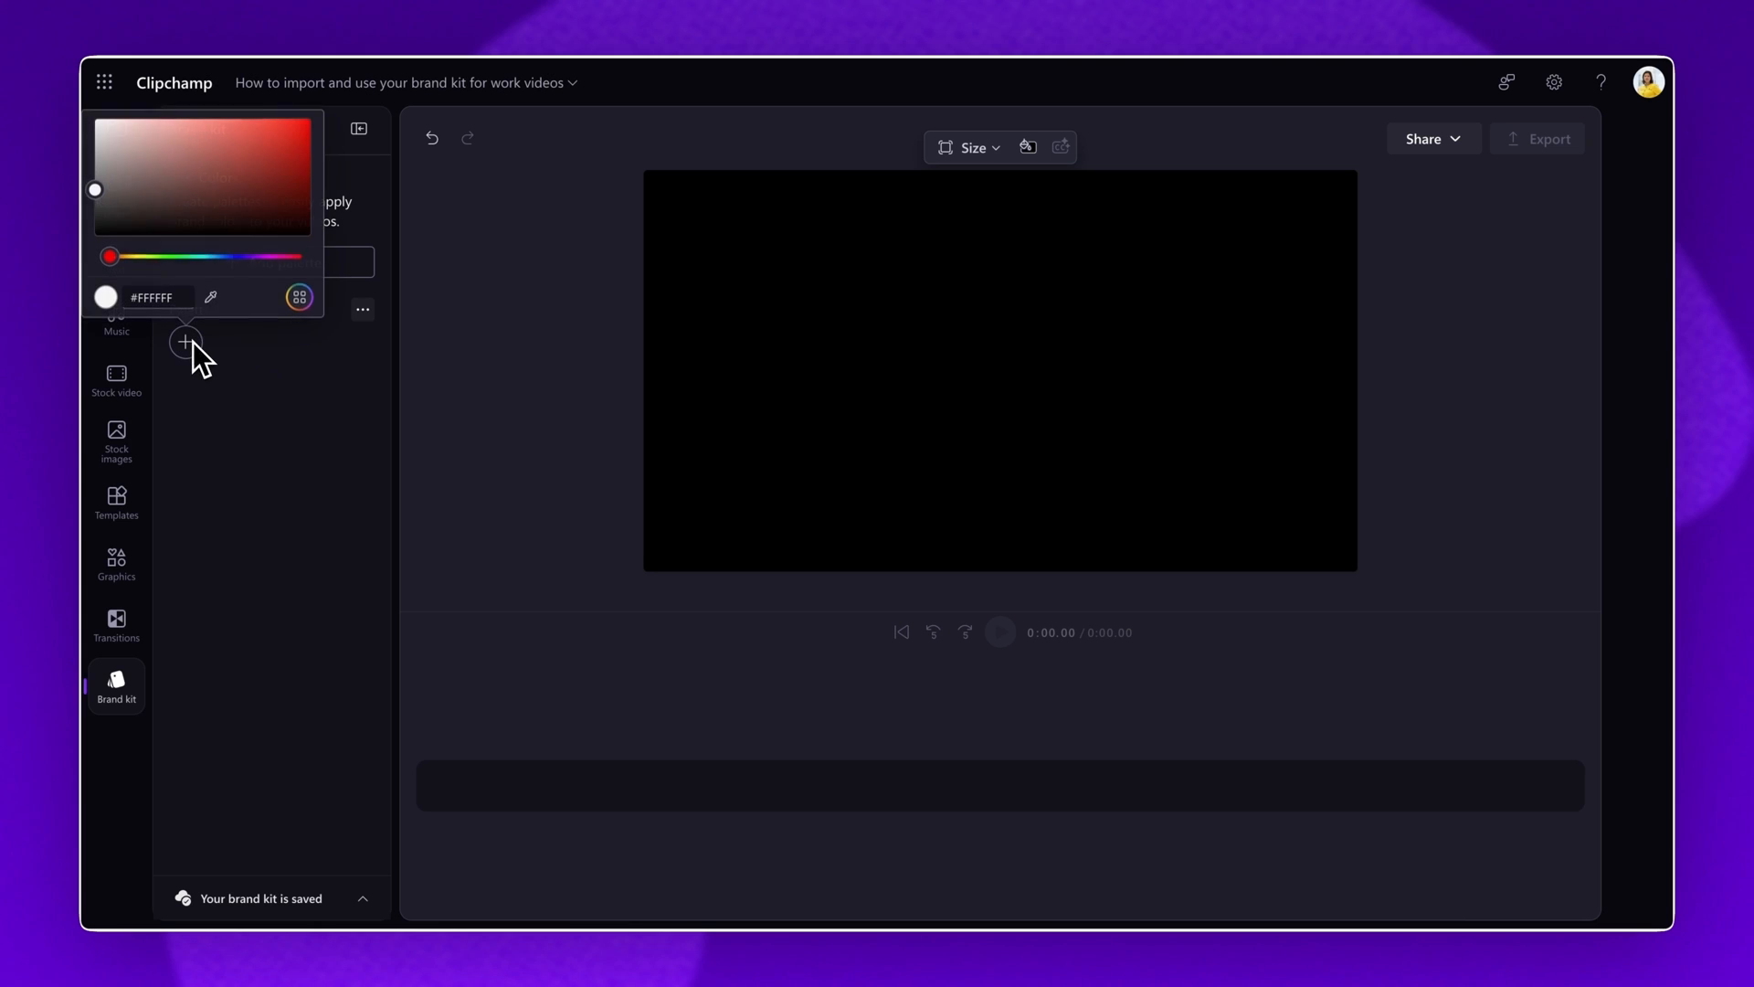
pyautogui.click(253, 154)
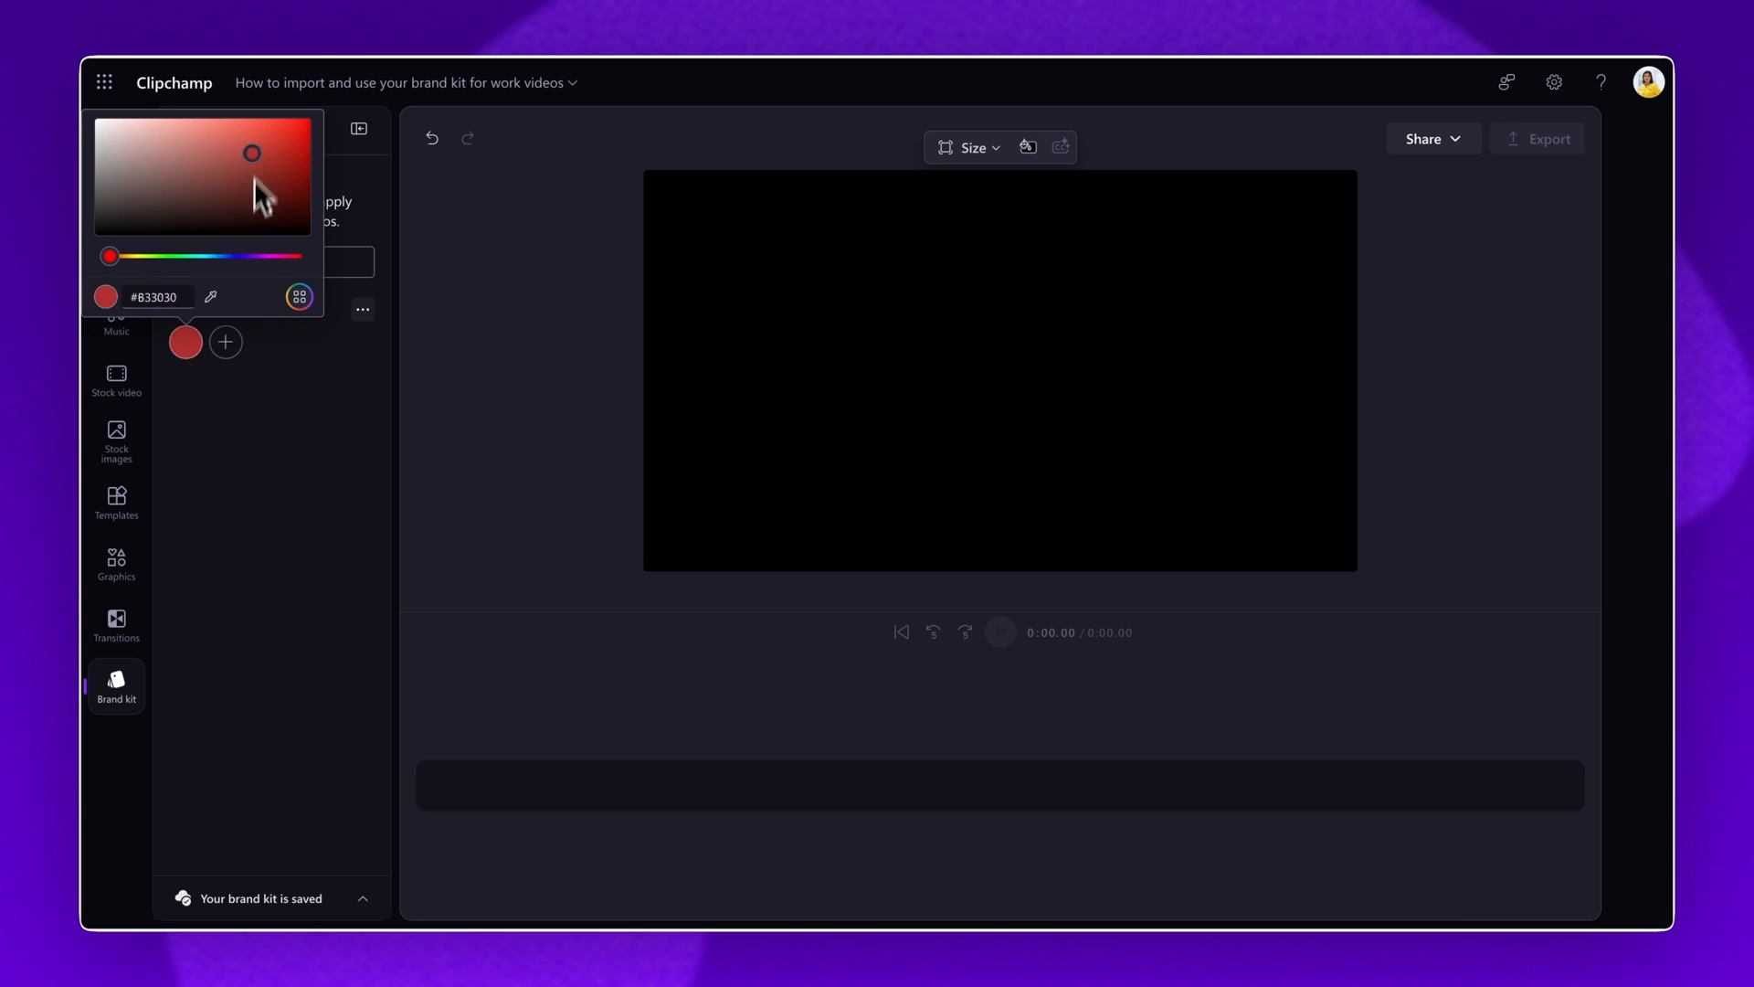
pyautogui.moveTo(110, 255); pyautogui.dragTo(226, 255)
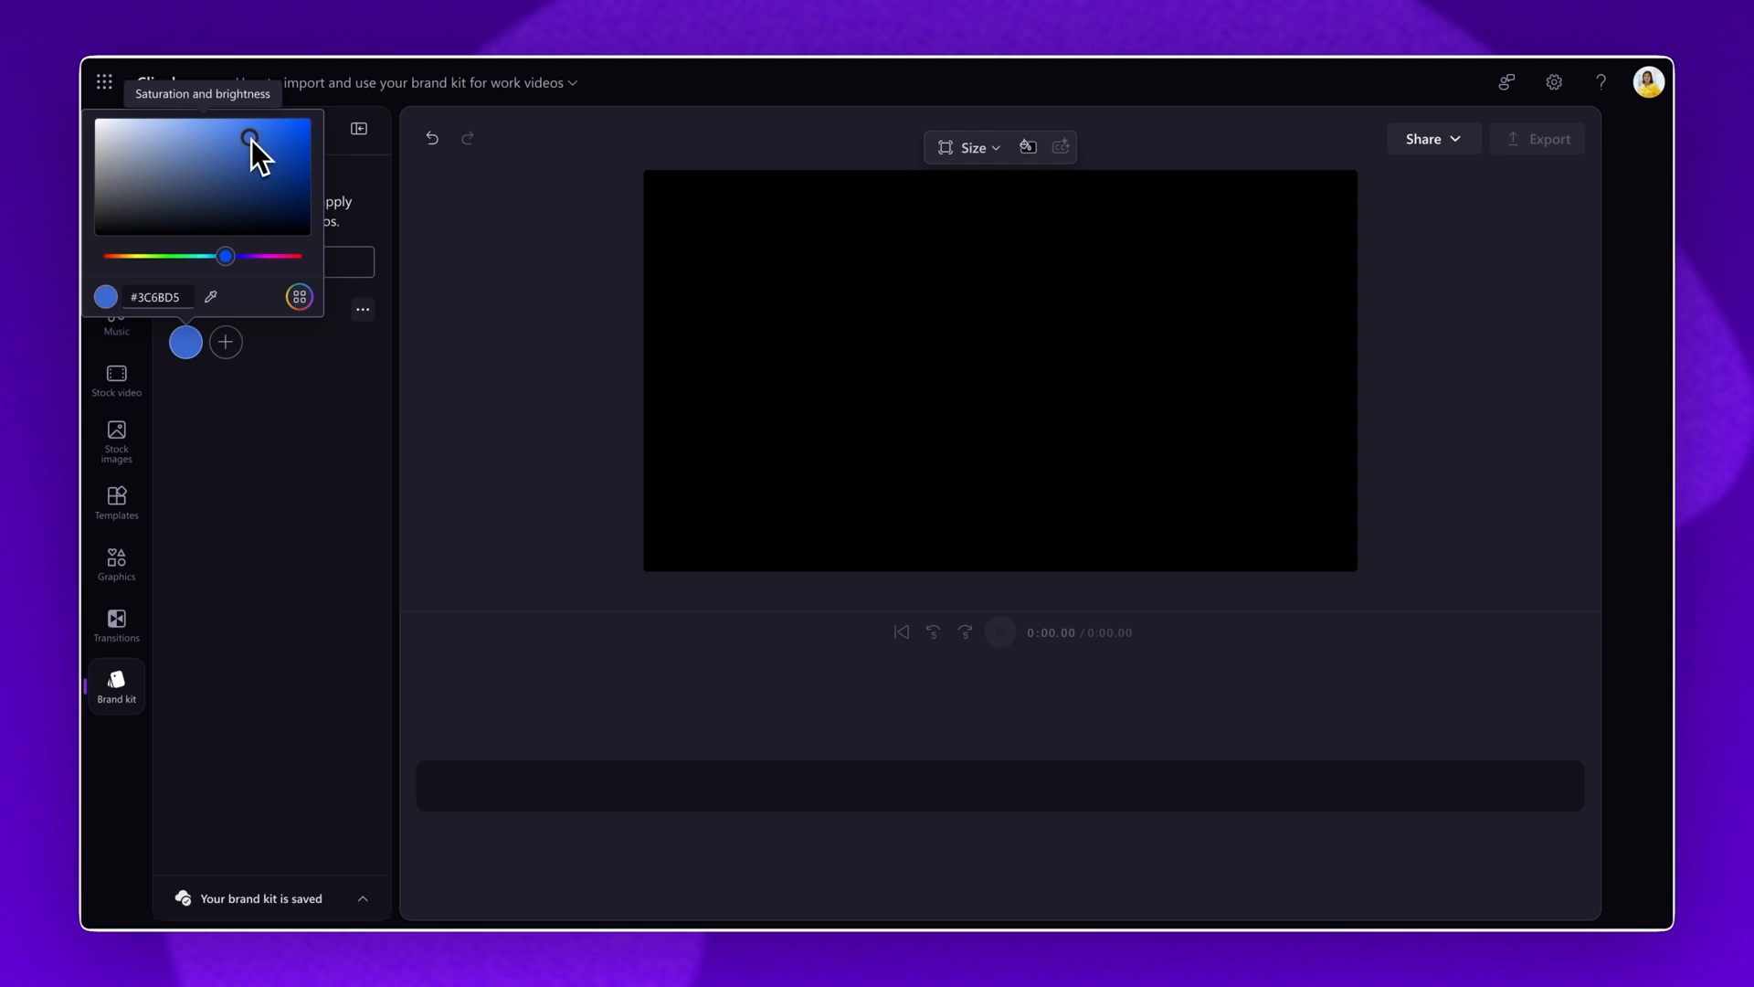
pyautogui.click(161, 223)
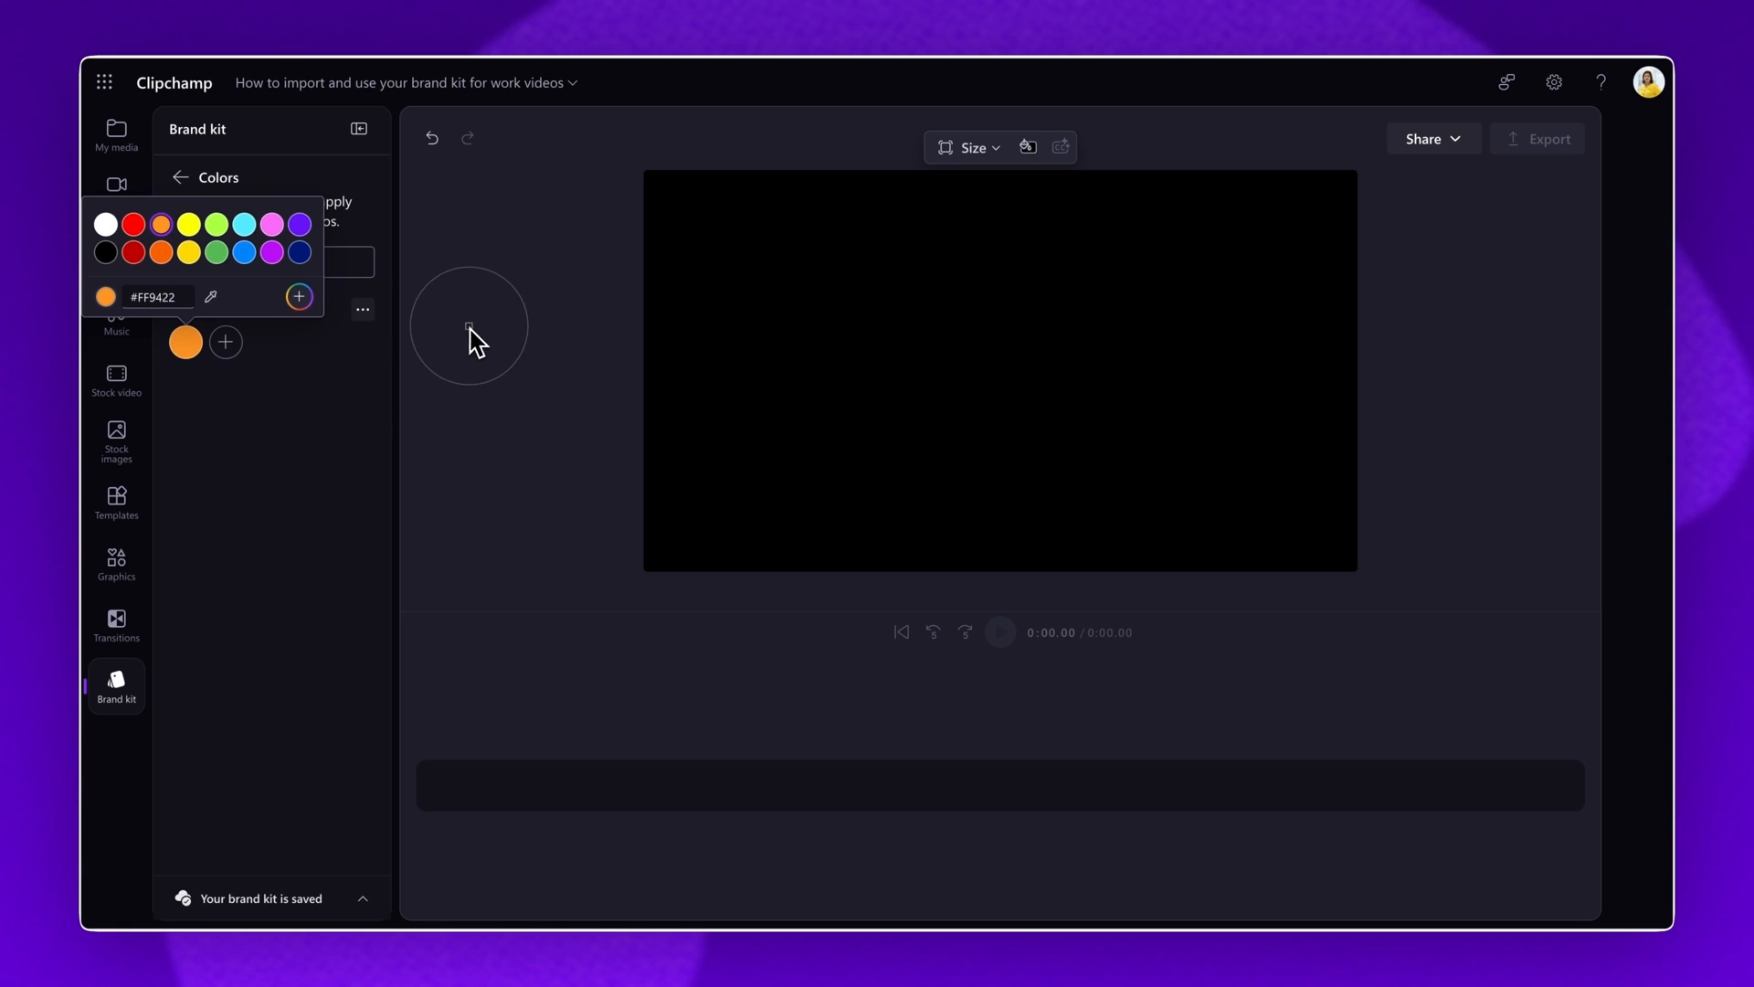
pyautogui.click(224, 343)
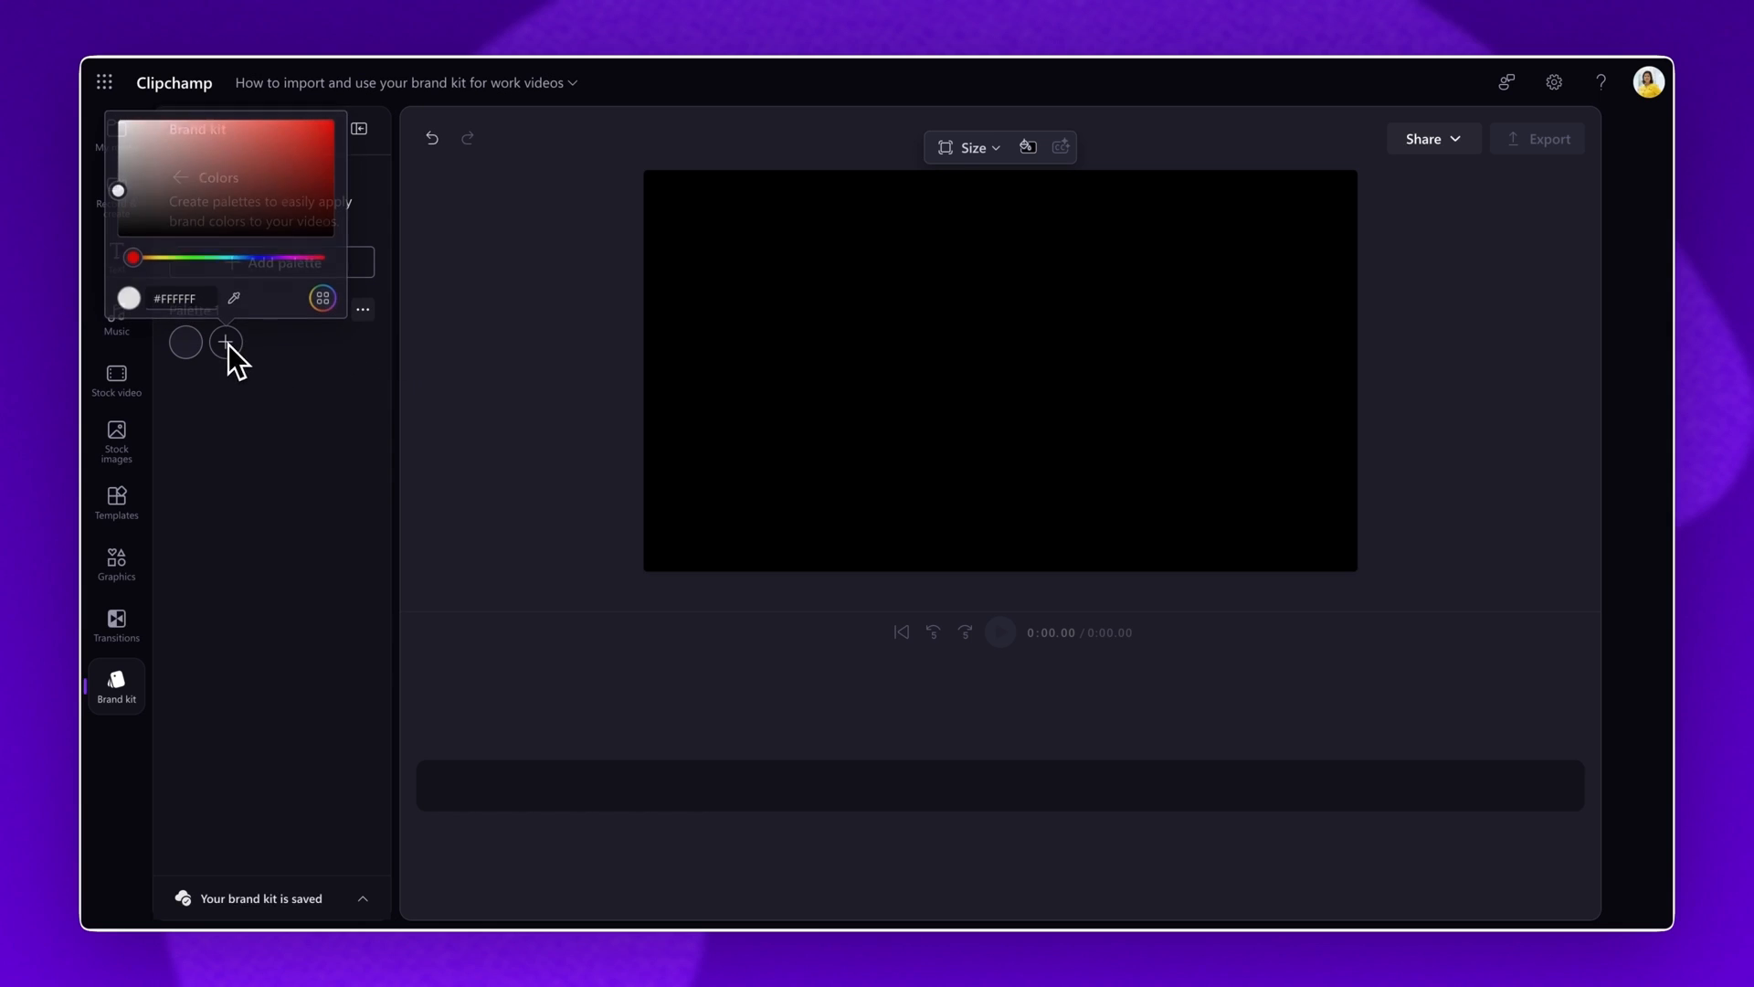
pyautogui.click(224, 343)
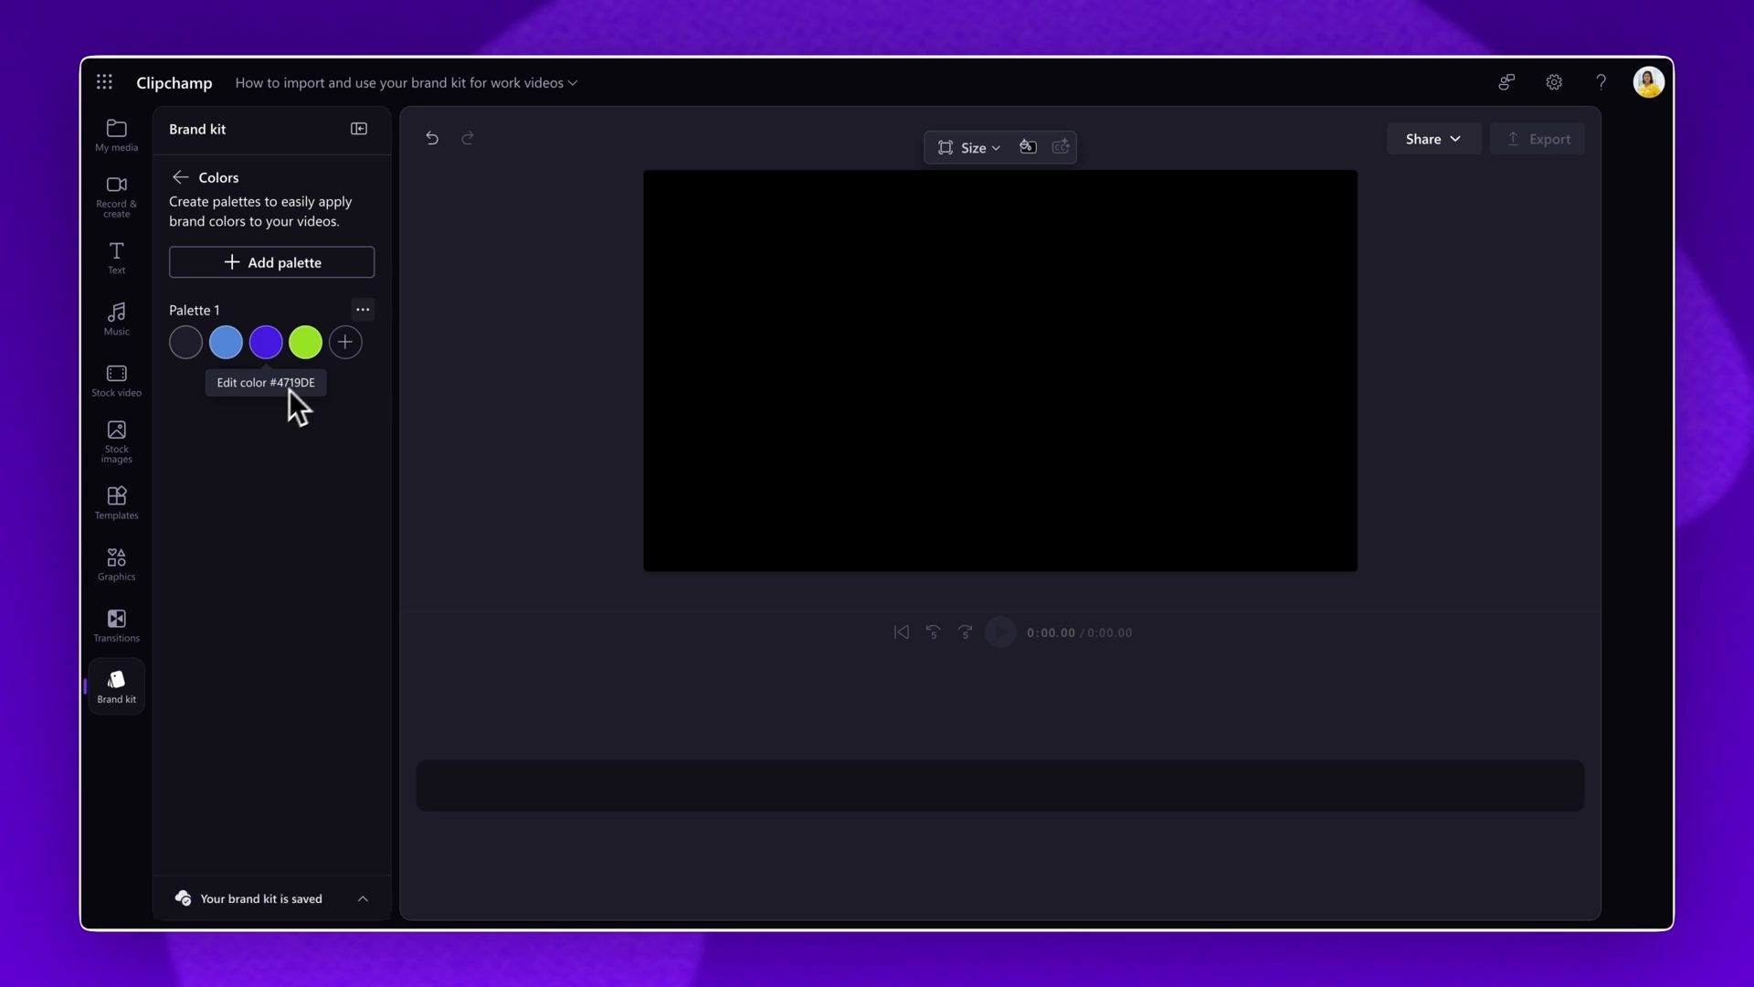
pyautogui.moveTo(287, 278)
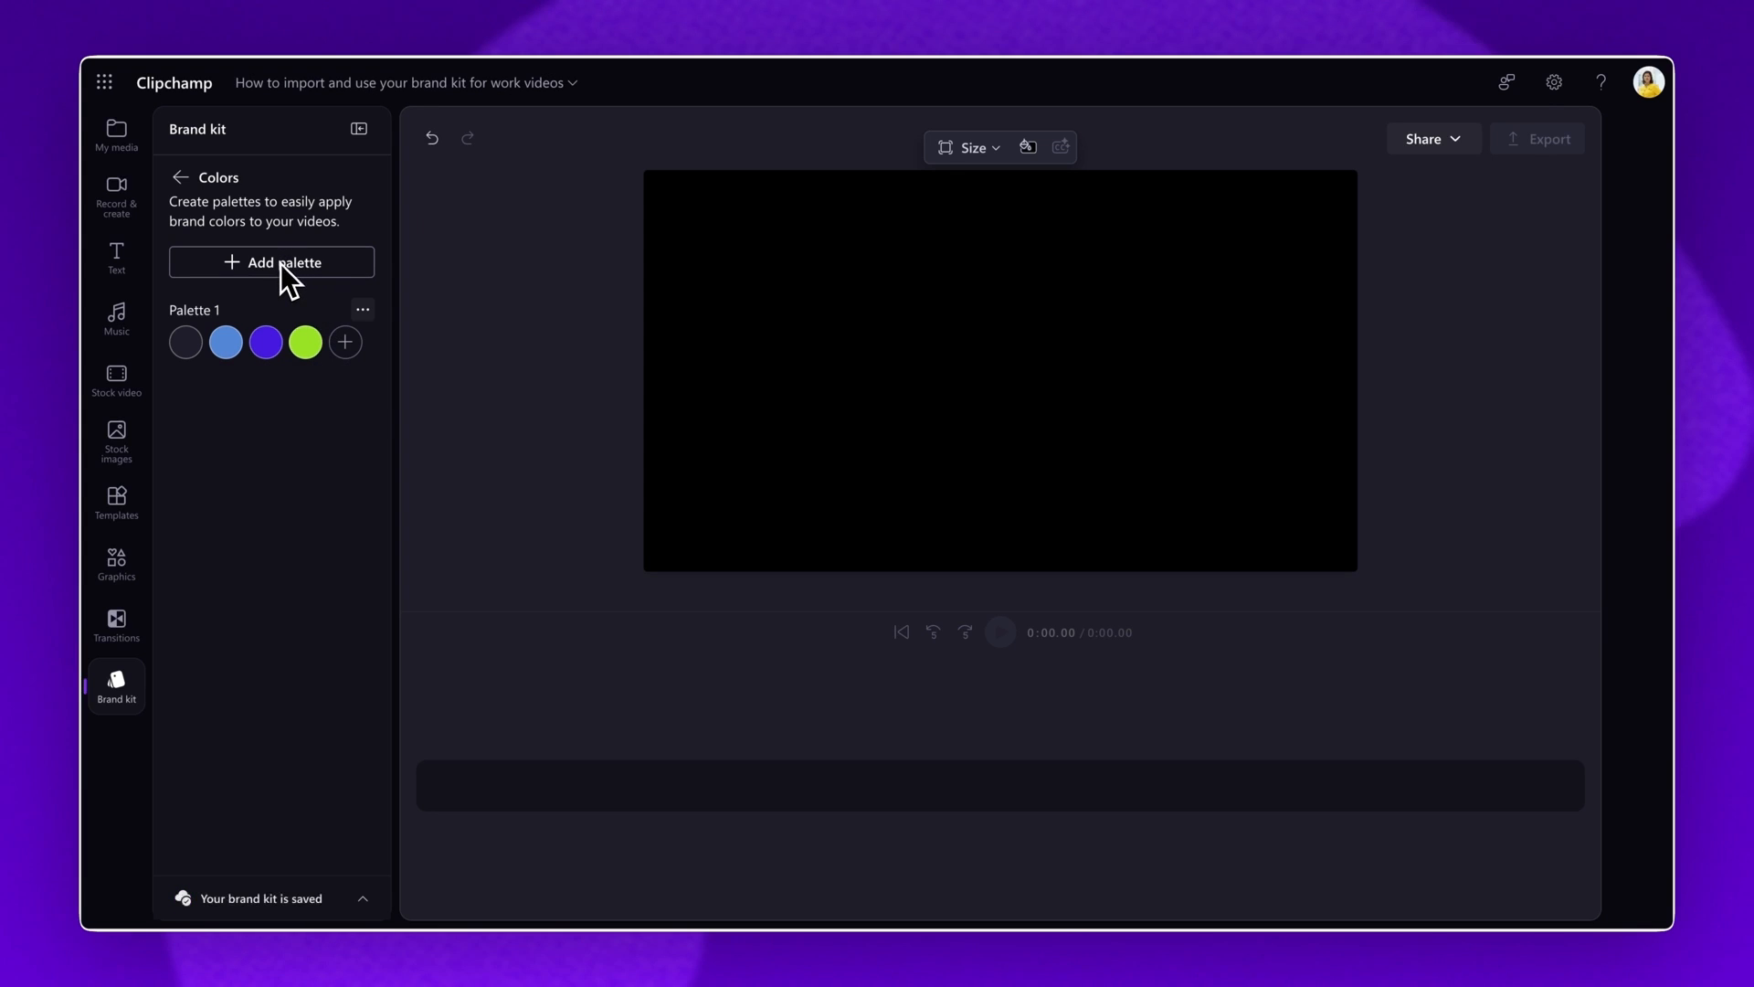
pyautogui.click(179, 179)
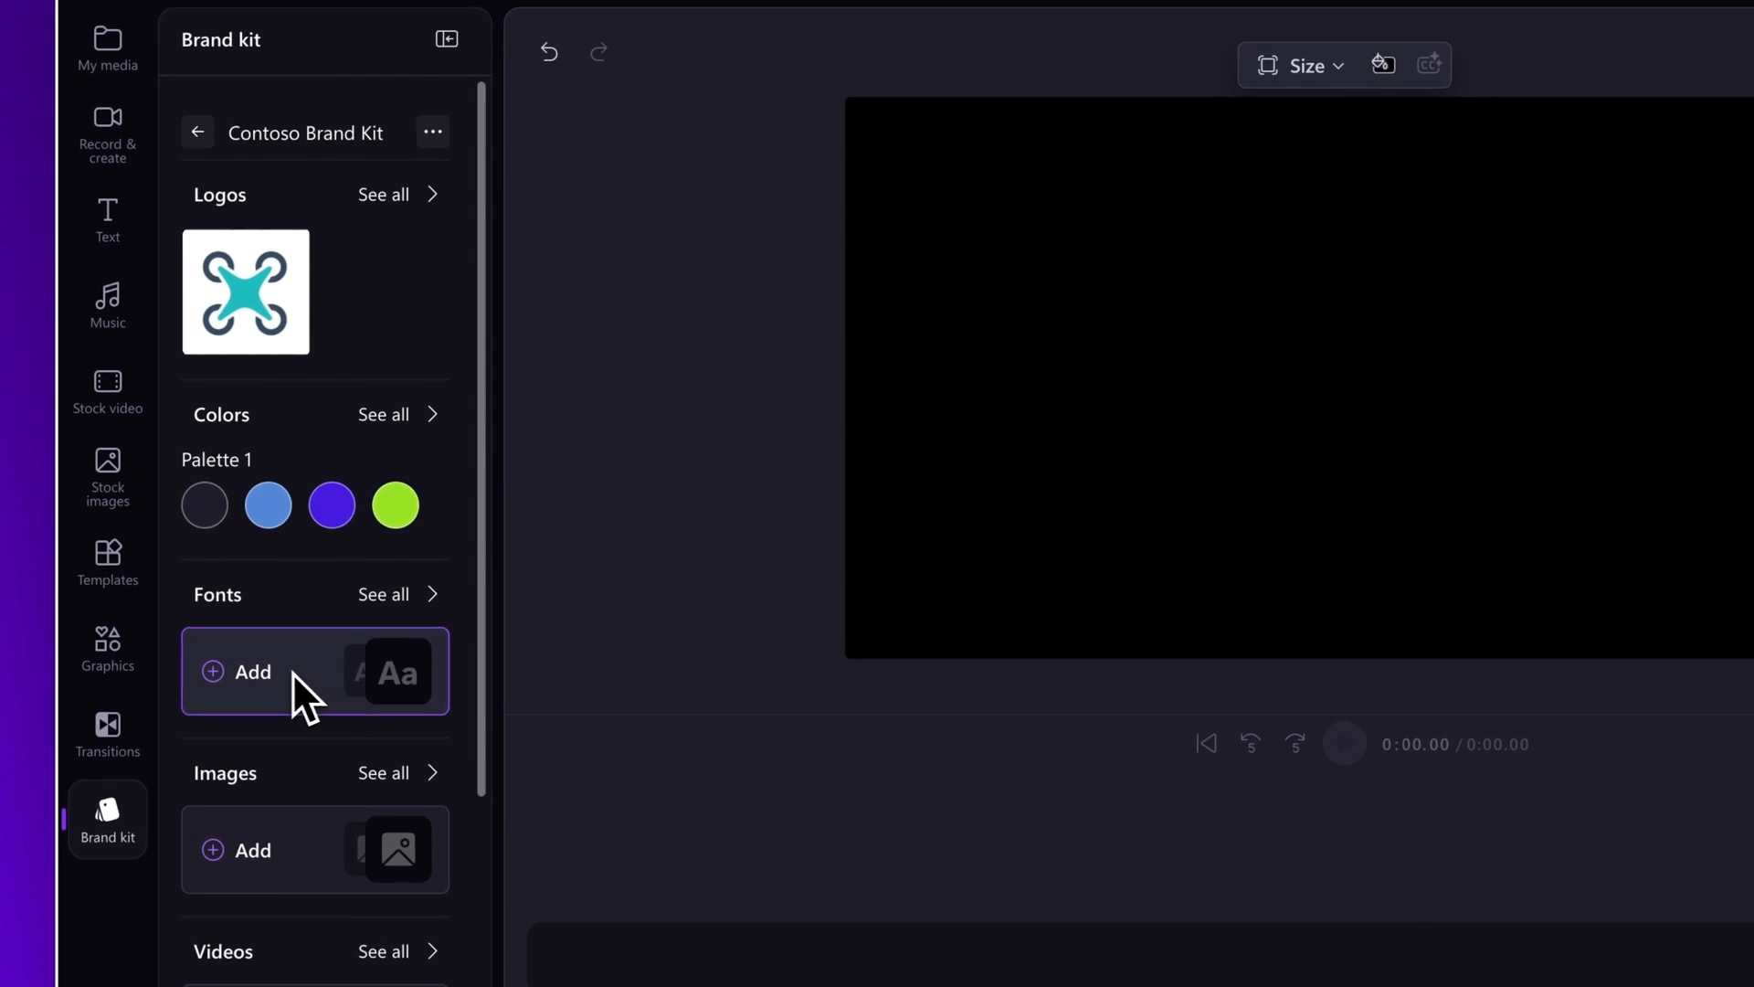
# - Set the brand kit's Font 1 to Montserrat from the font library
pyautogui.click(254, 671)
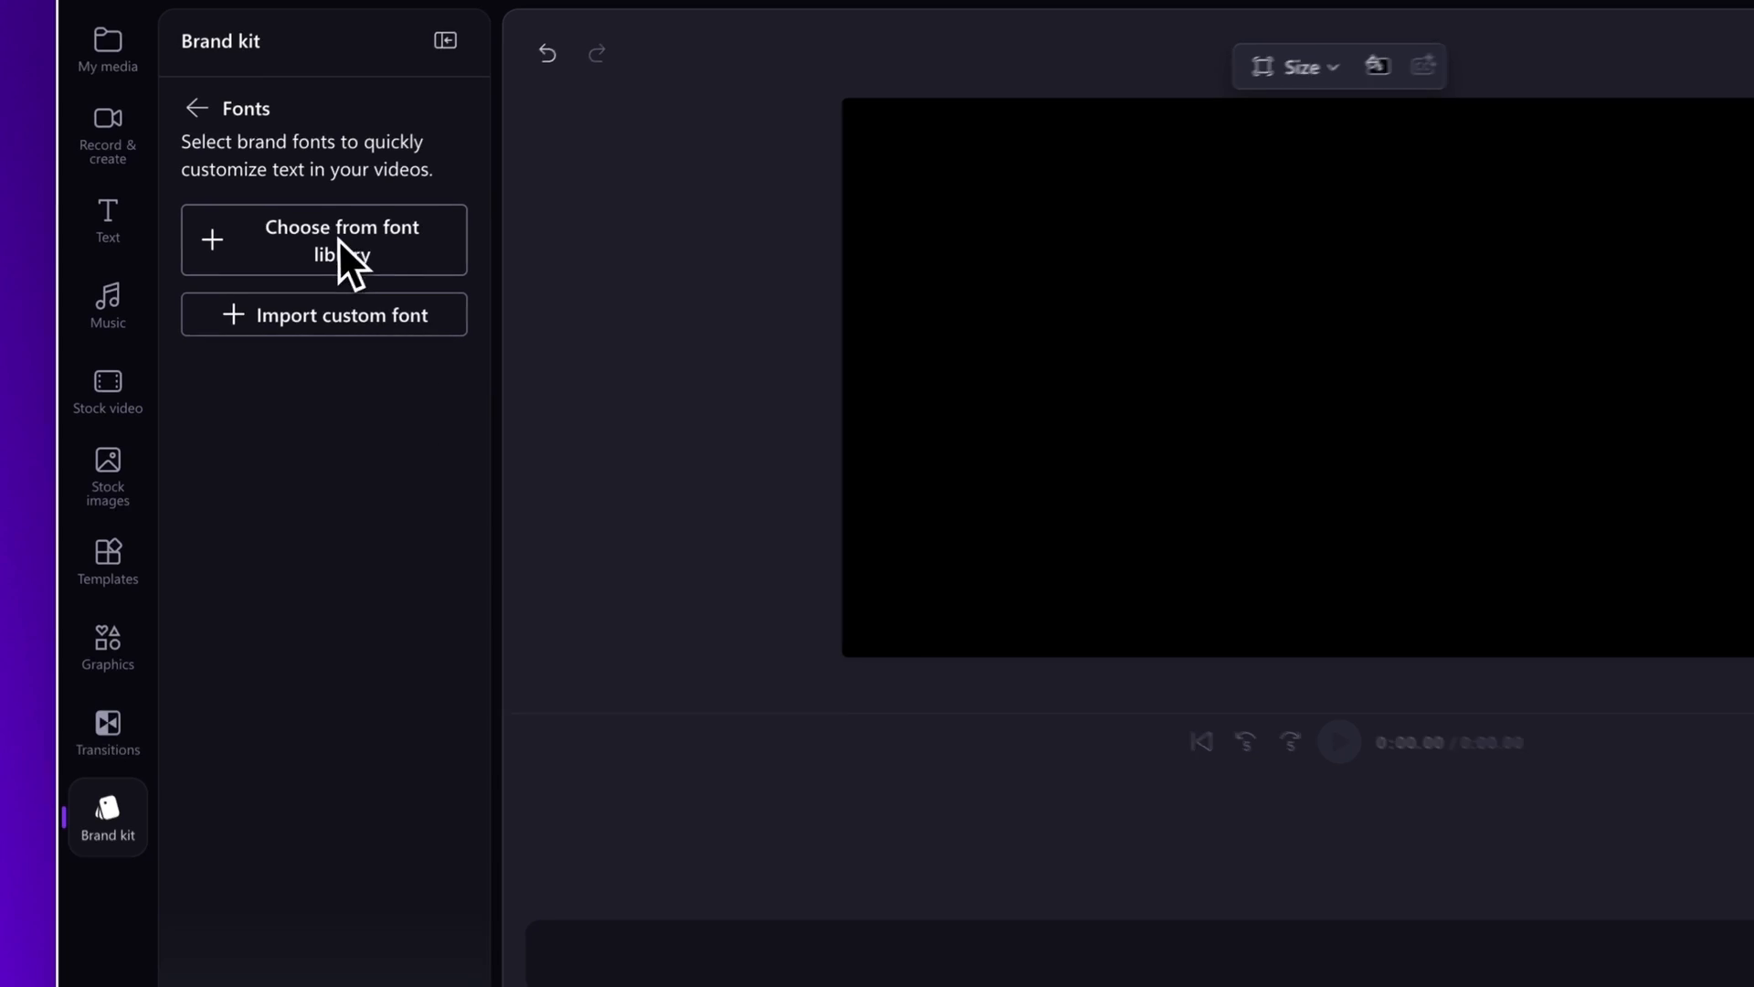
pyautogui.click(341, 240)
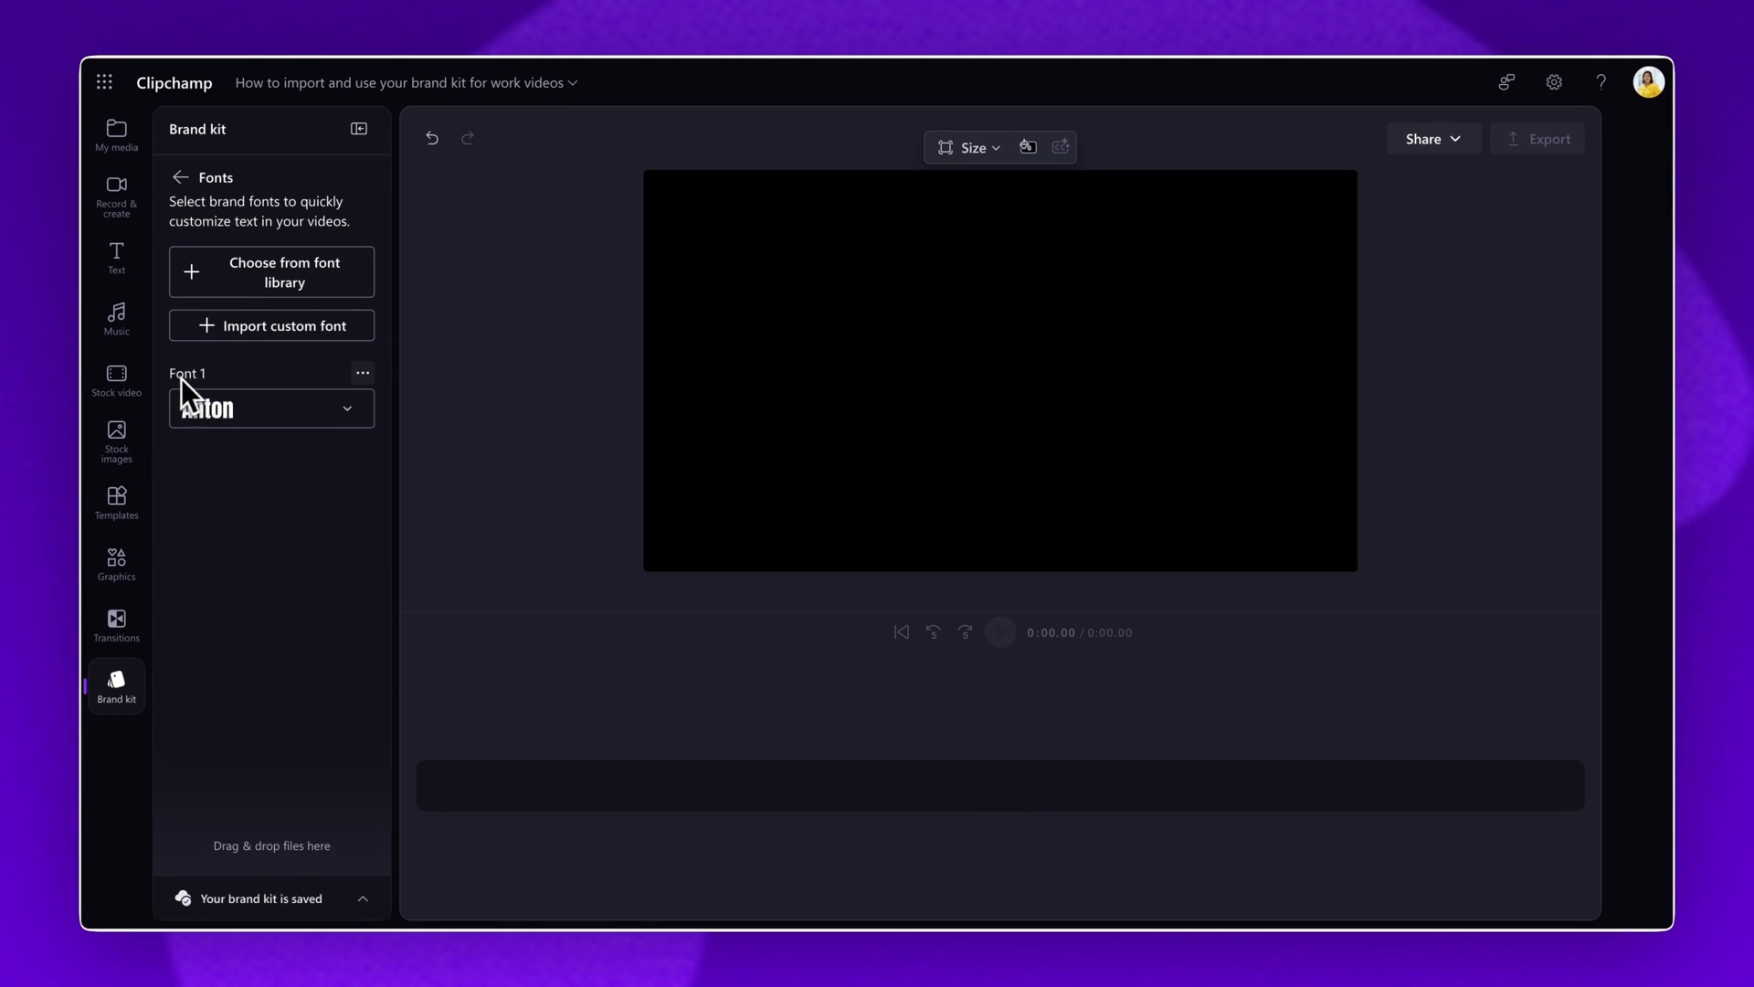
pyautogui.click(348, 408)
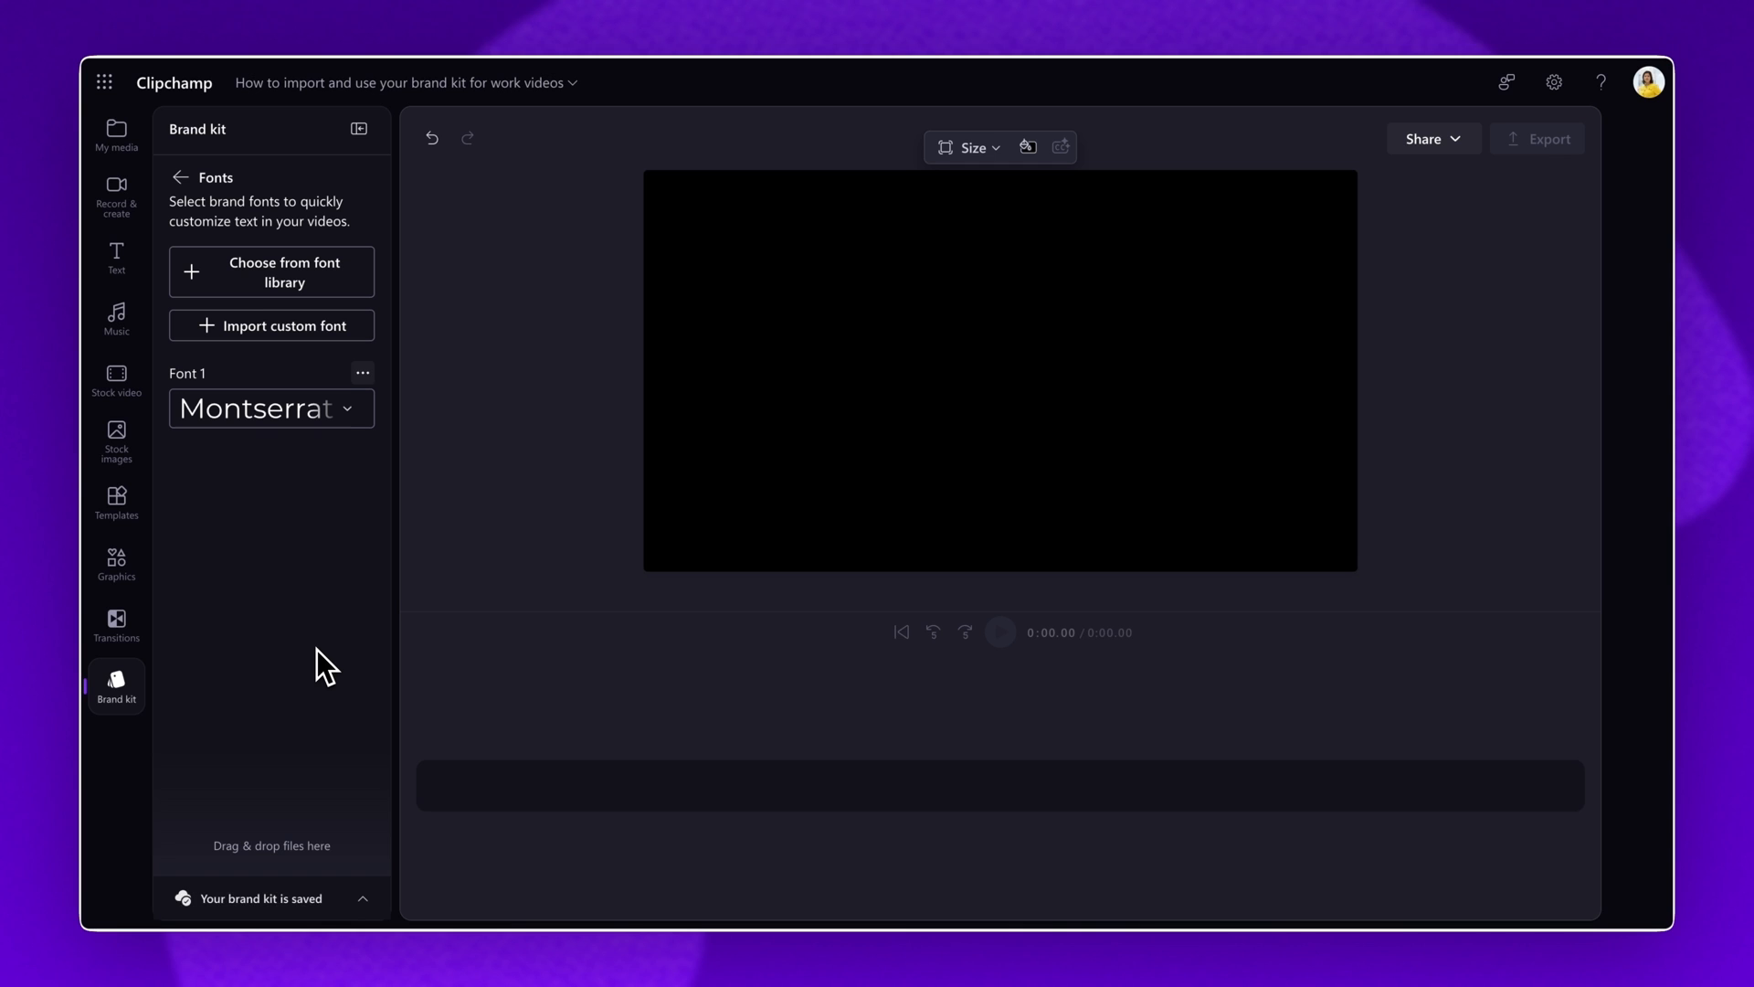
pyautogui.moveTo(344, 614)
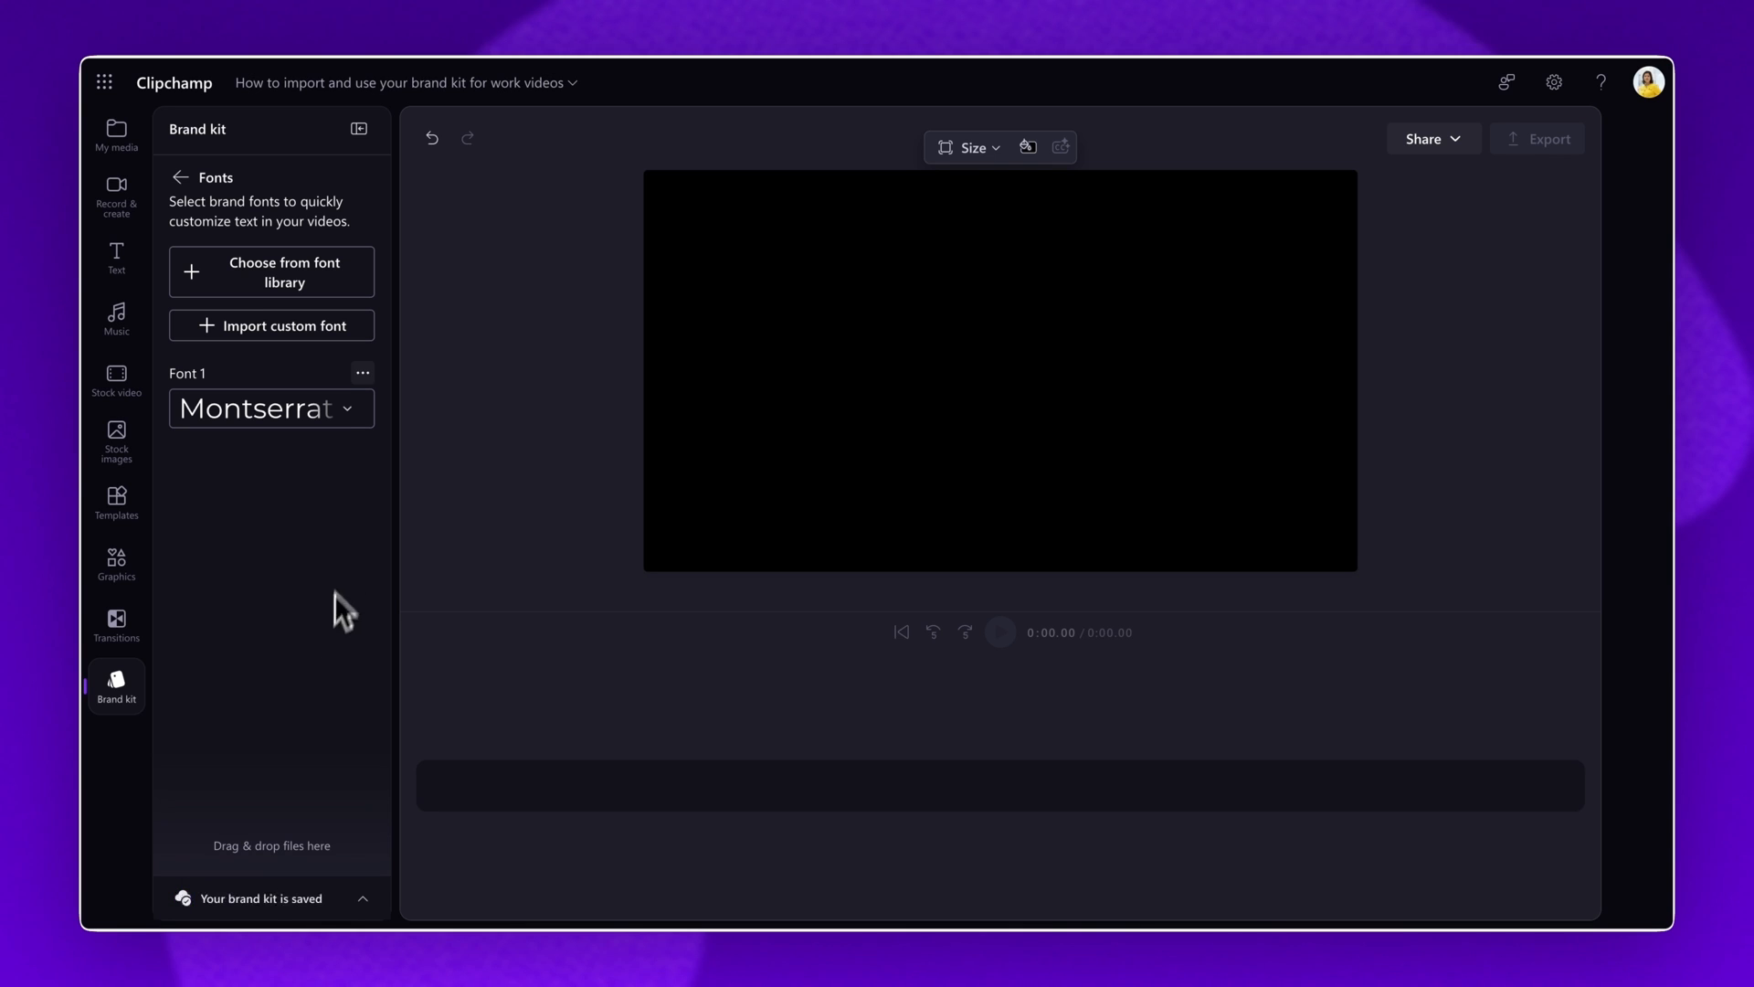
# - Cancel the custom font import and scroll the kit overview down to Images
pyautogui.click(285, 325)
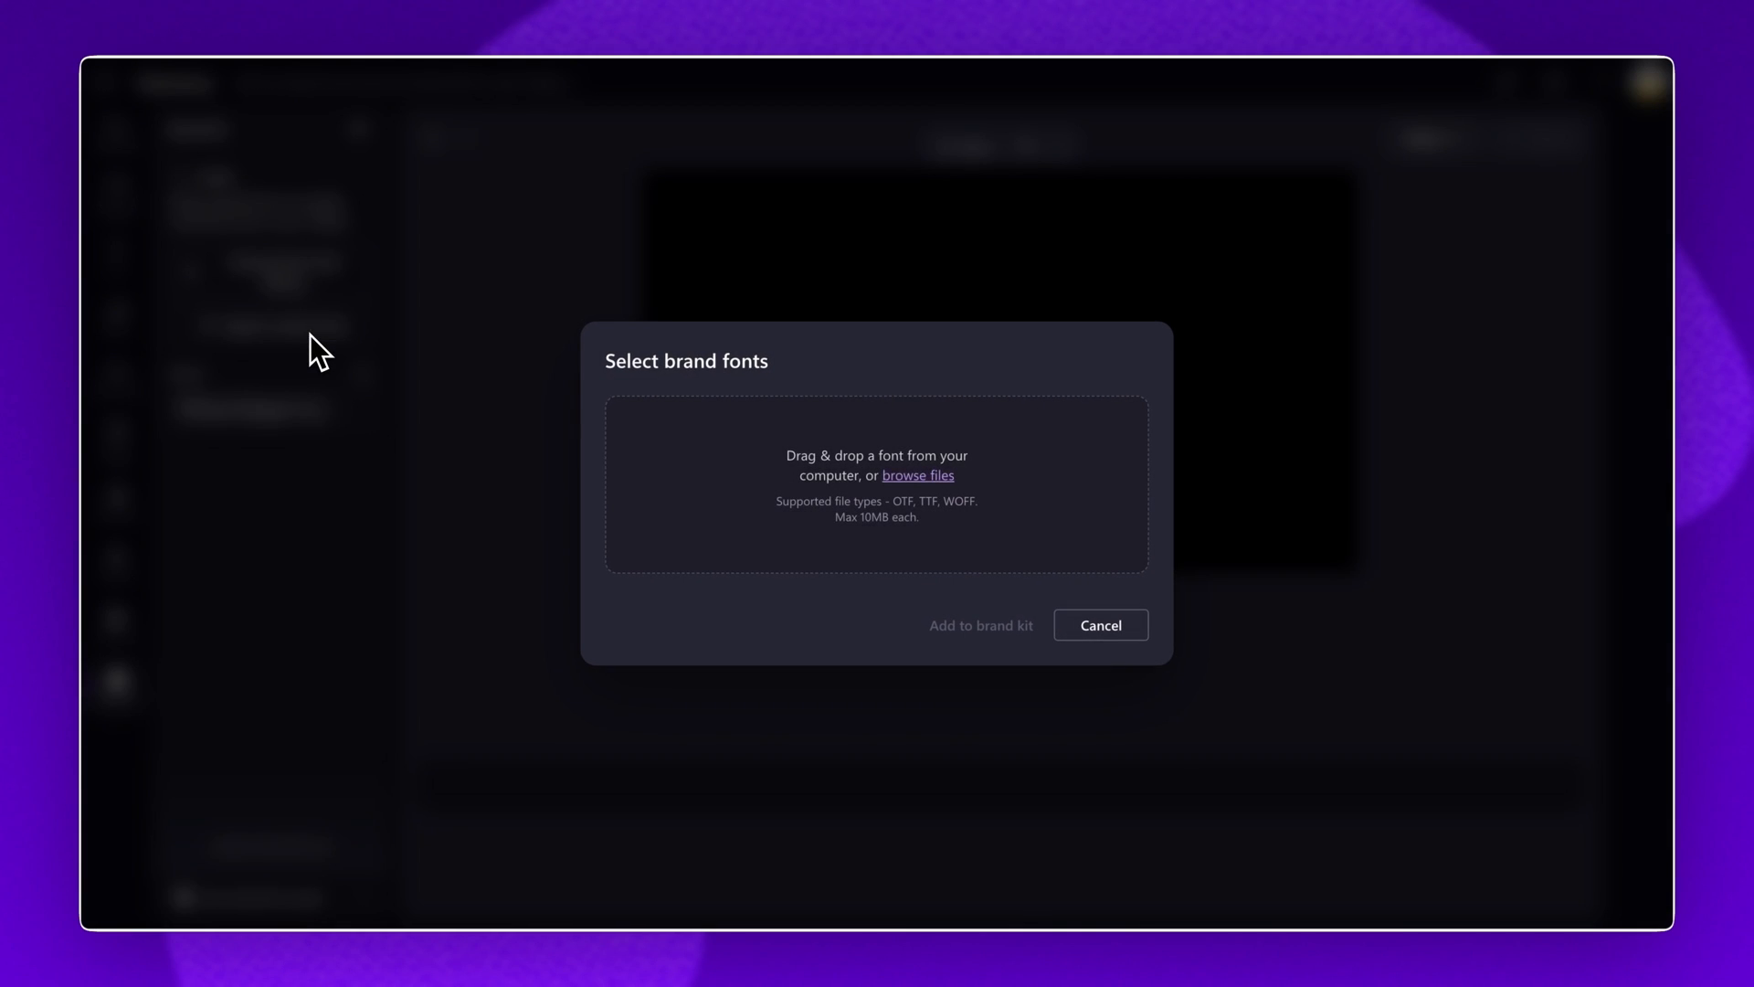
pyautogui.moveTo(867, 468)
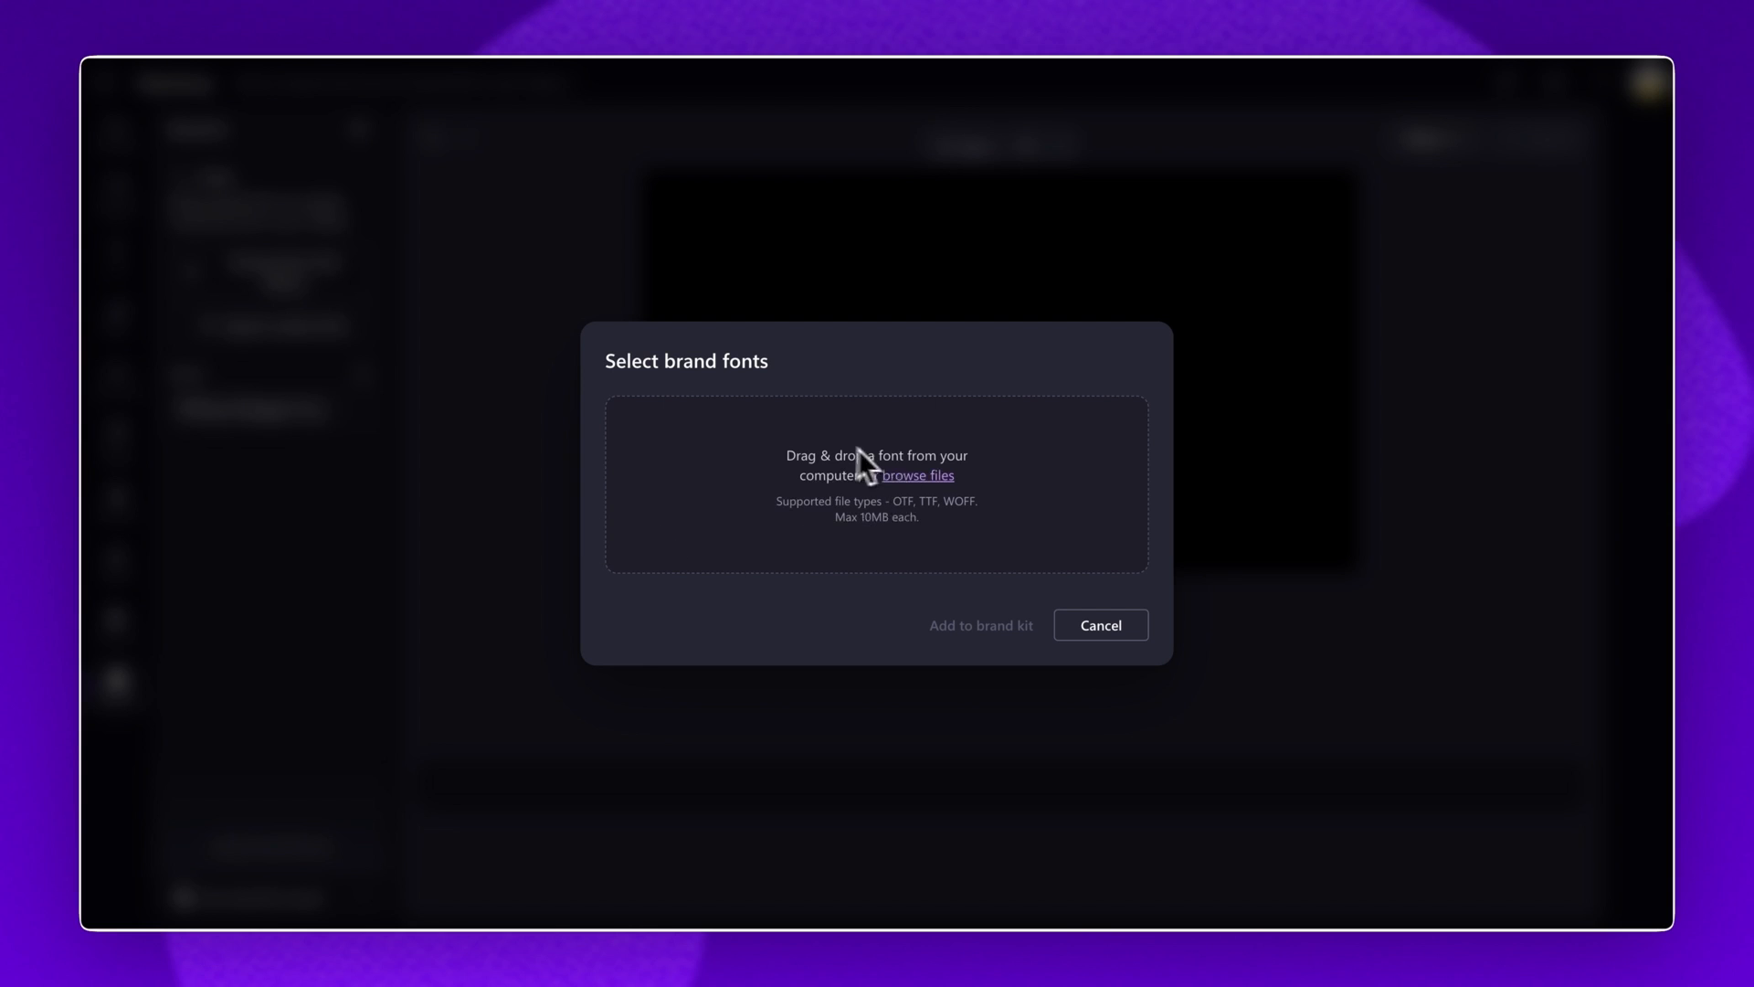
pyautogui.moveTo(952, 550)
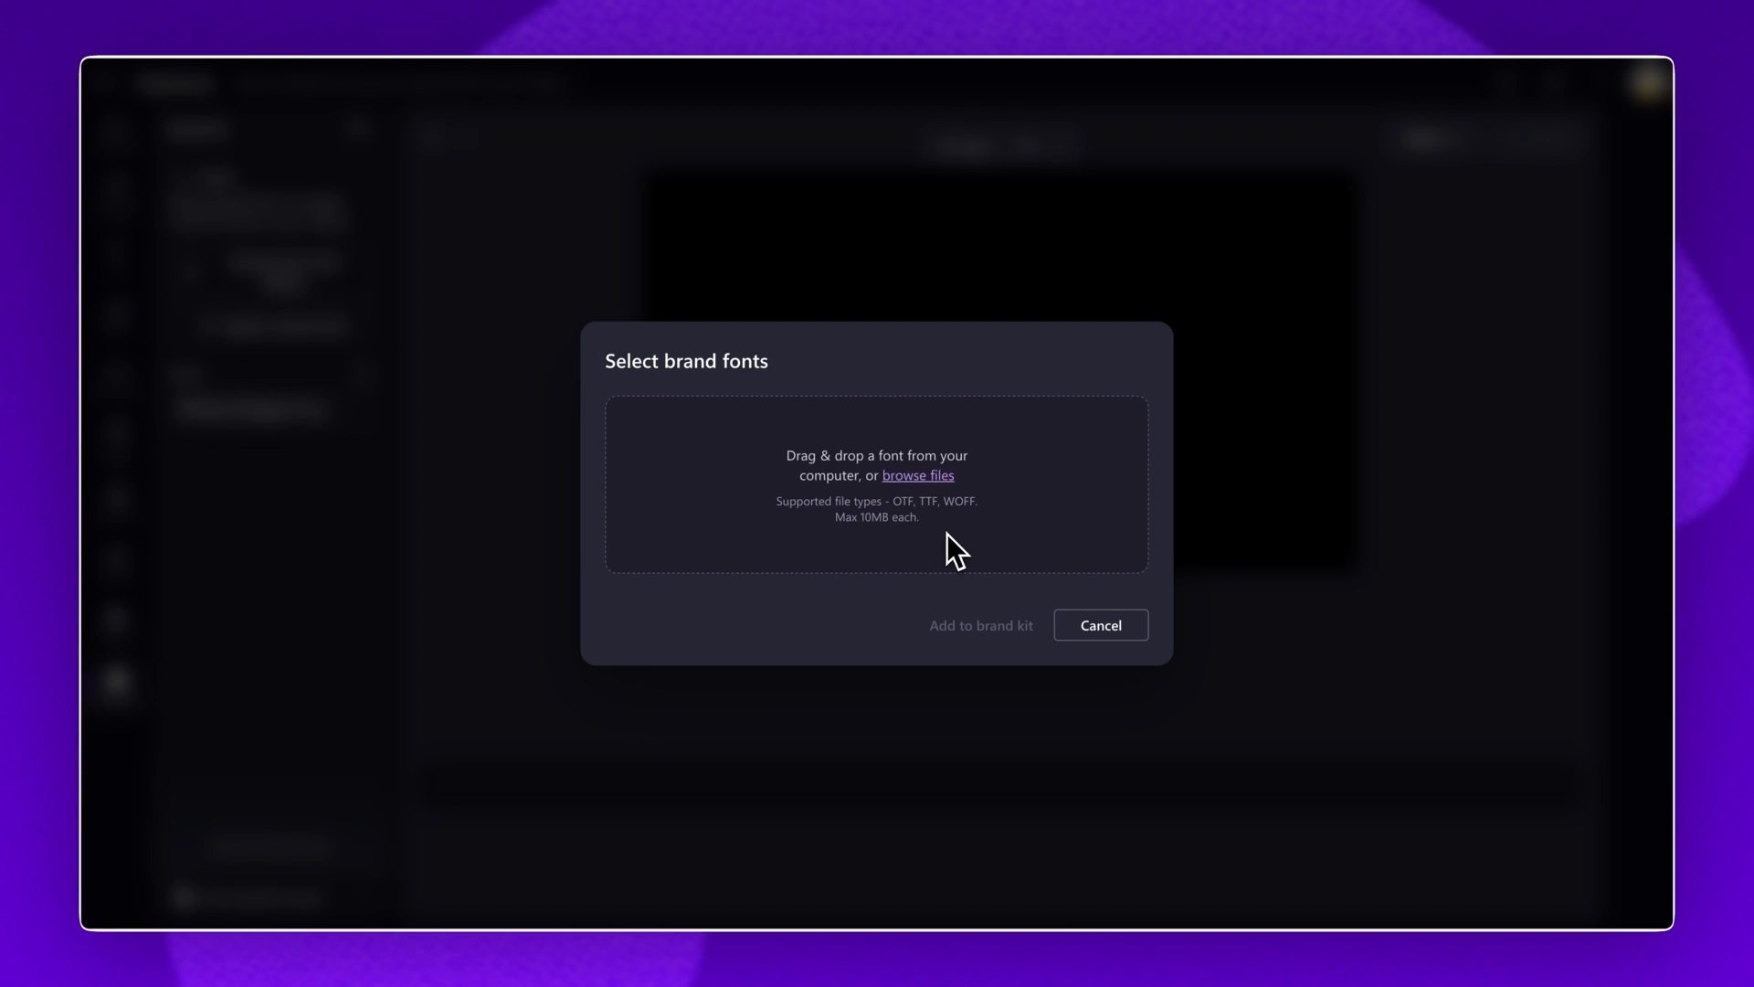
pyautogui.click(1098, 625)
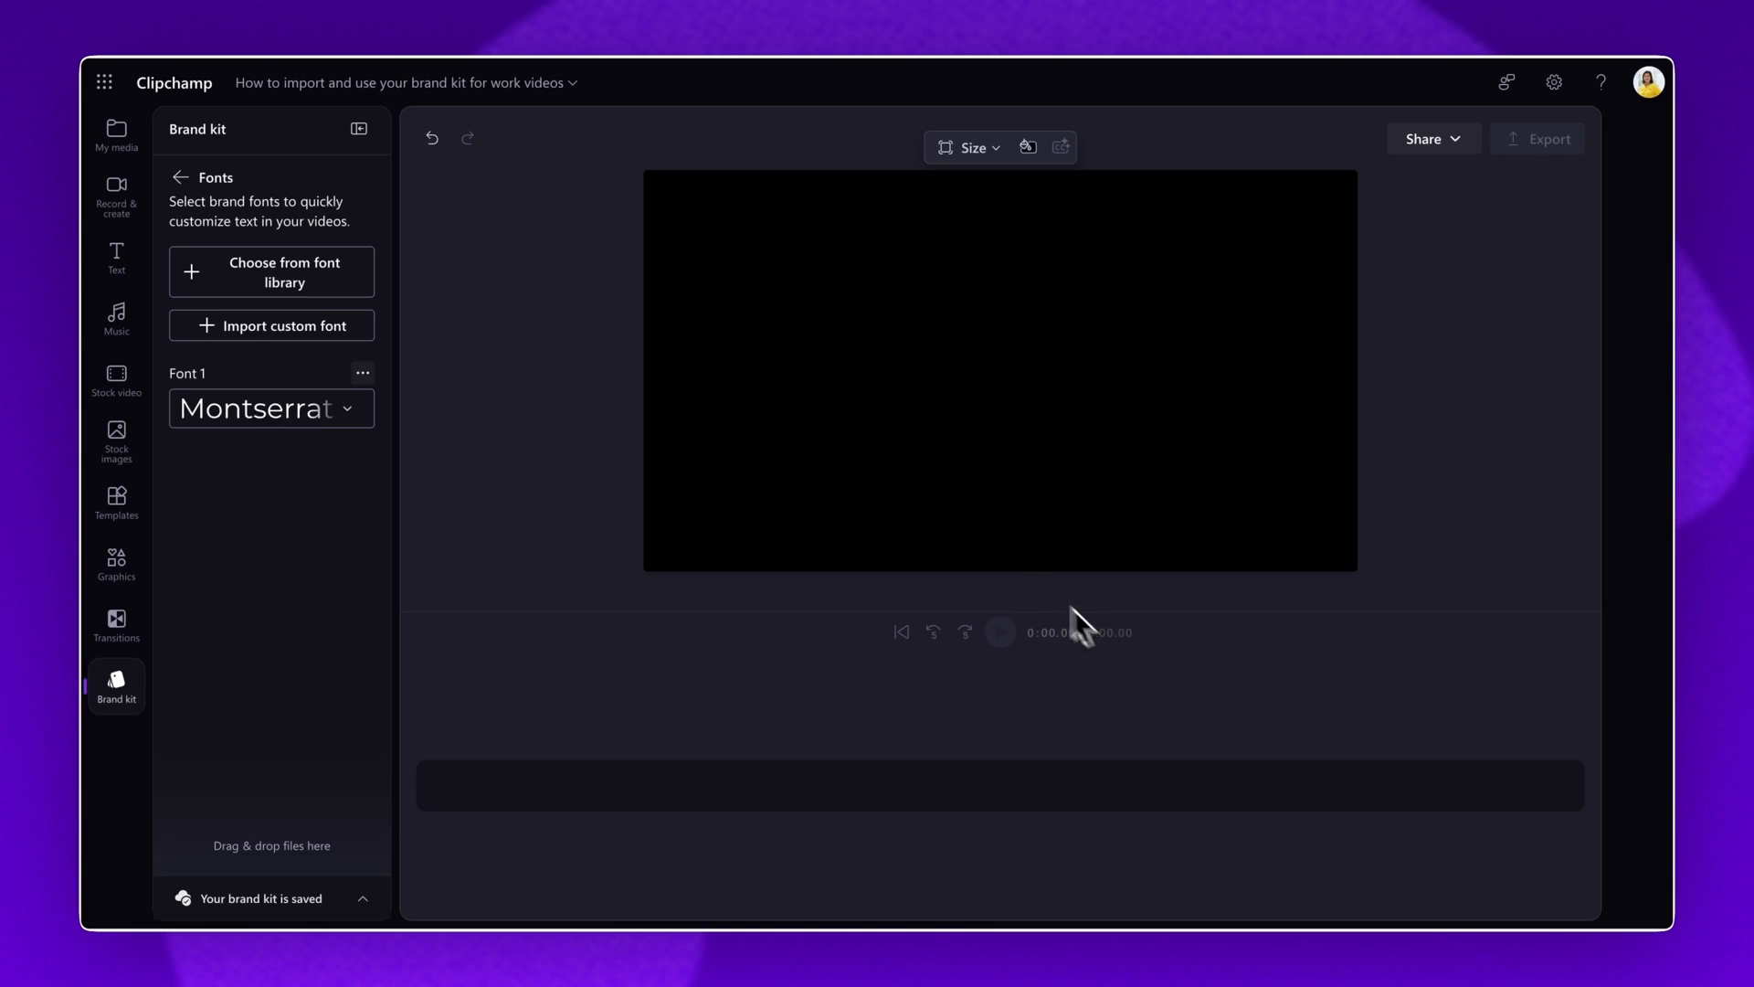
pyautogui.click(180, 176)
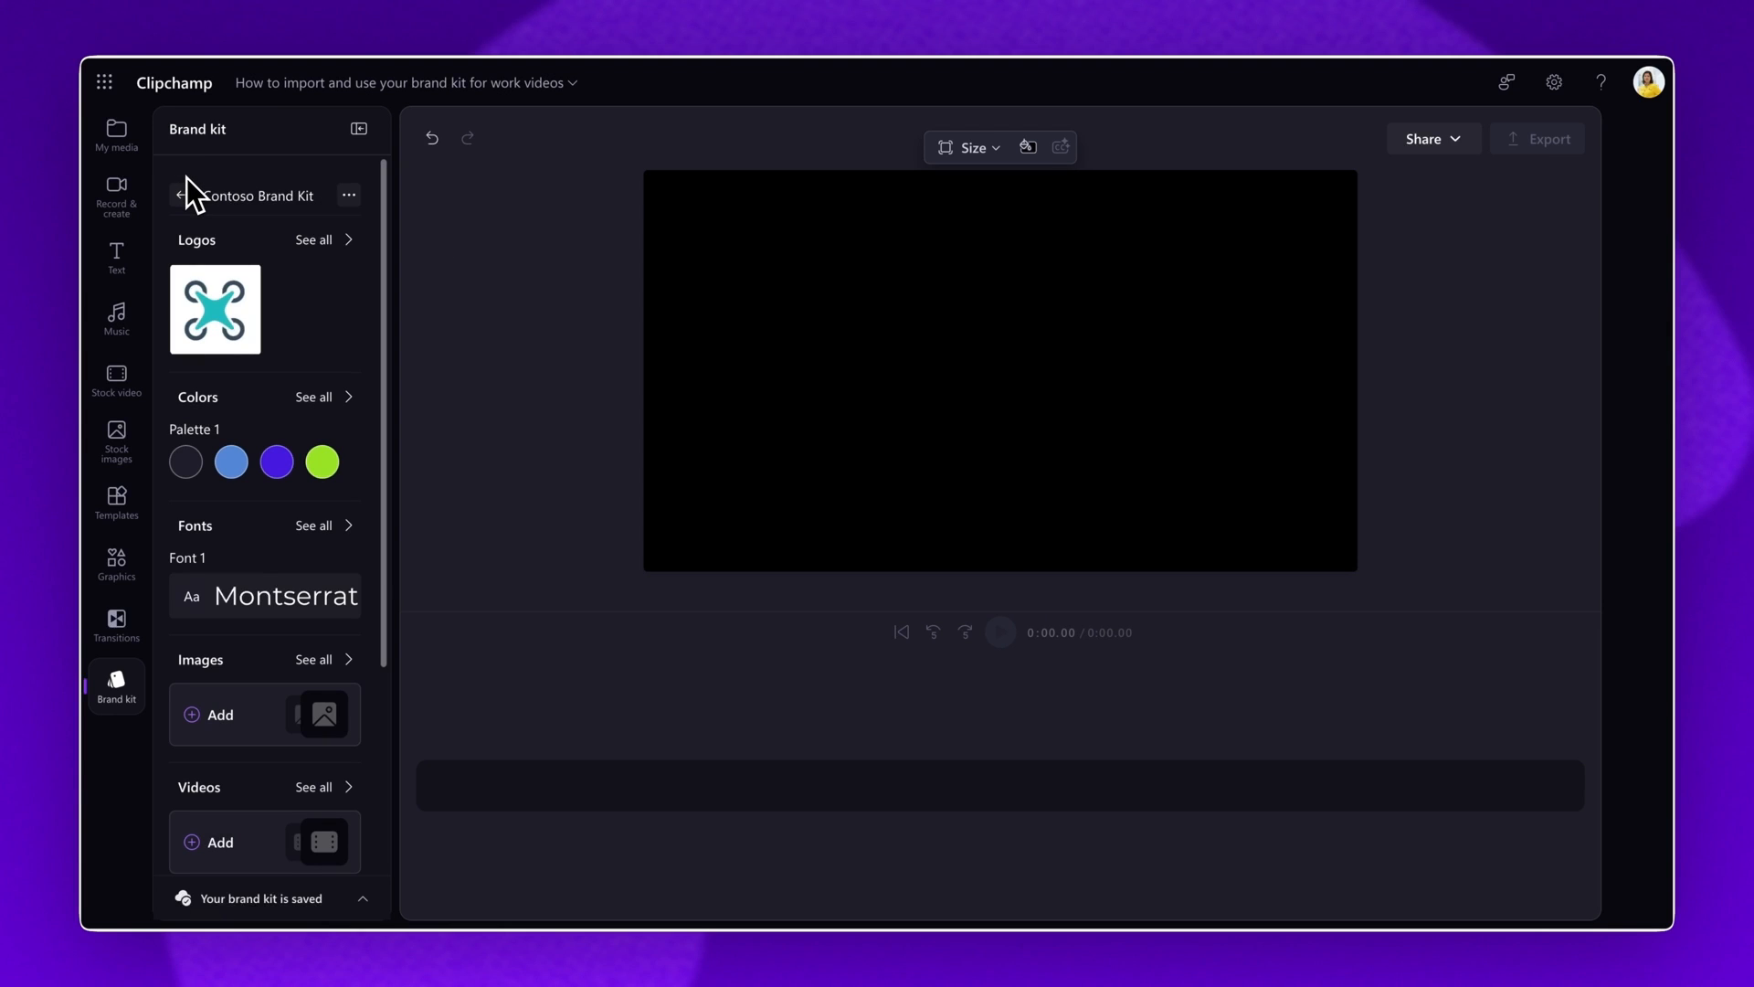
pyautogui.scroll(-3)
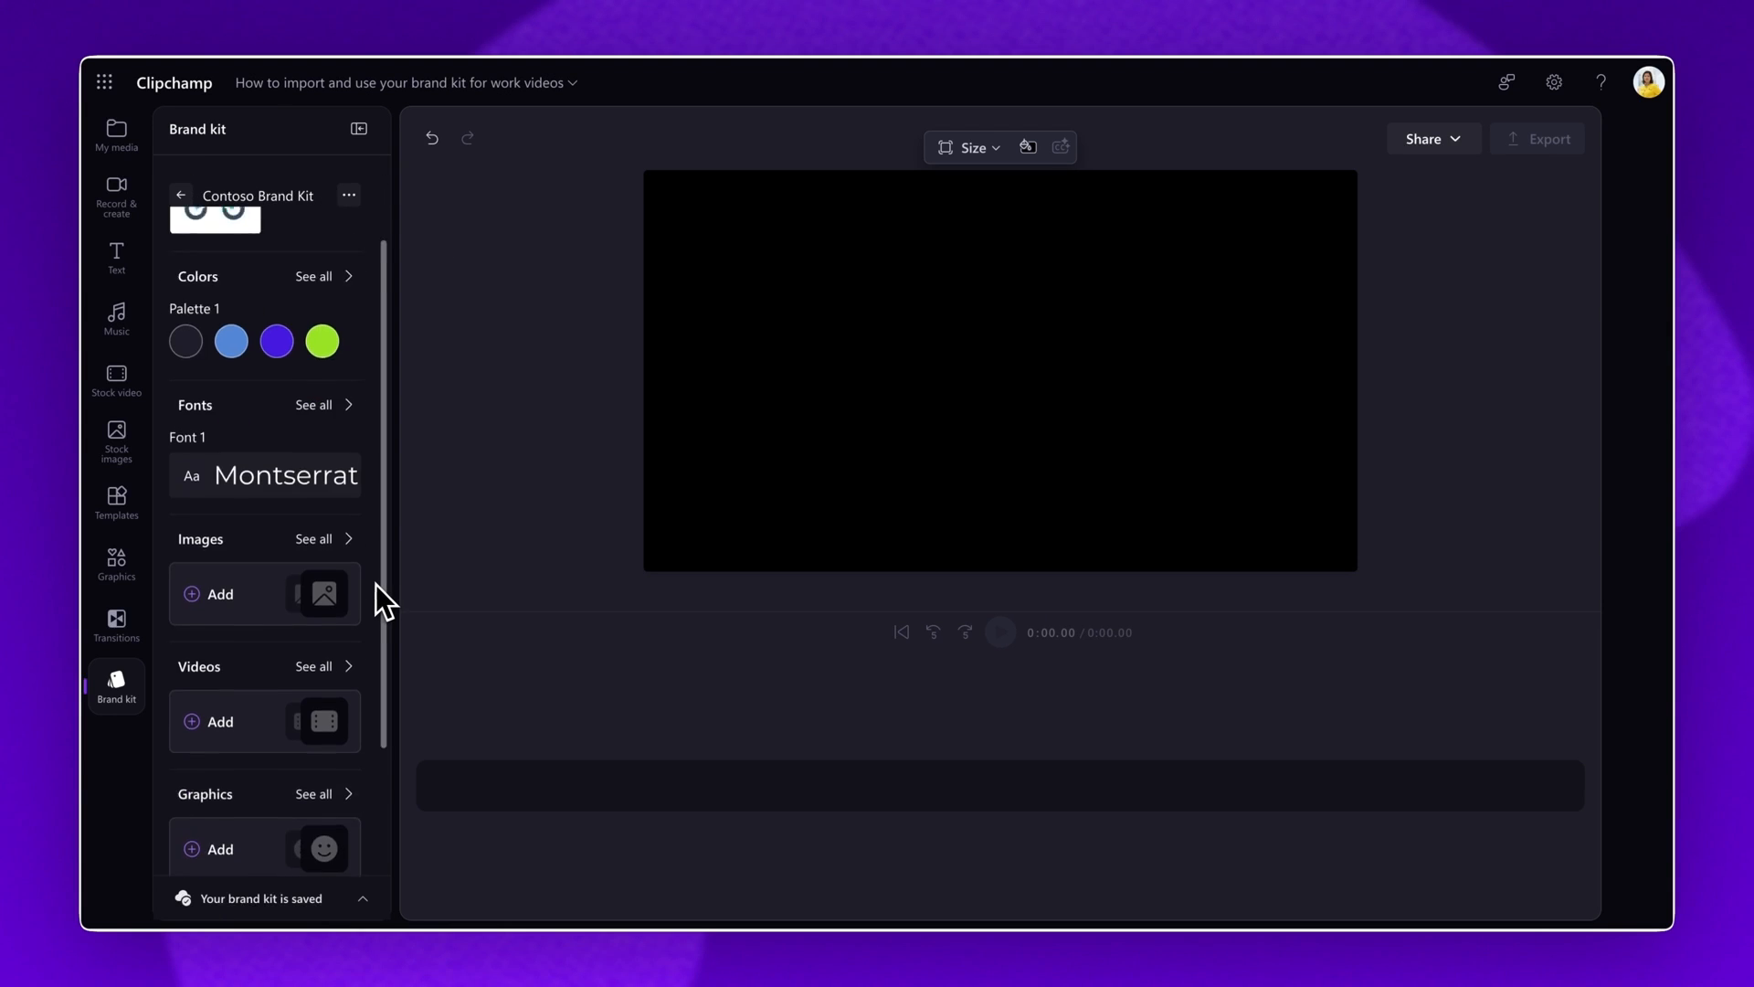
pyautogui.scroll(-3)
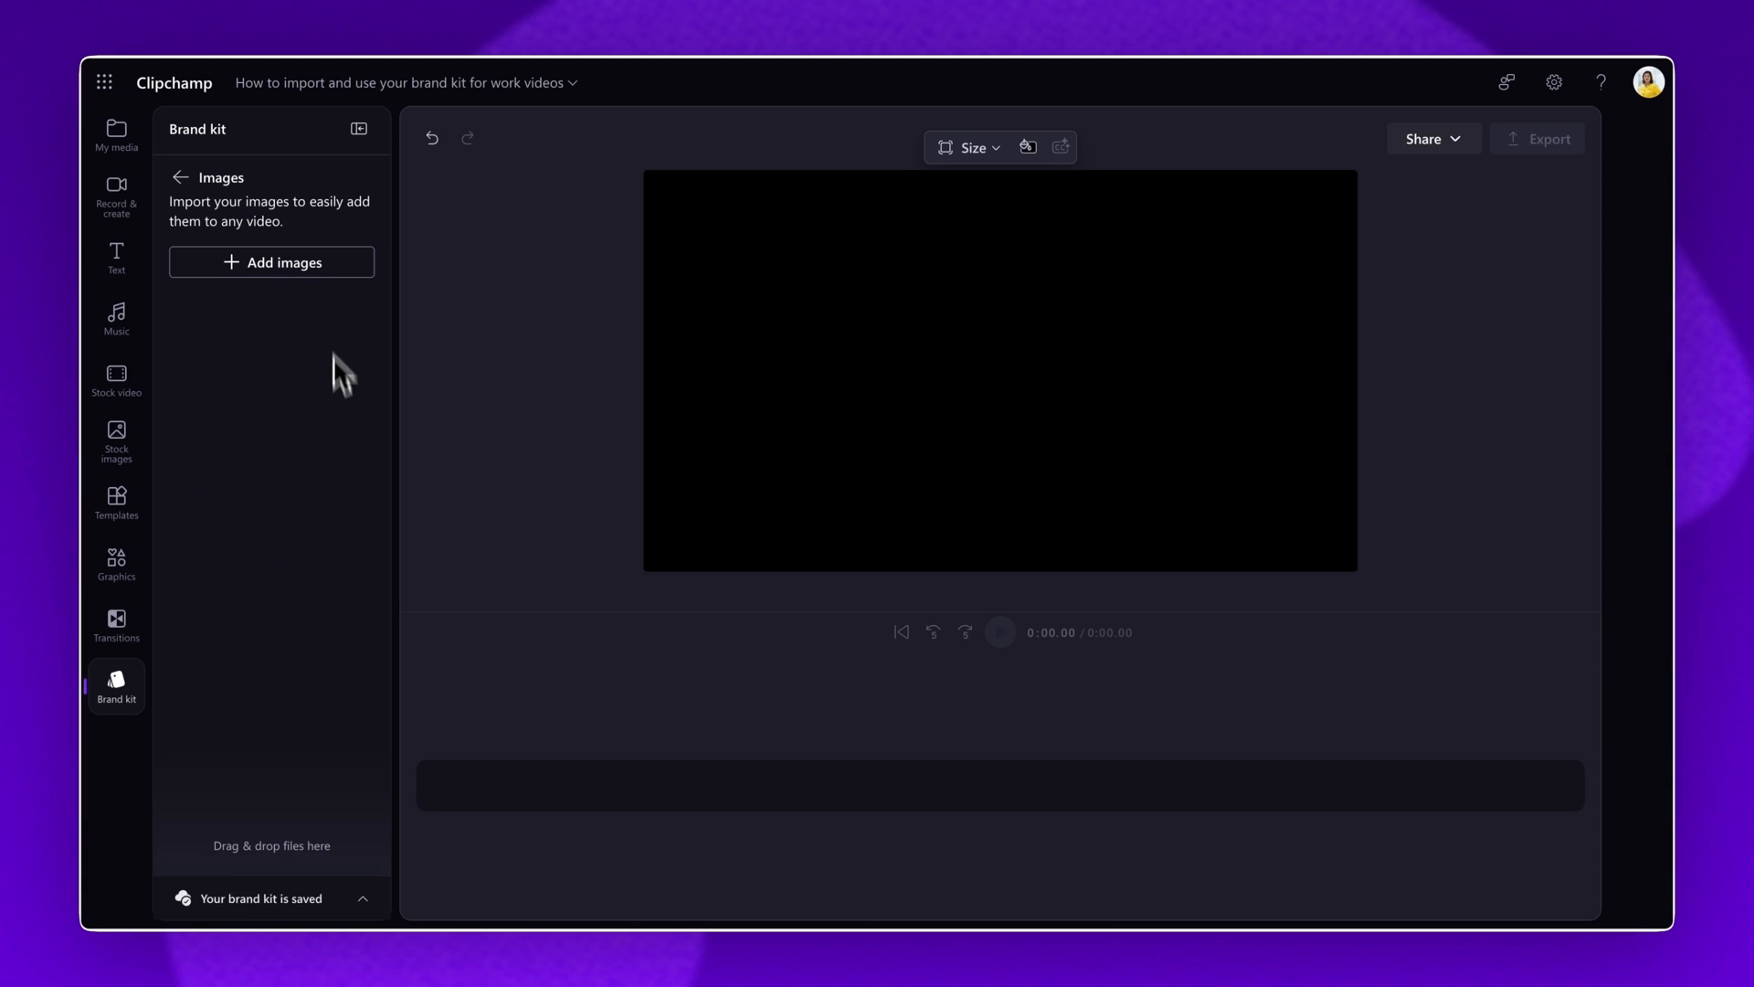
# - Add the Contoso stock image to the brand kit's Images and return to the overview
pyautogui.click(270, 262)
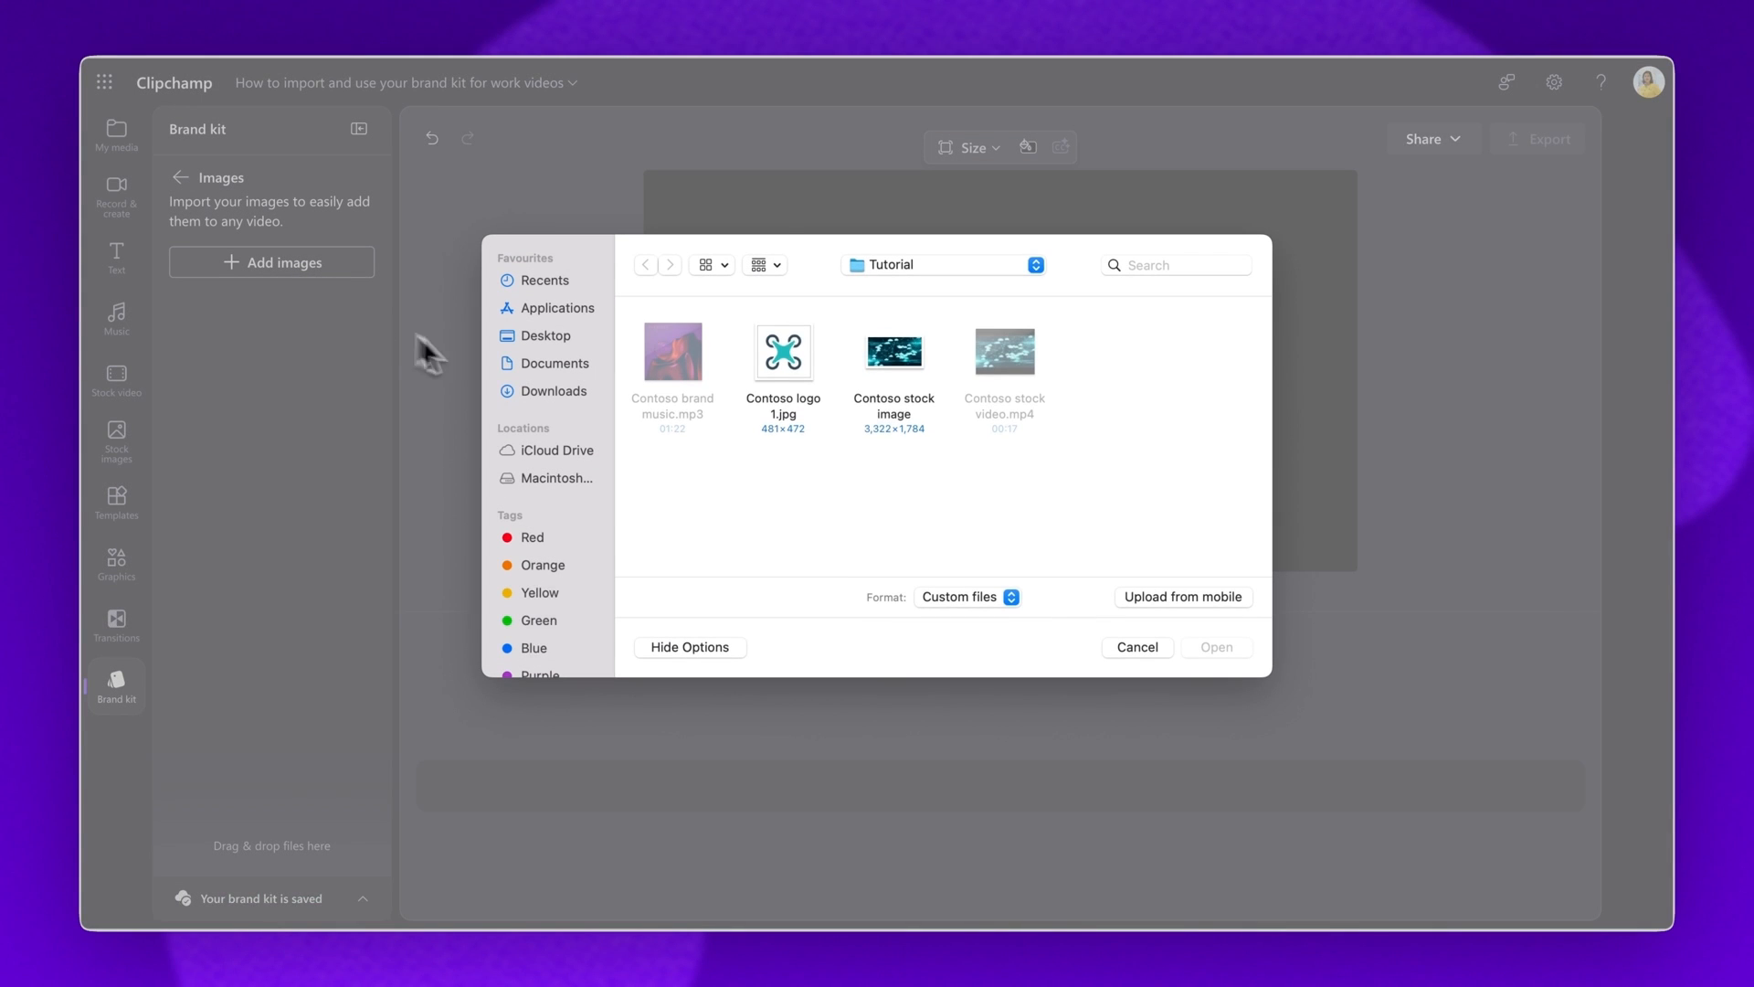
pyautogui.click(893, 350)
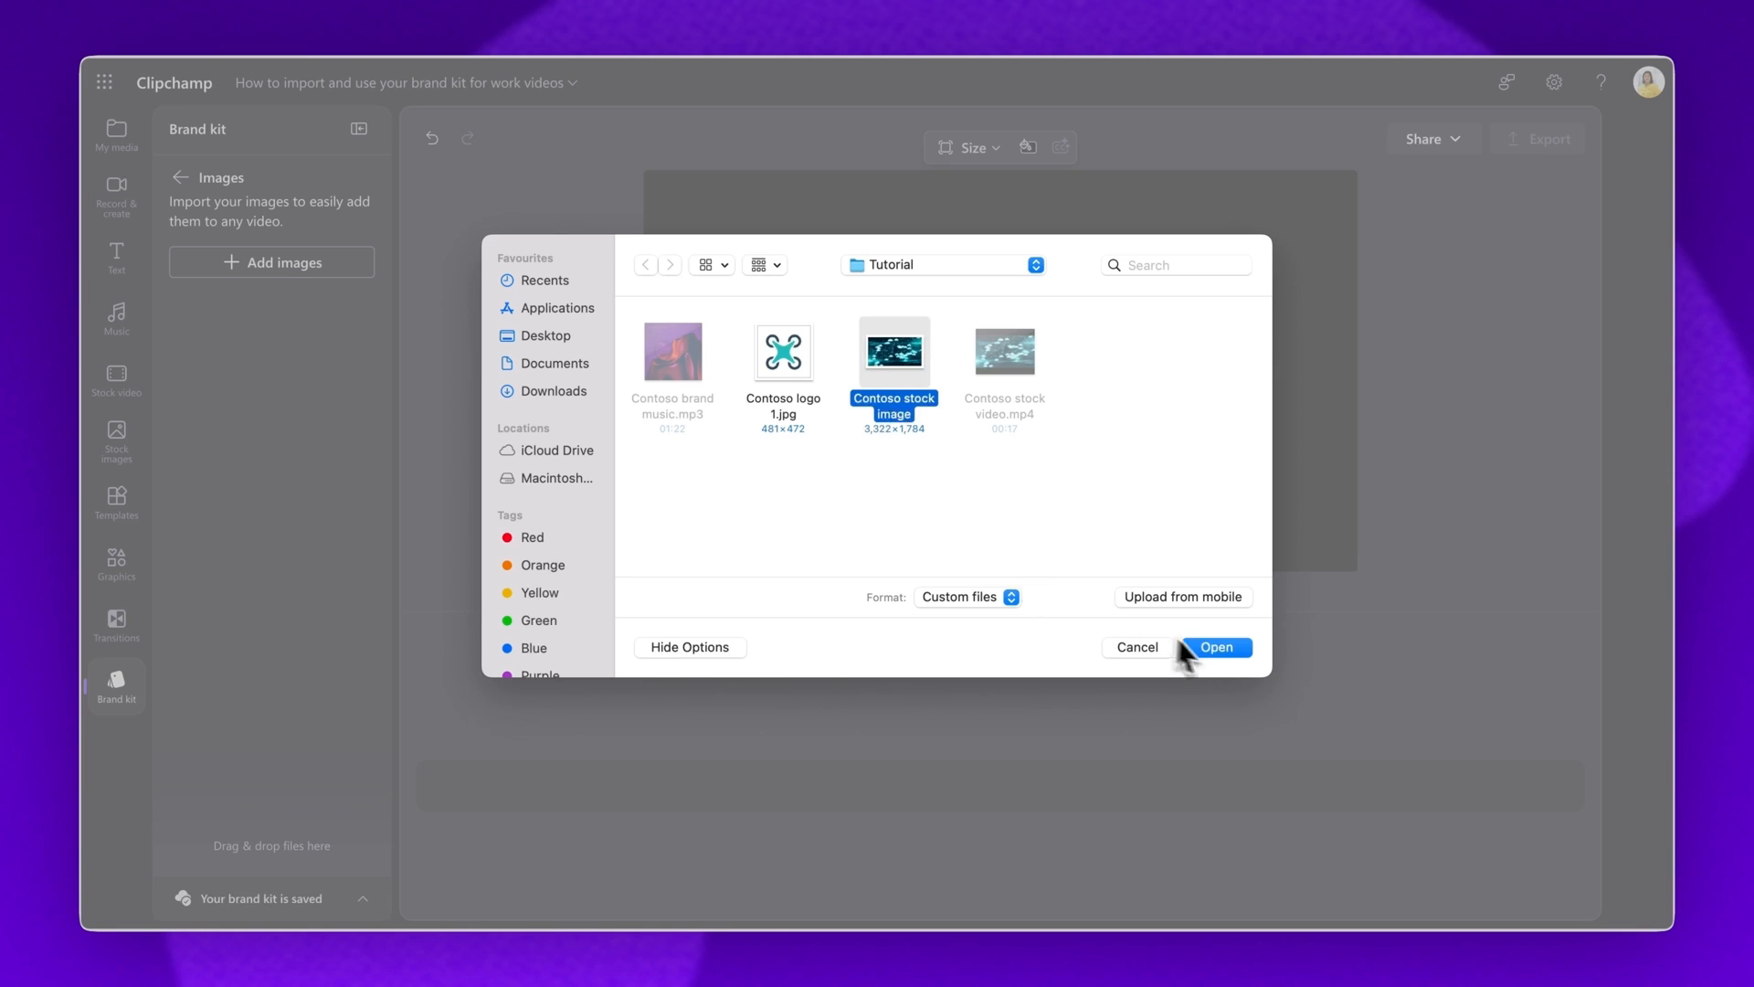
pyautogui.click(1216, 647)
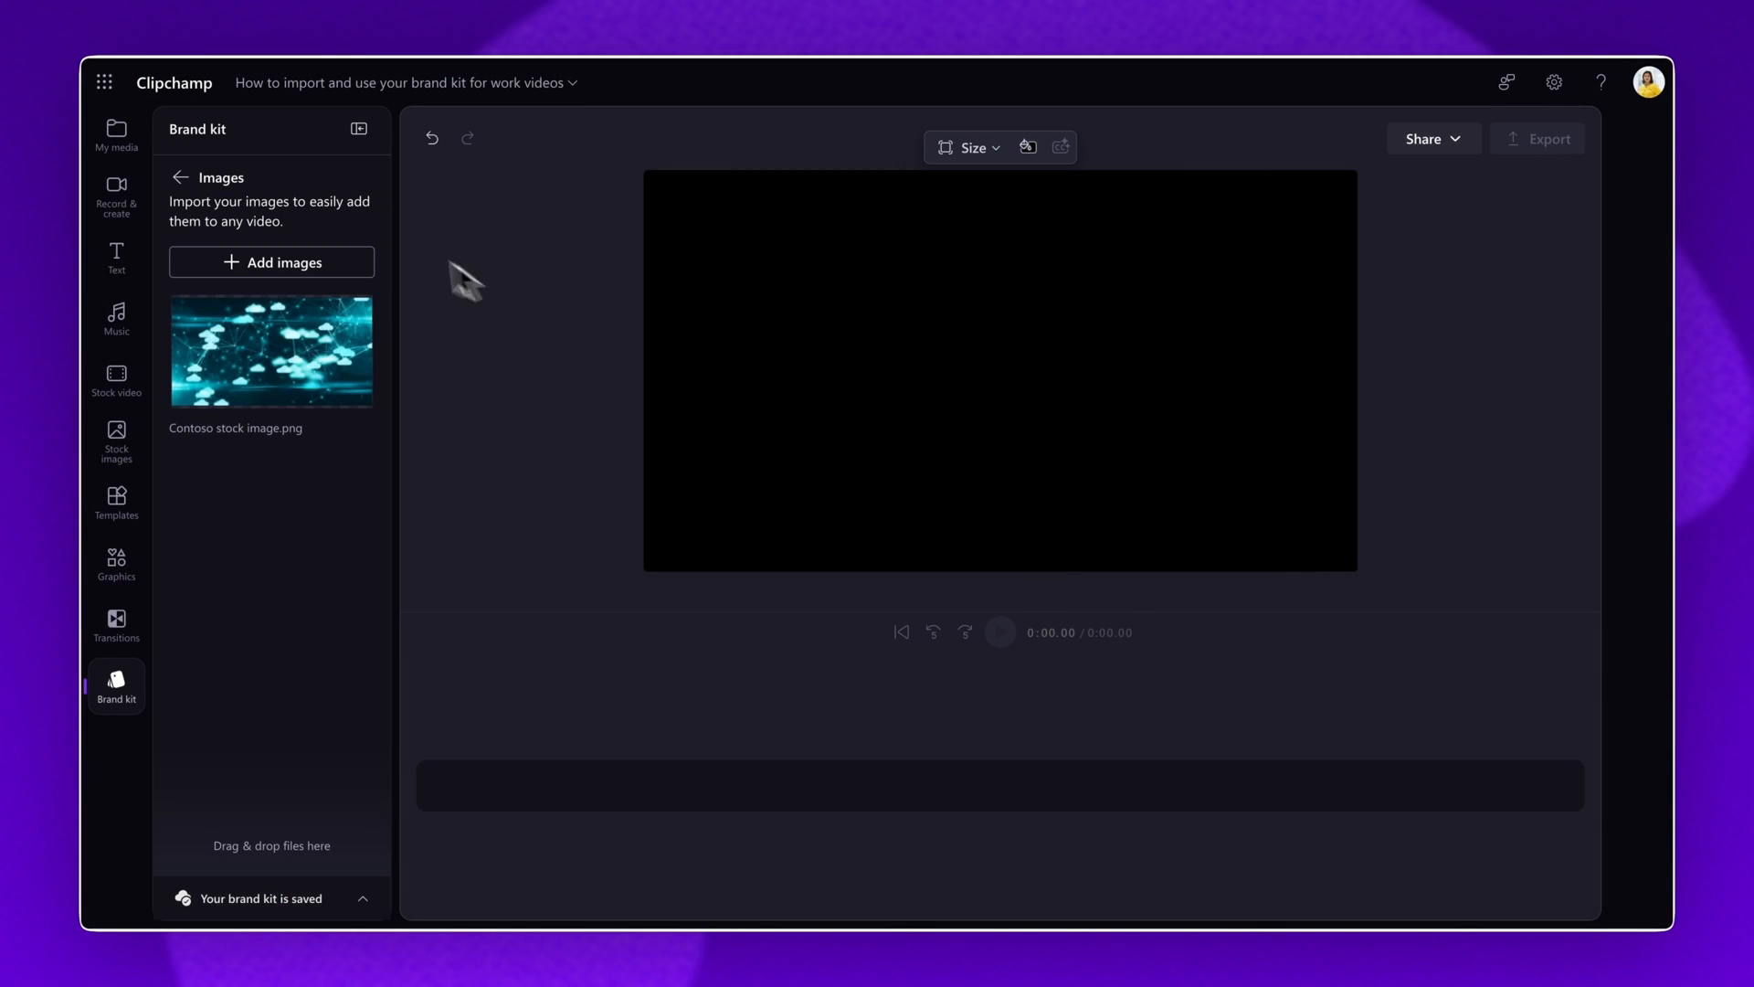
pyautogui.click(179, 176)
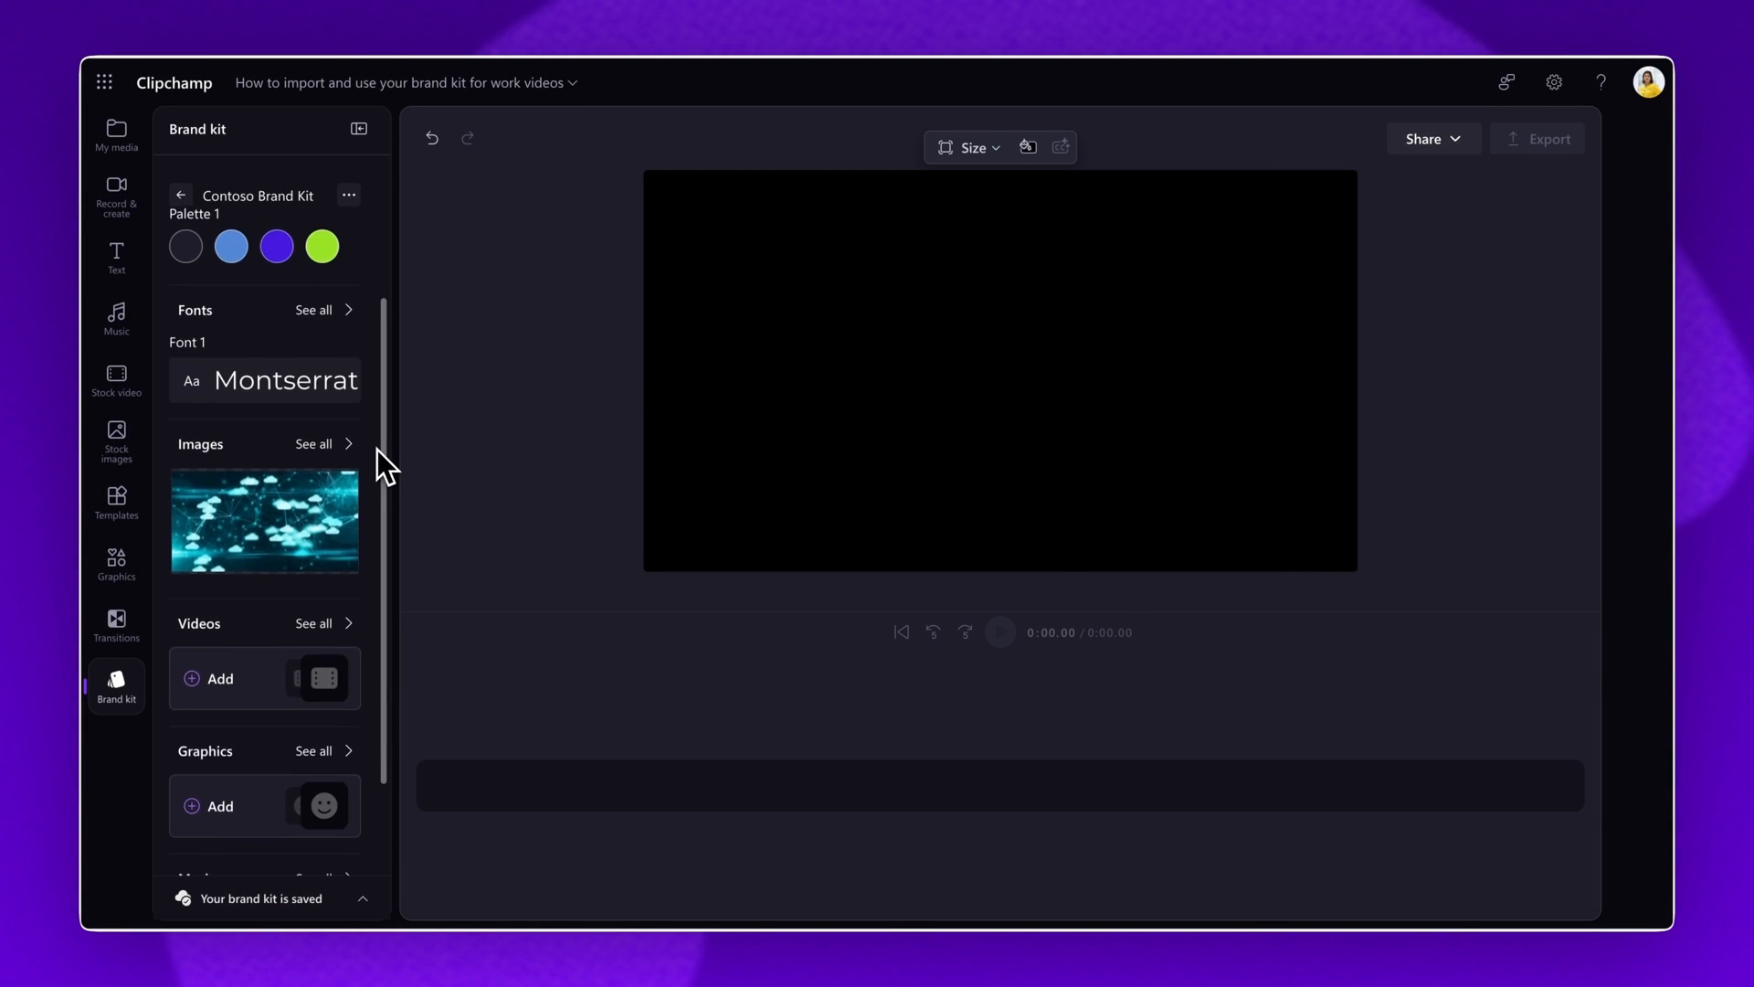
pyautogui.scroll(-3)
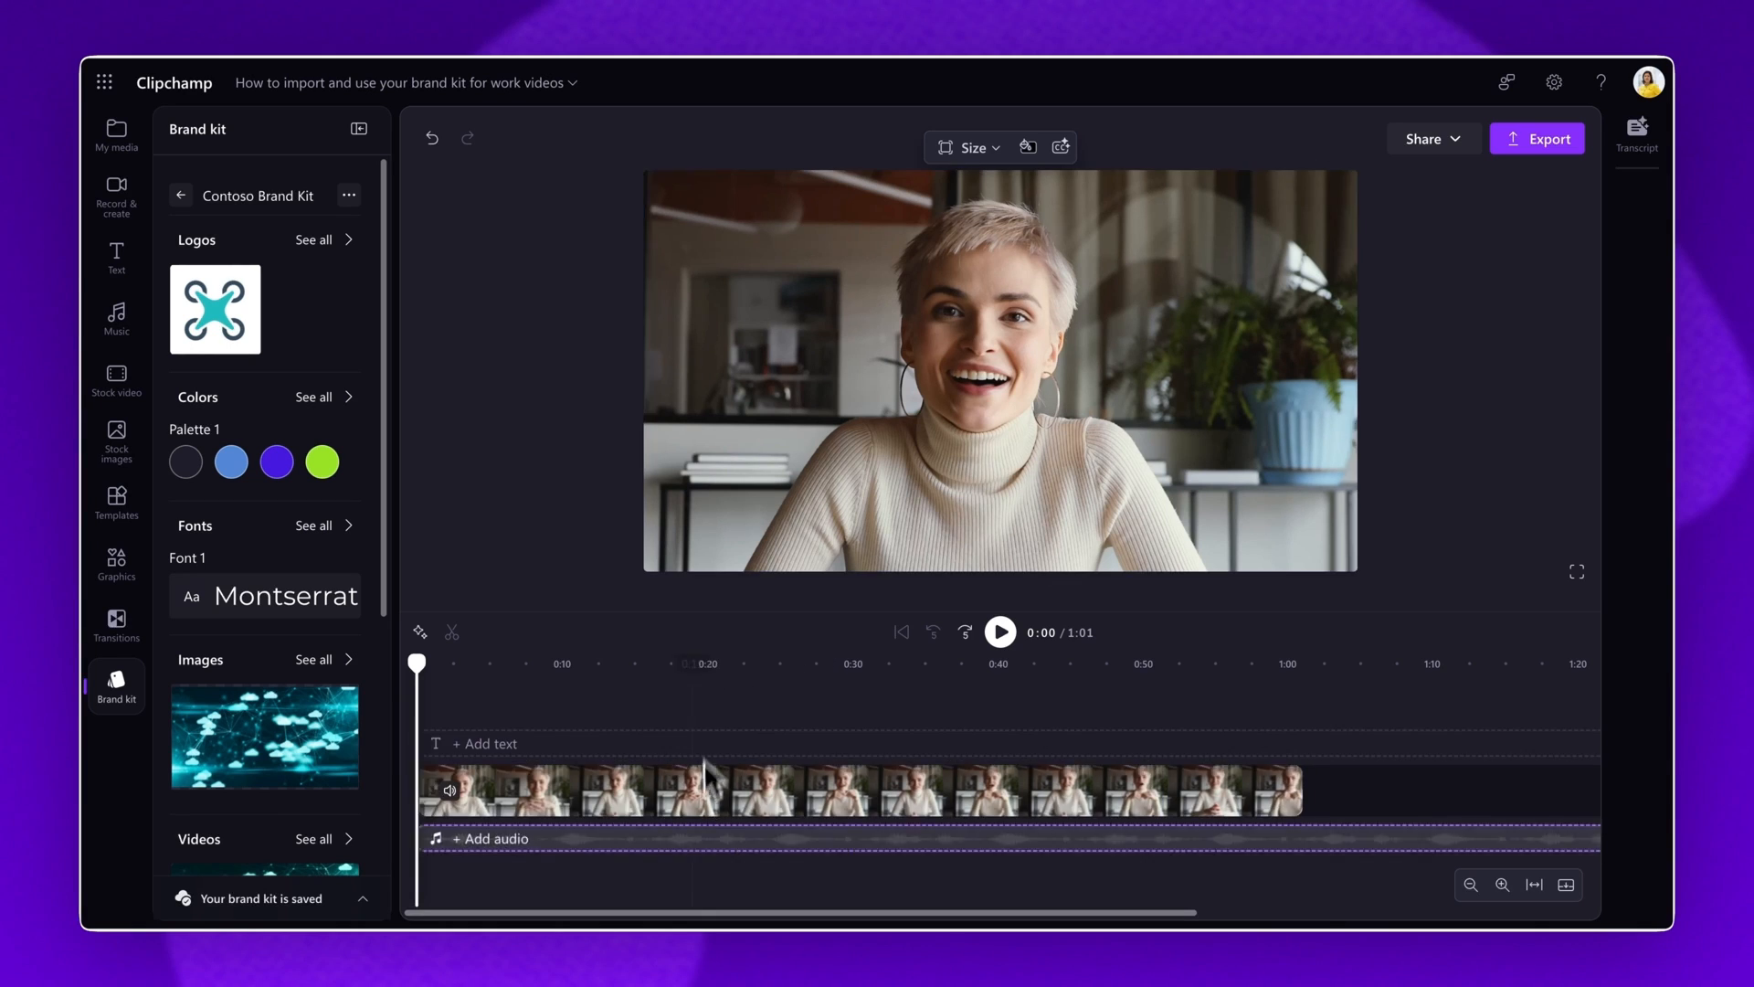
# - Drag the Contoso logo onto the timeline and stretch it to the video's full length
pyautogui.click(762, 664)
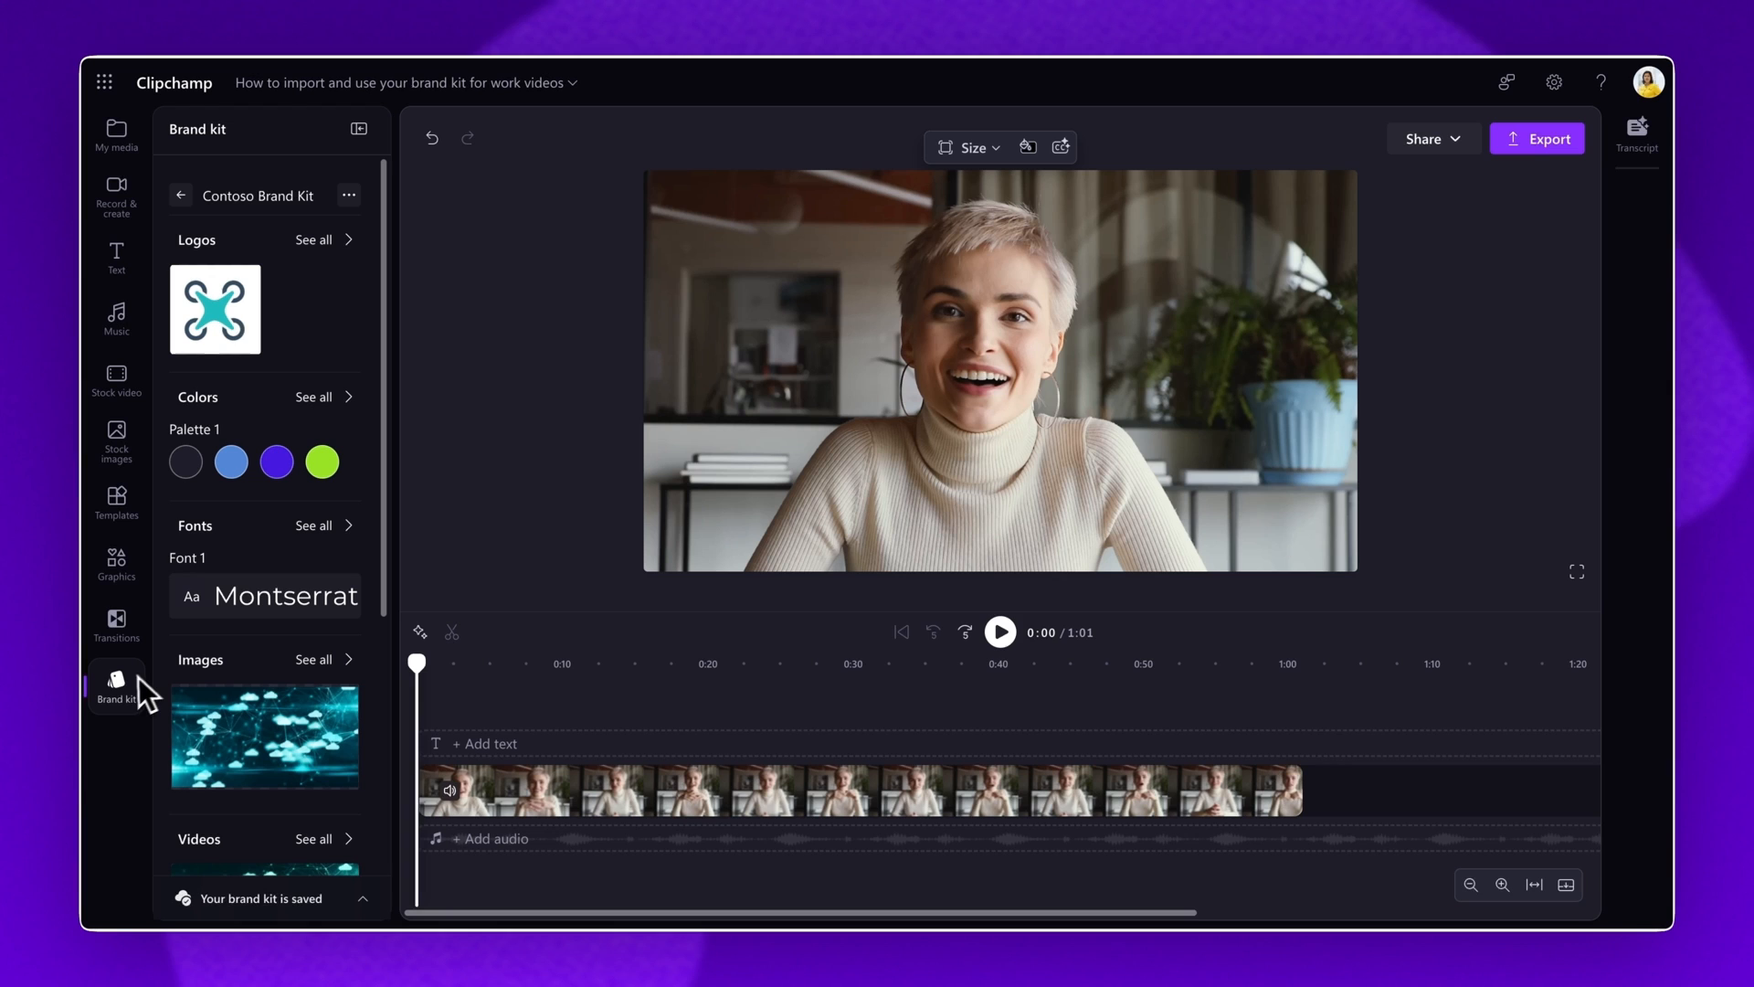
pyautogui.moveTo(205, 598)
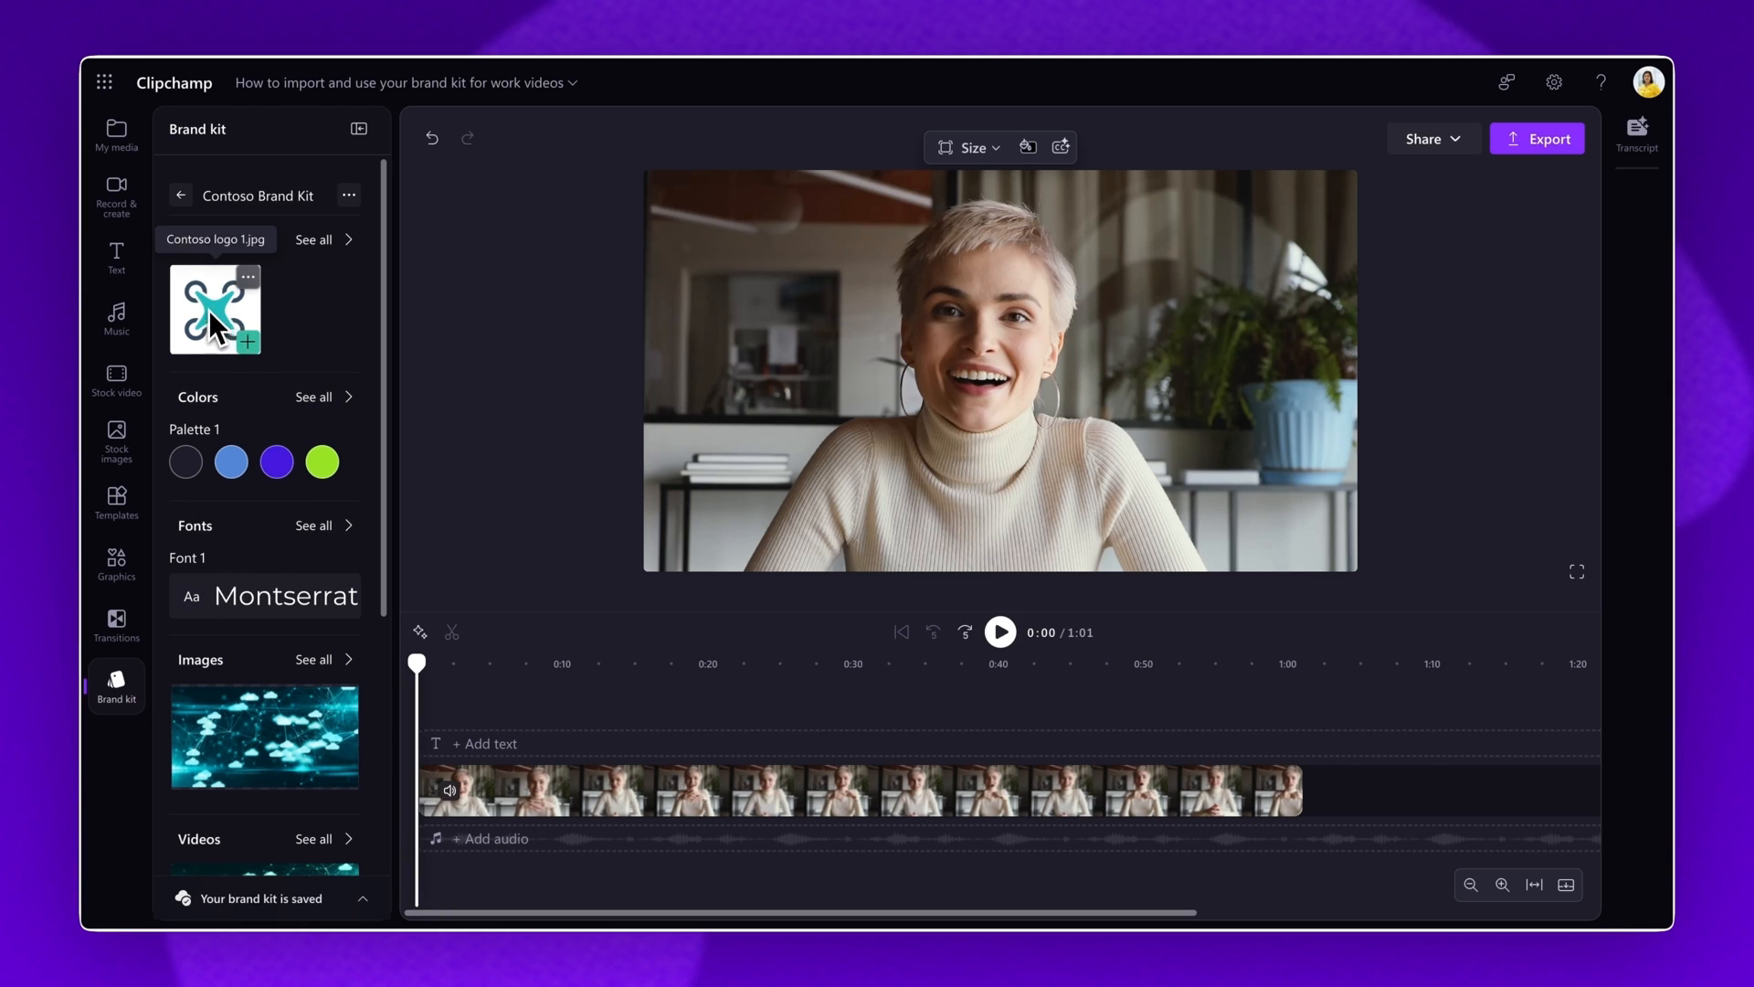
pyautogui.moveTo(215, 310); pyautogui.dragTo(455, 721)
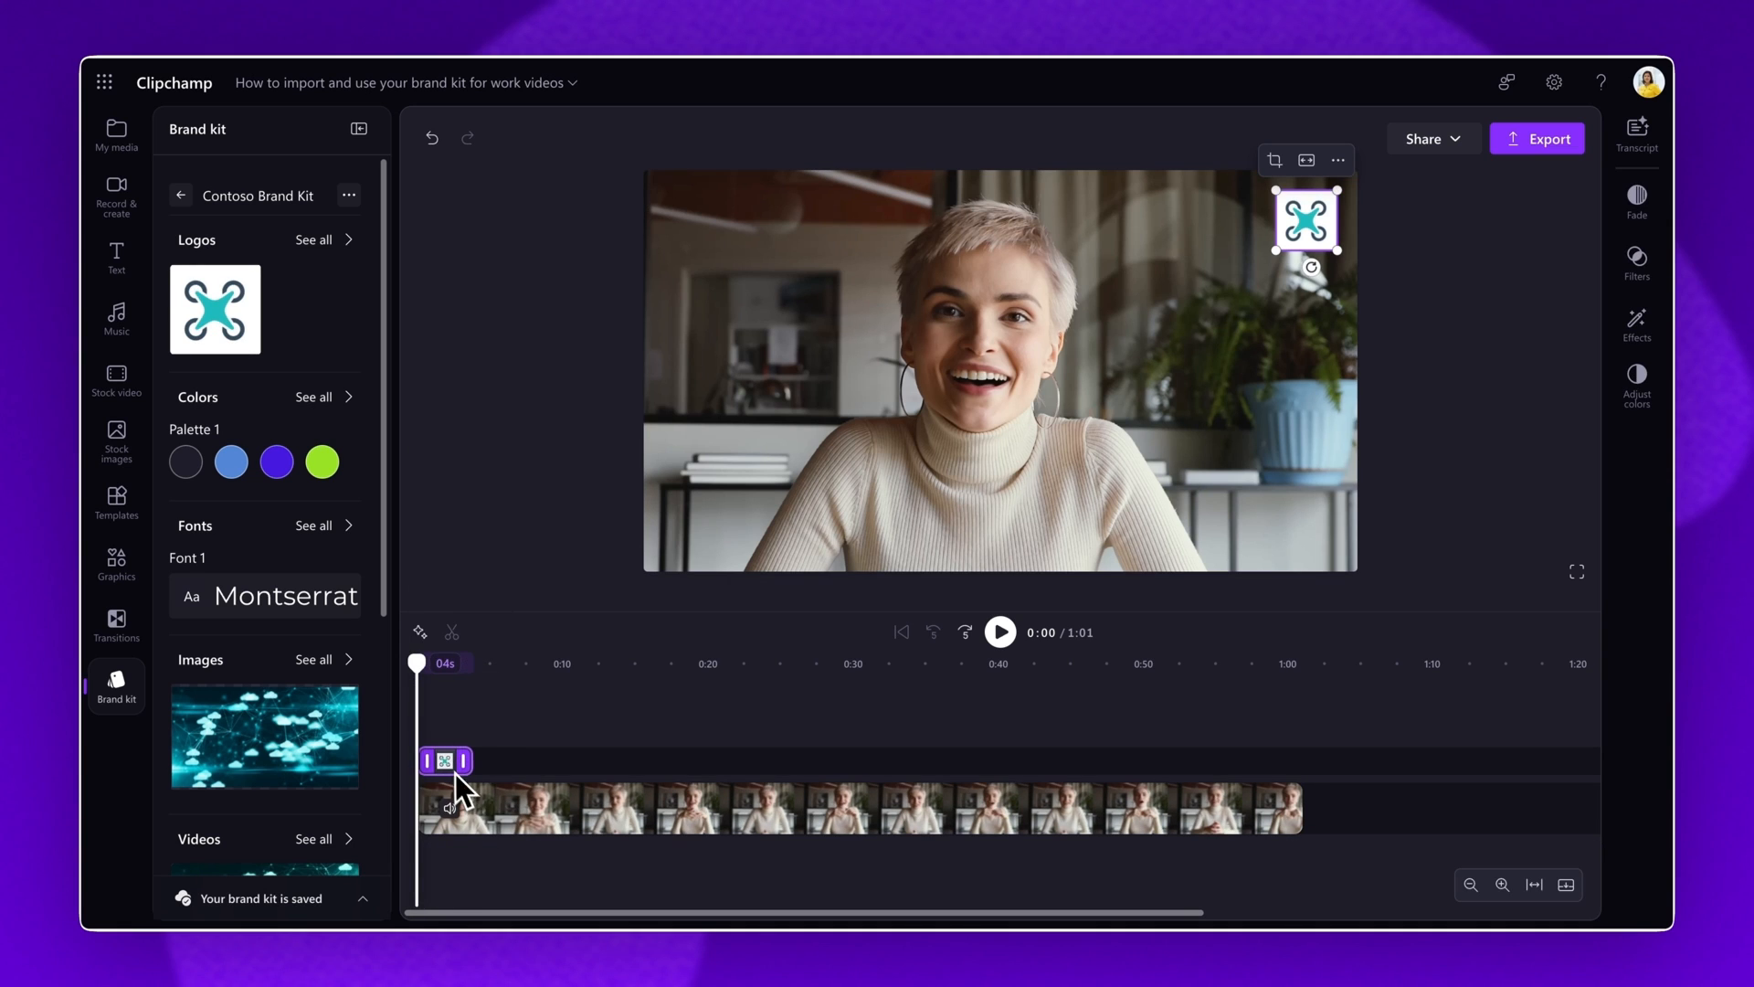
pyautogui.moveTo(447, 778)
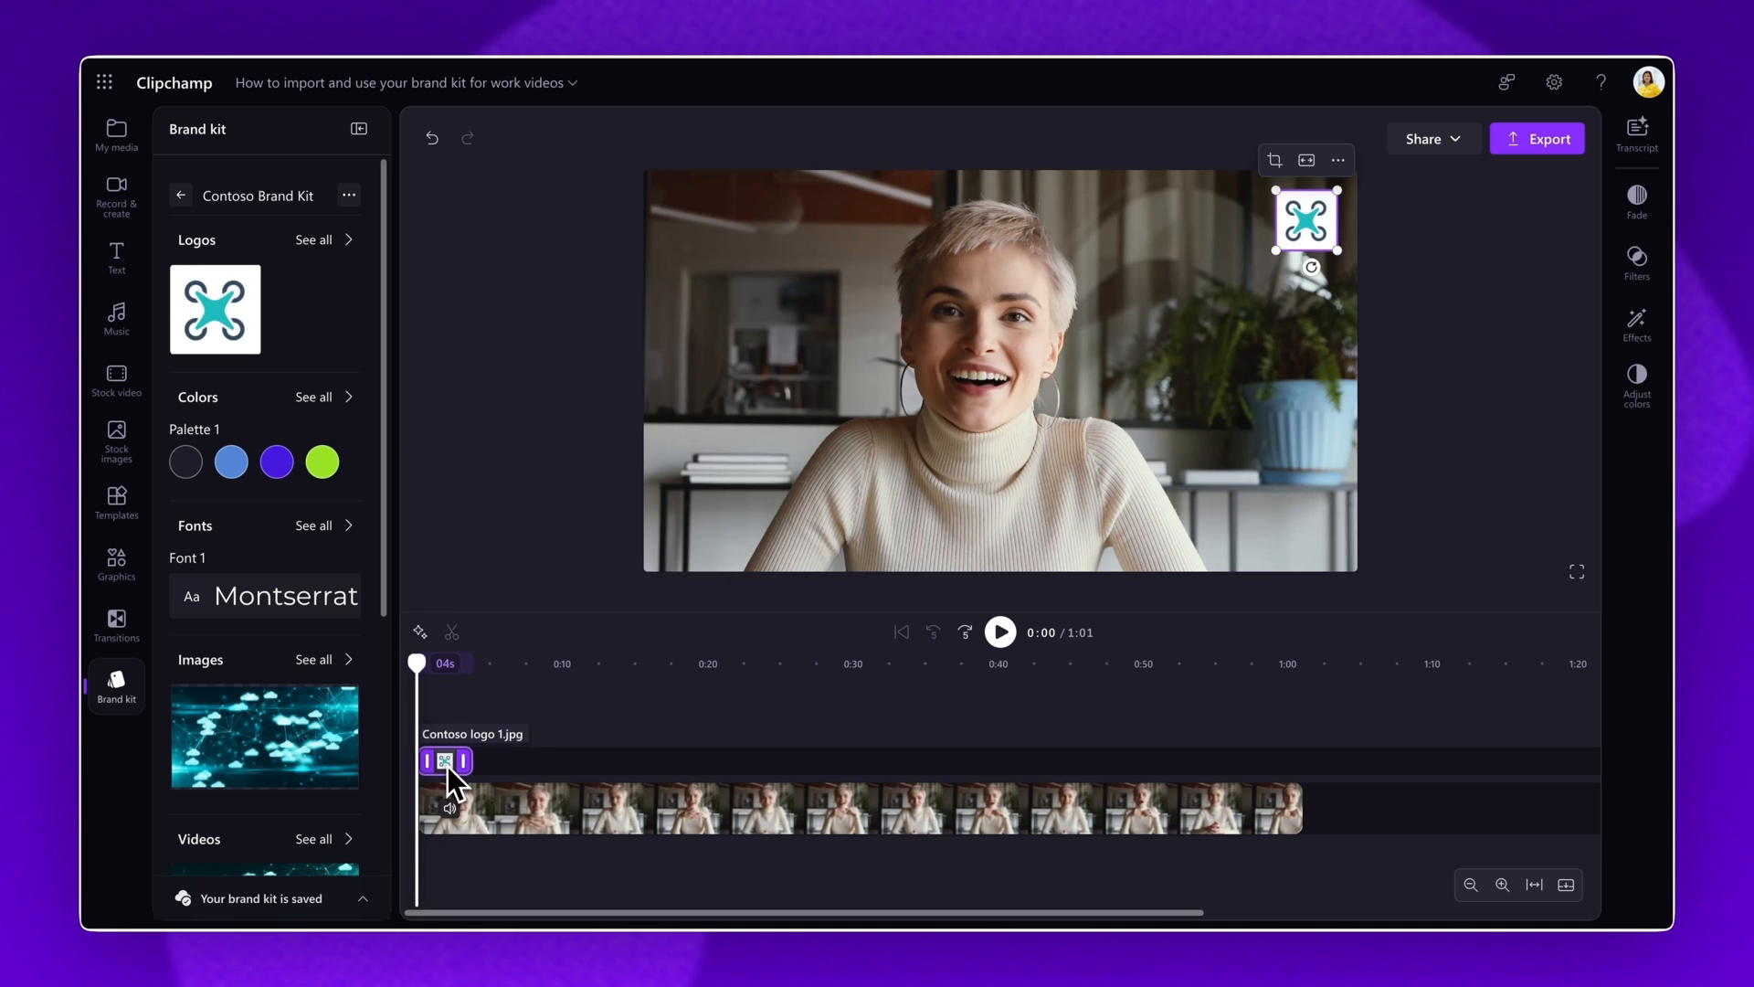
pyautogui.moveTo(461, 761); pyautogui.dragTo(1164, 761)
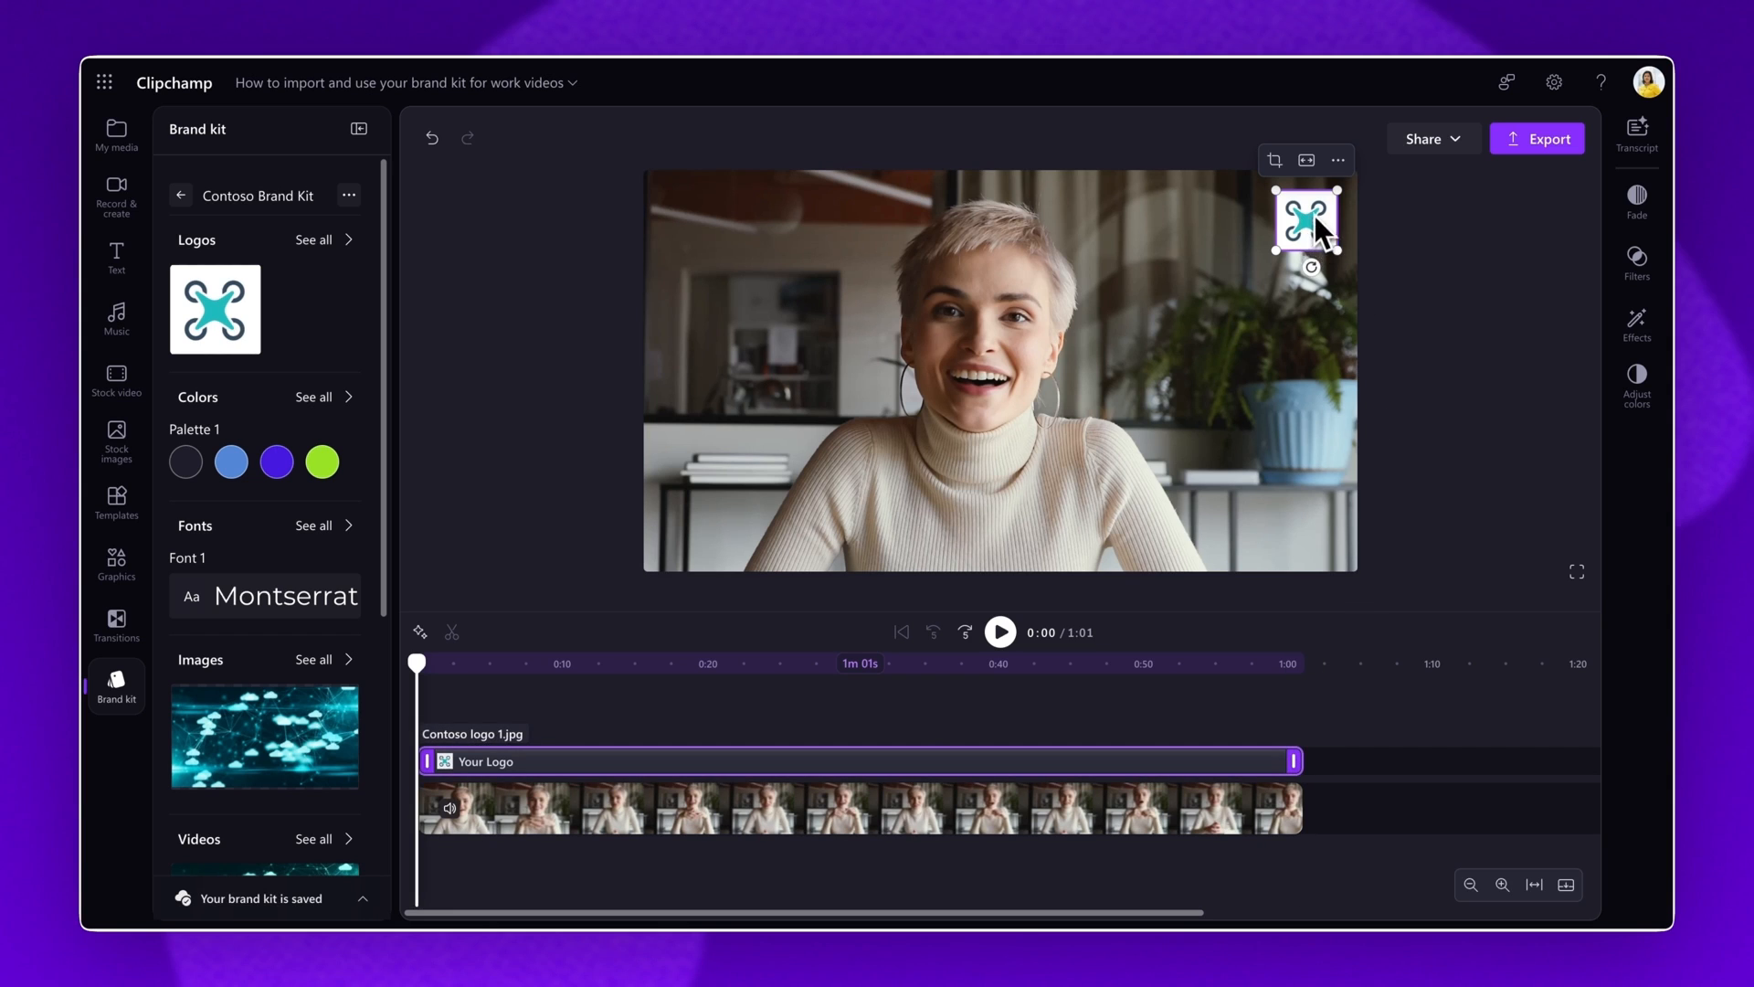
pyautogui.moveTo(1290, 265)
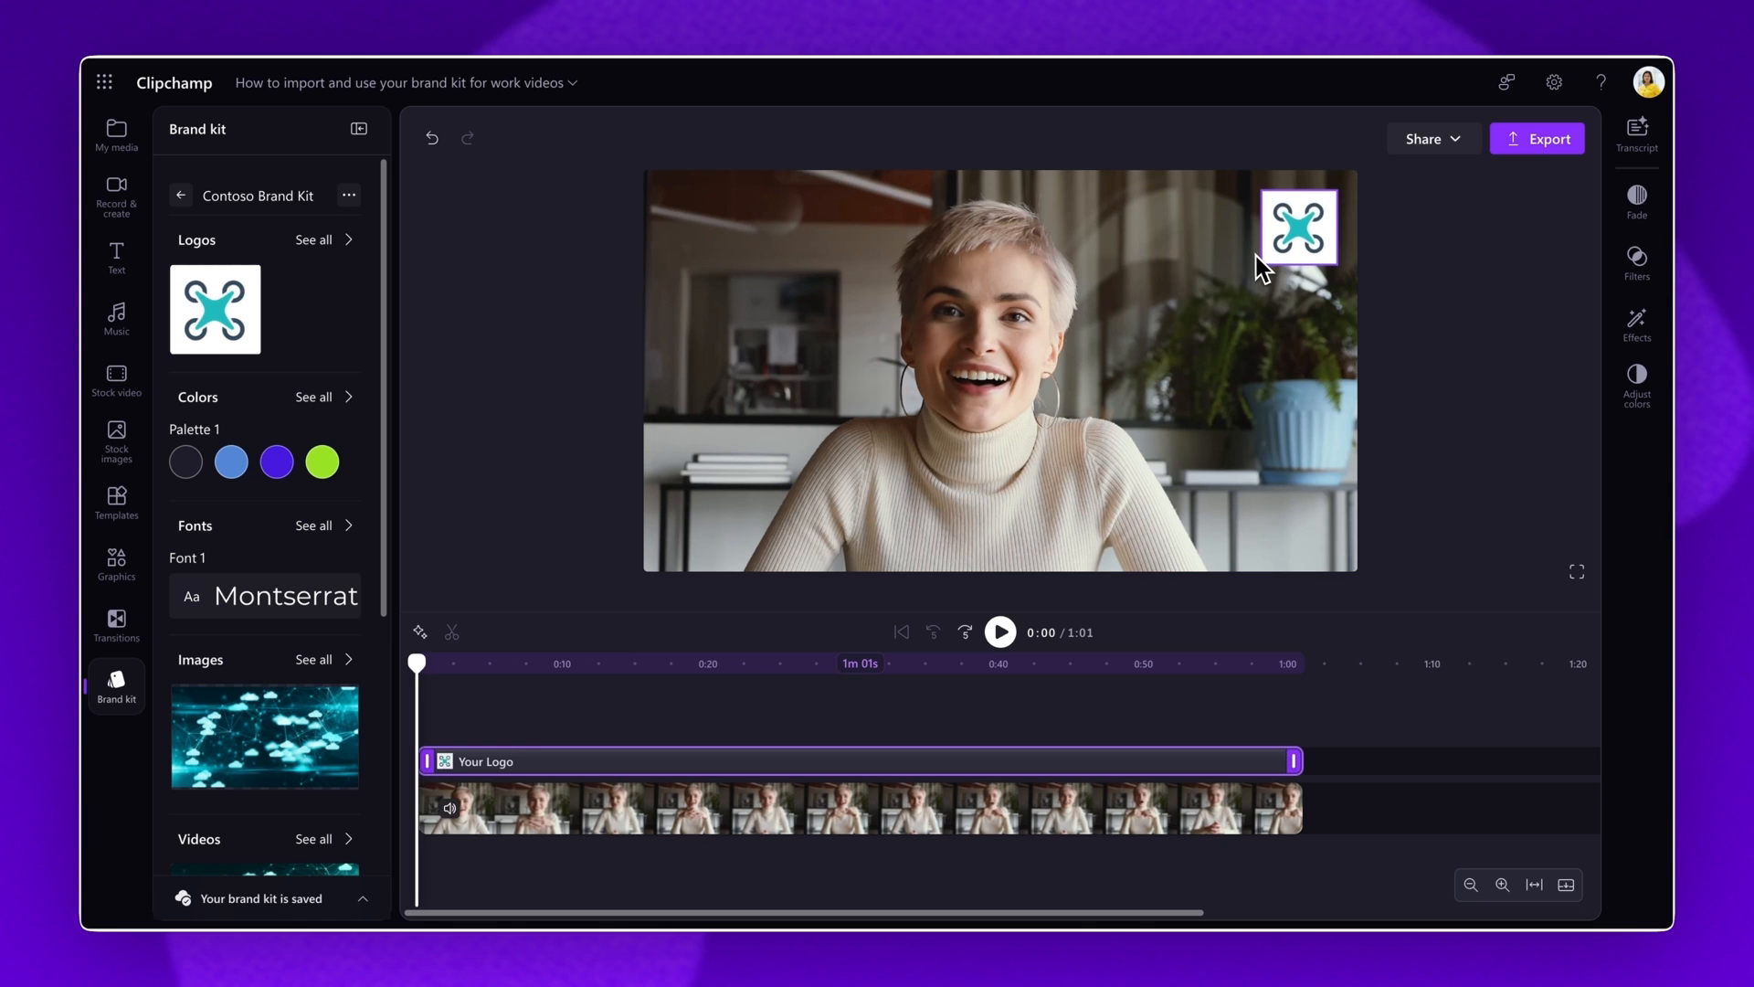
# - Position the logo in the top-right corner of the video frame
pyautogui.click(1298, 227)
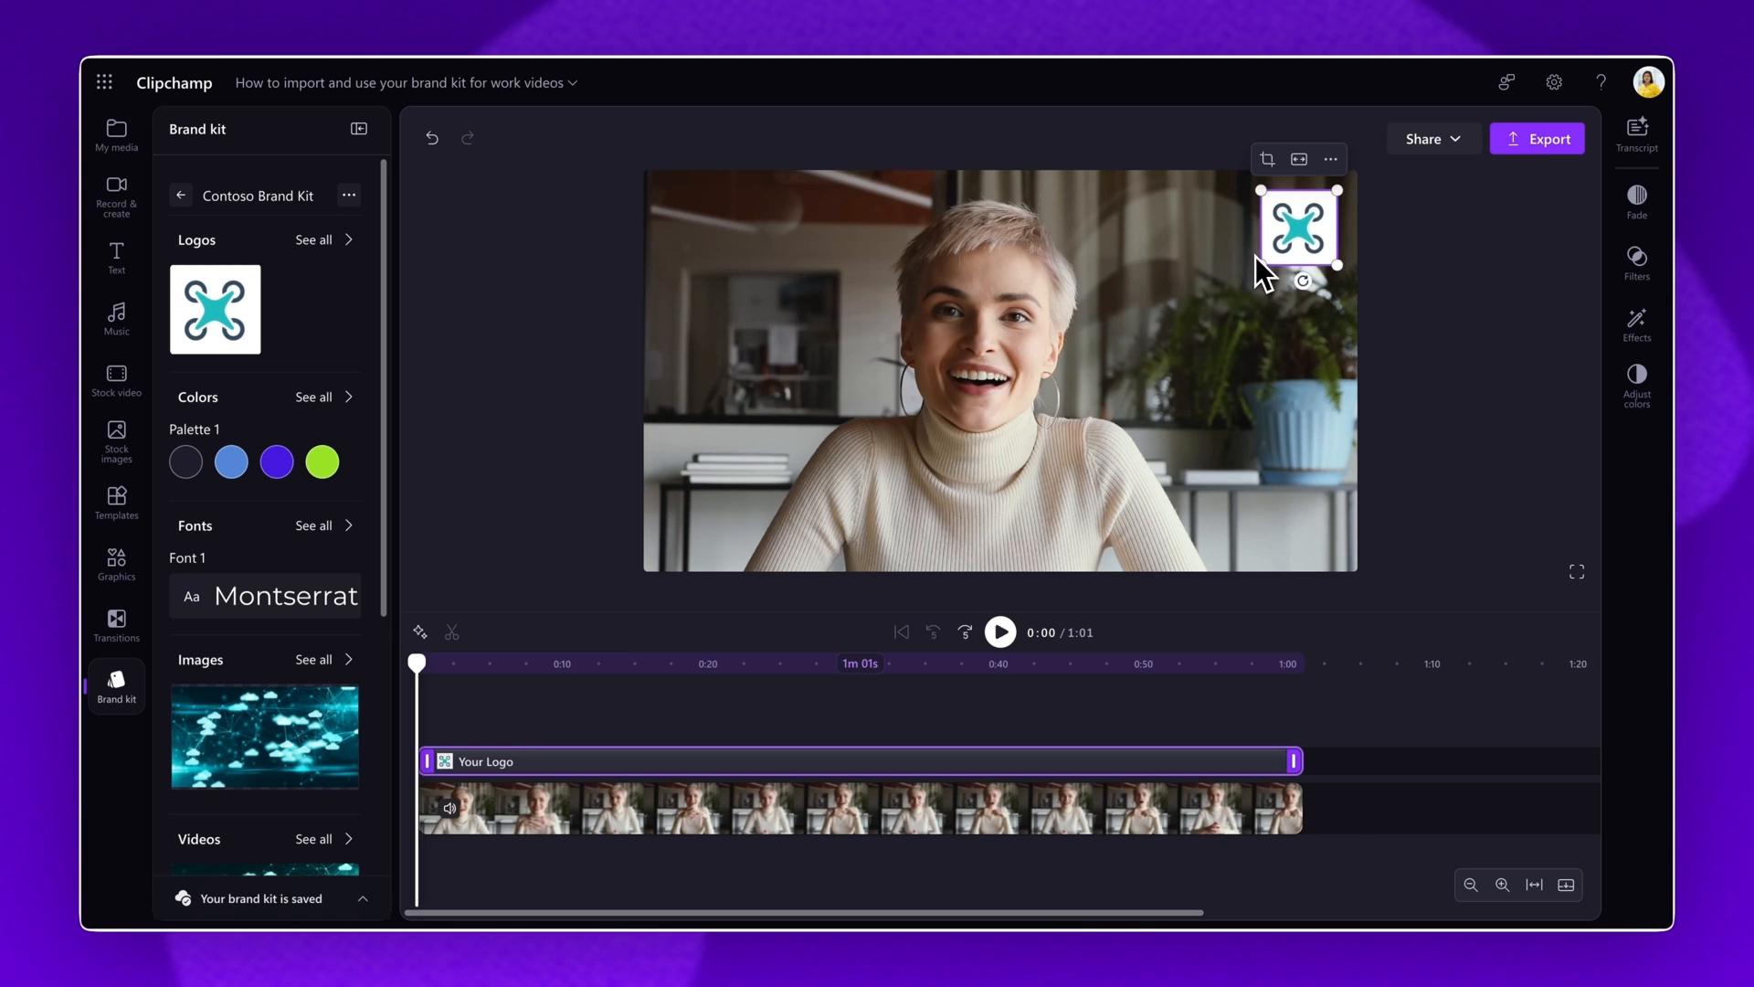
pyautogui.moveTo(1297, 230); pyautogui.dragTo(1072, 414)
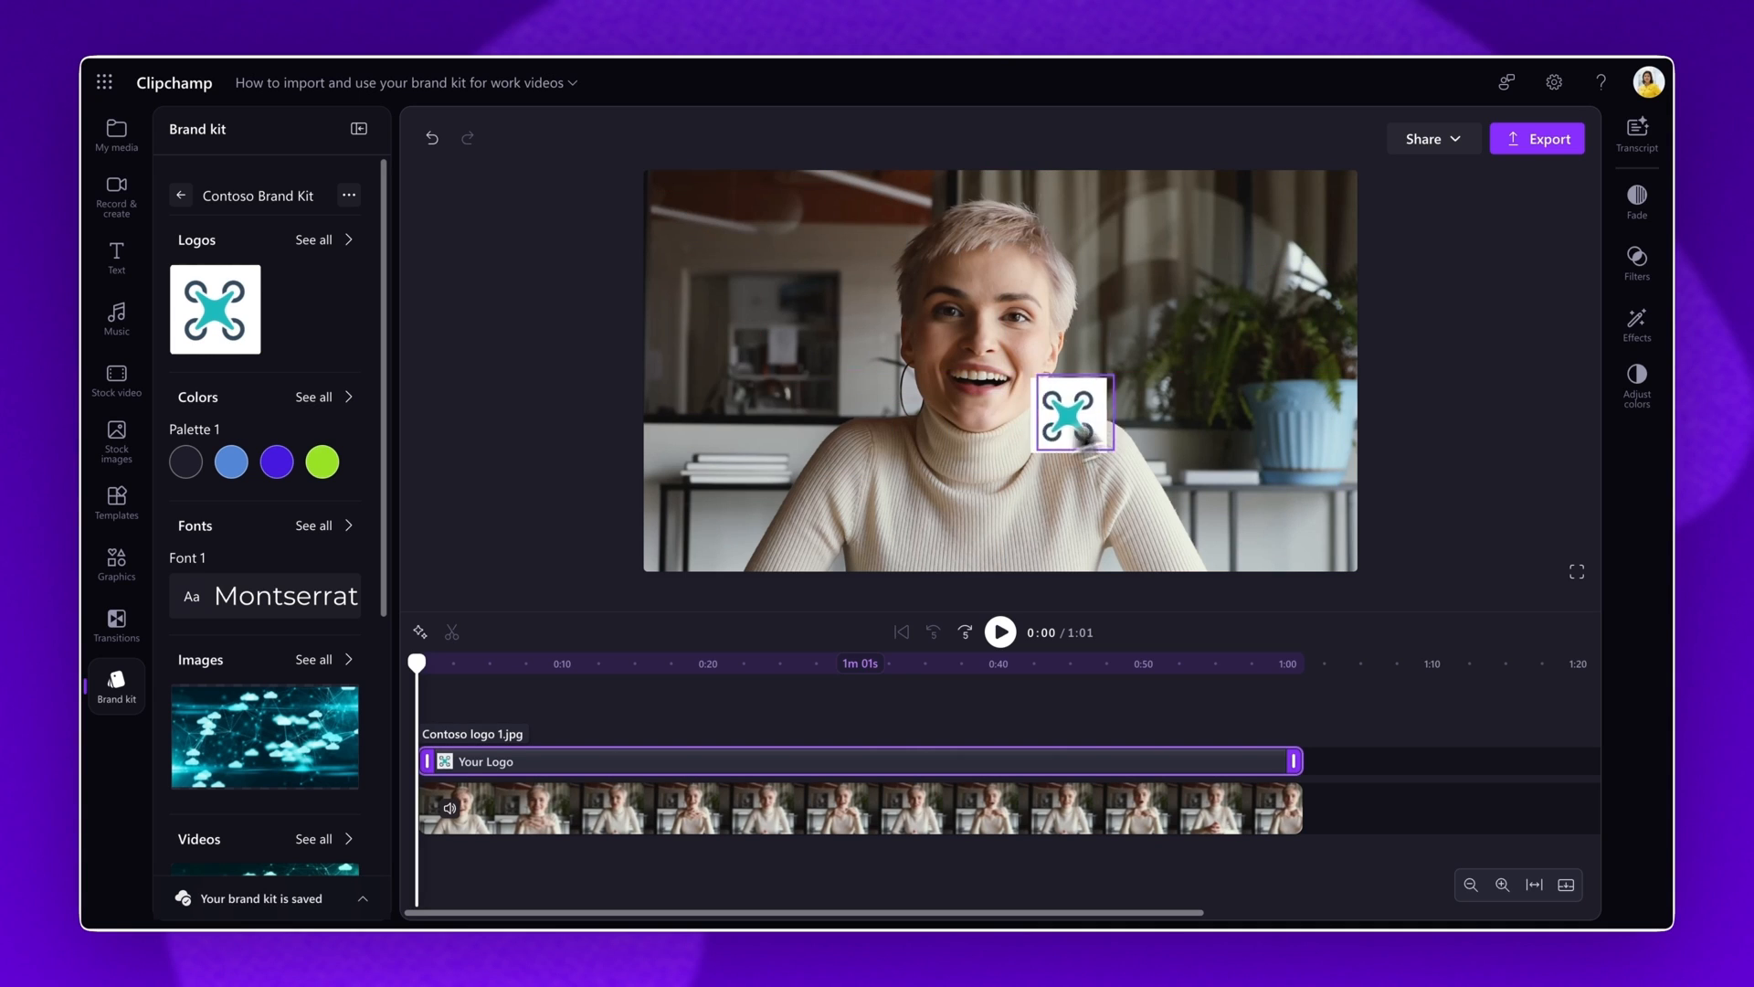
pyautogui.moveTo(1072, 414); pyautogui.dragTo(1310, 276)
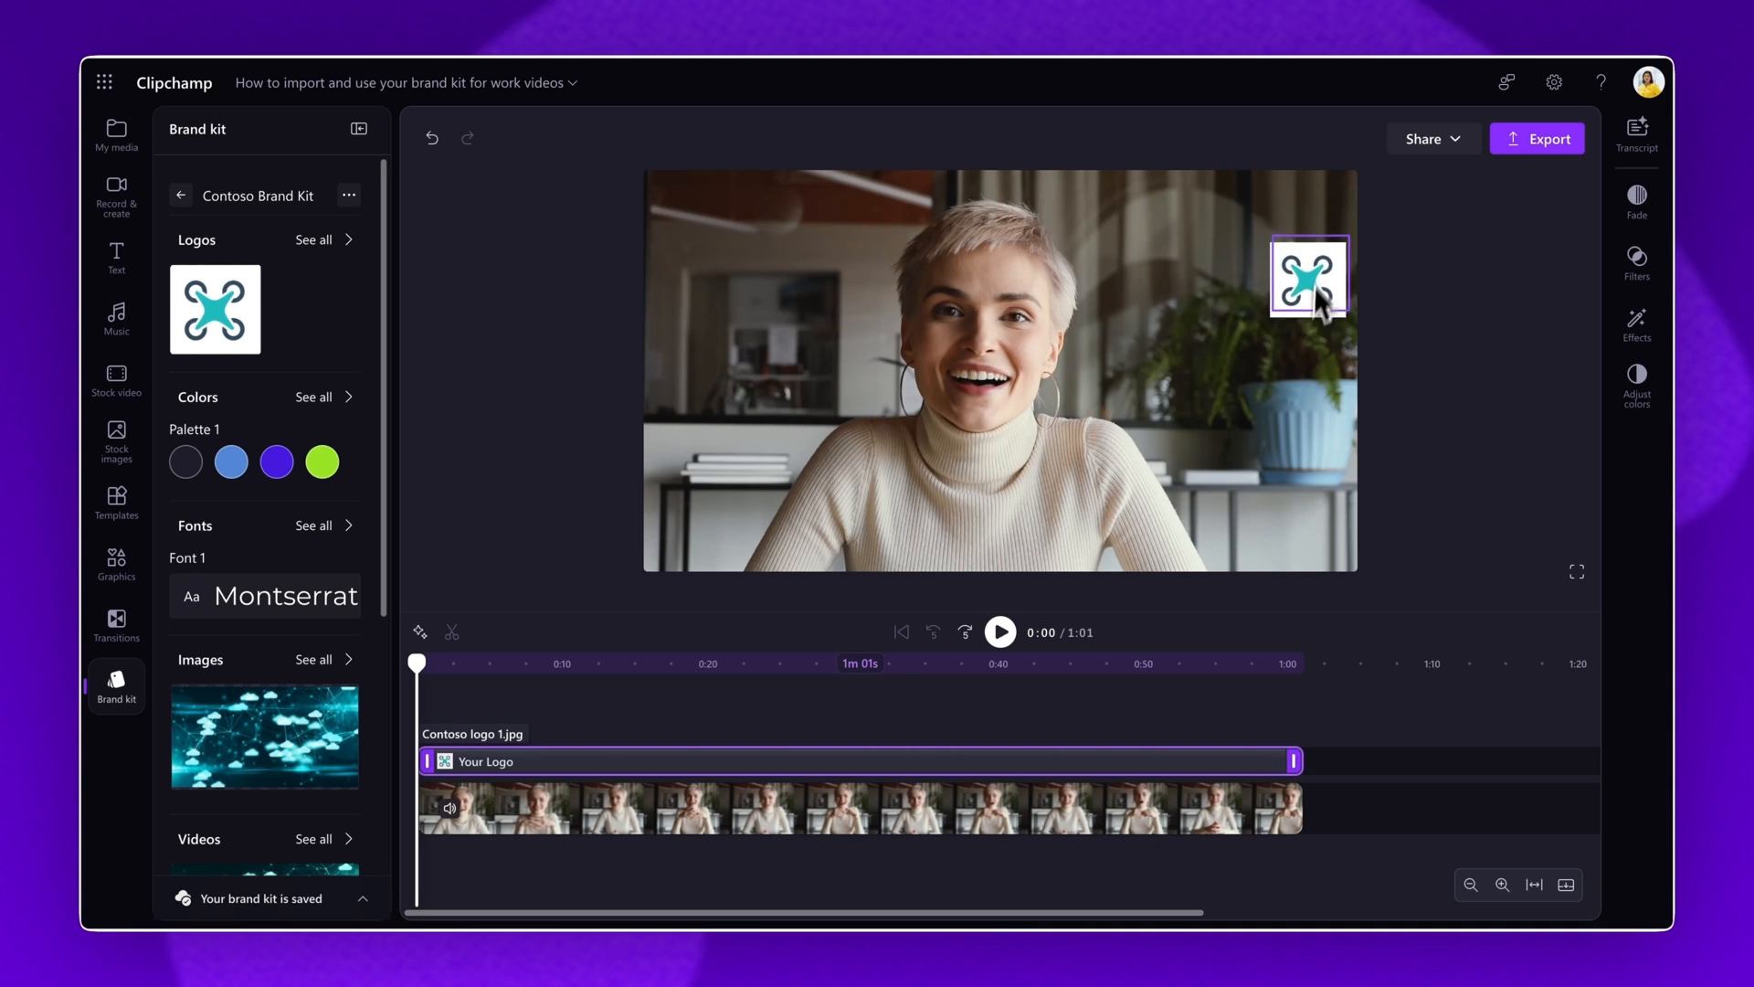
pyautogui.moveTo(1310, 277); pyautogui.dragTo(1293, 231)
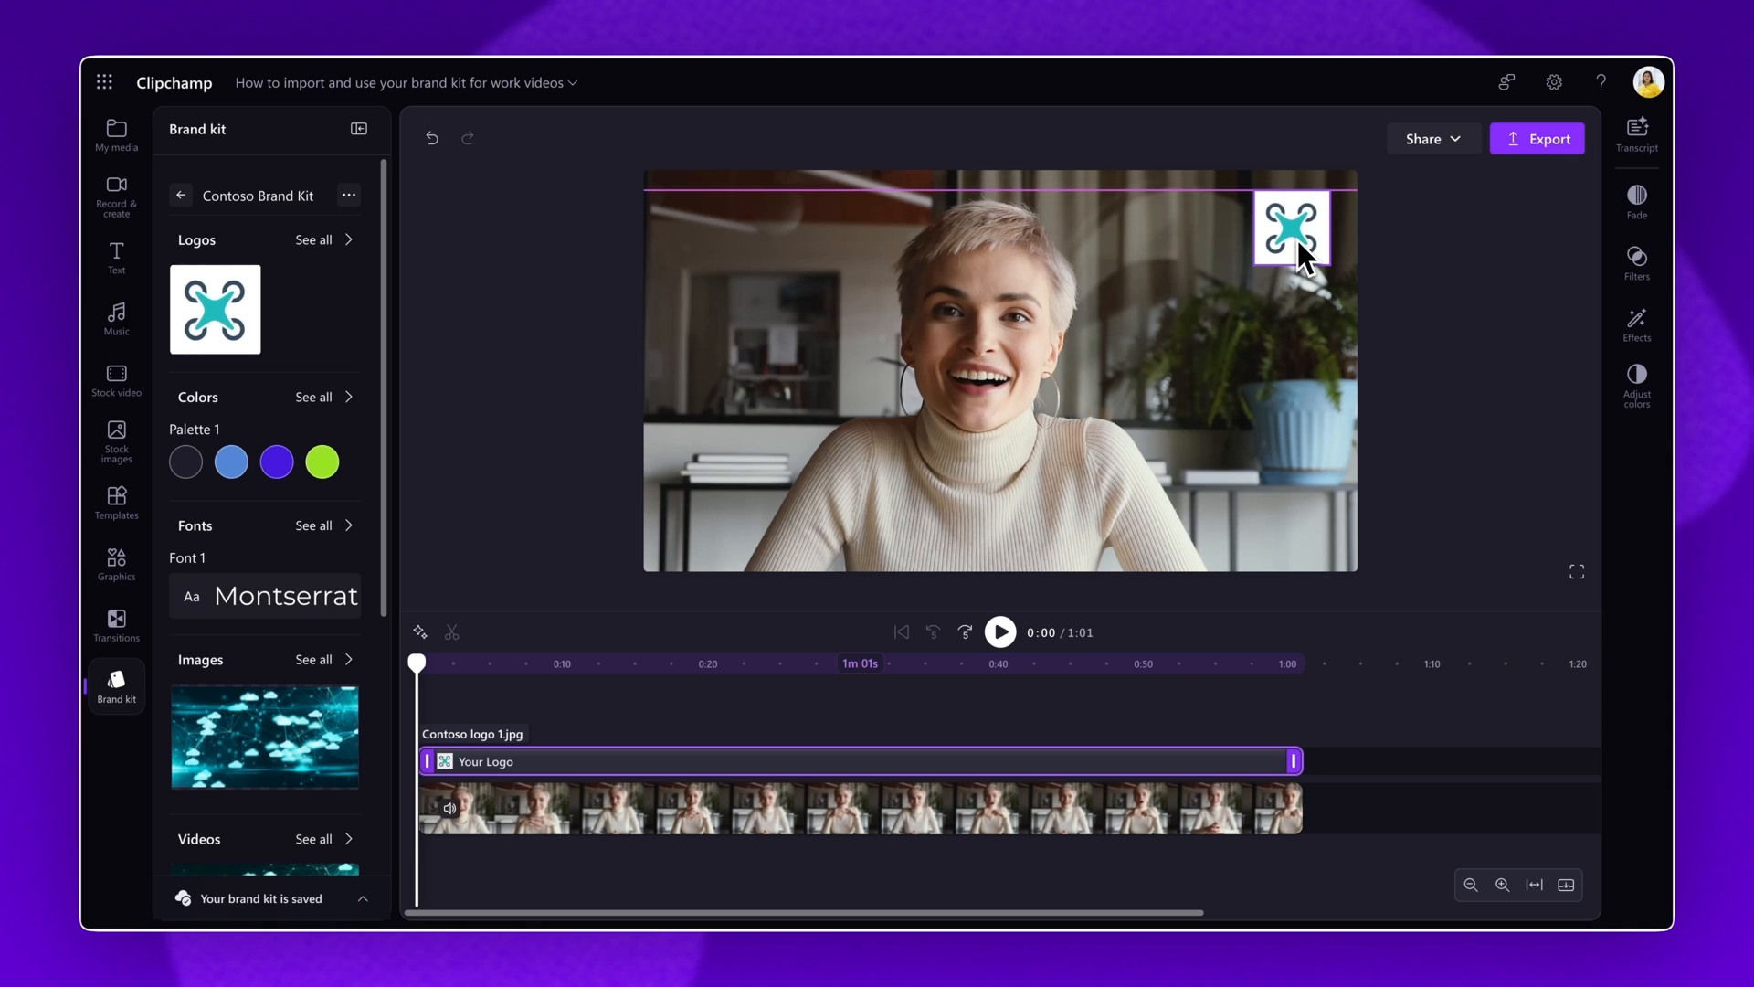
pyautogui.click(1291, 231)
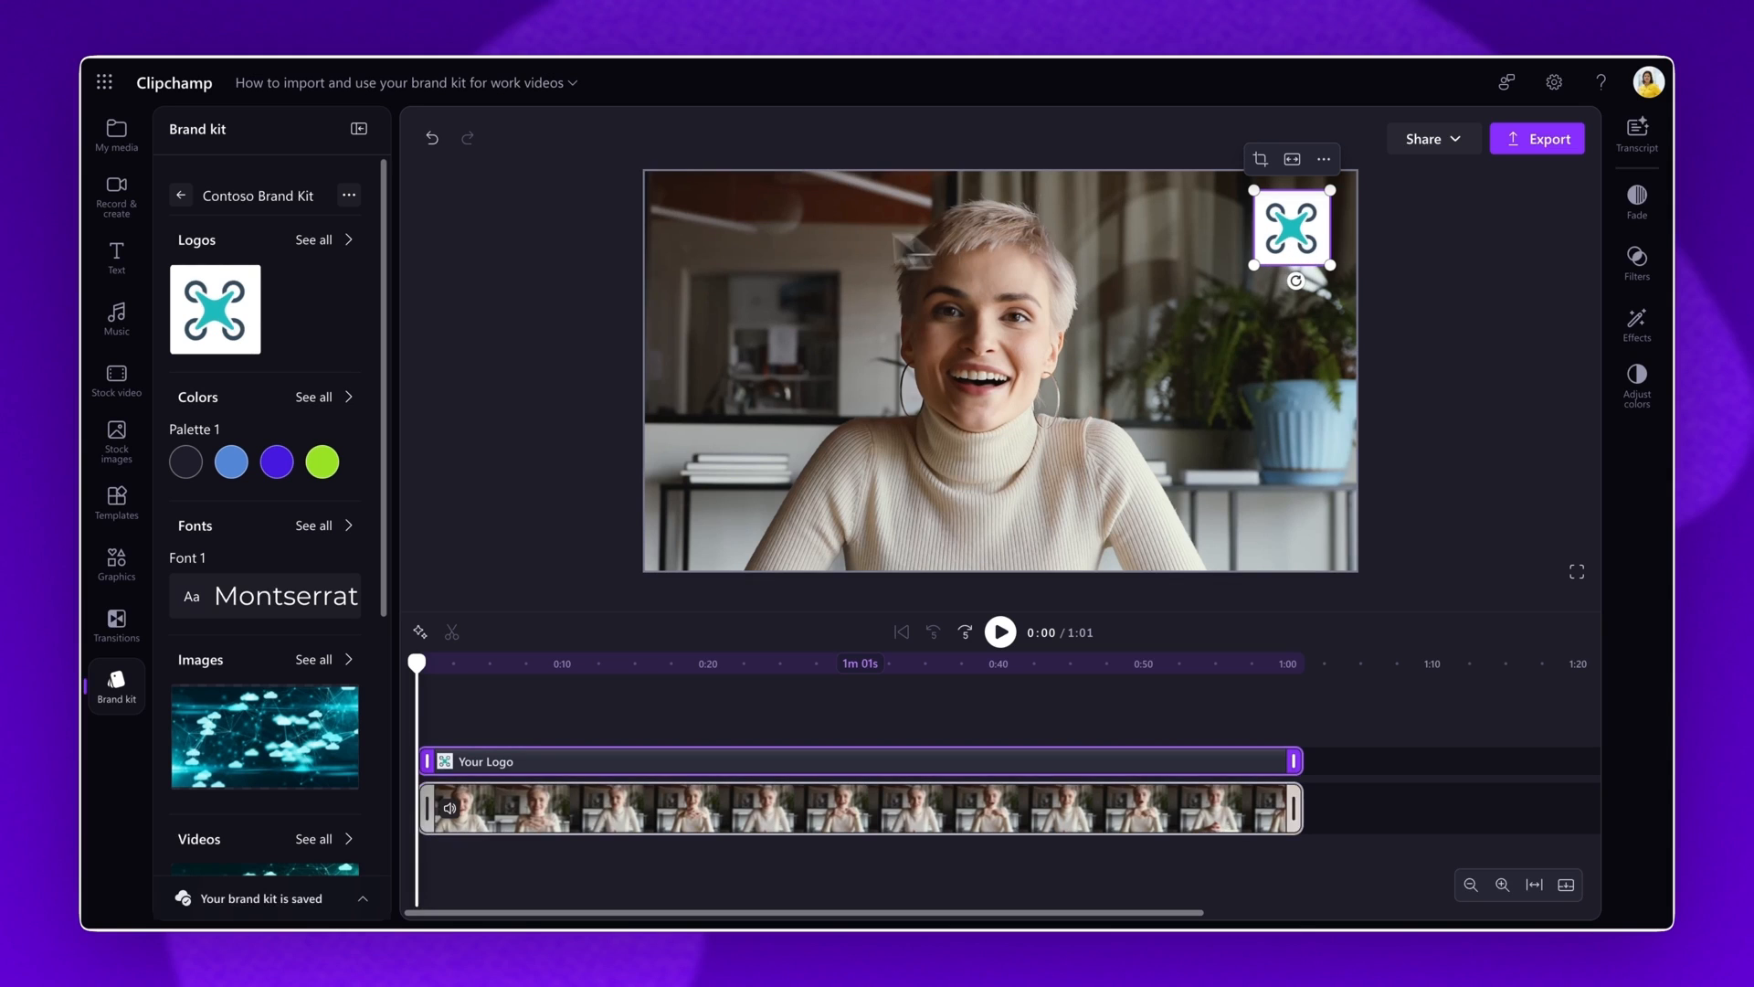
pyautogui.moveTo(116, 259)
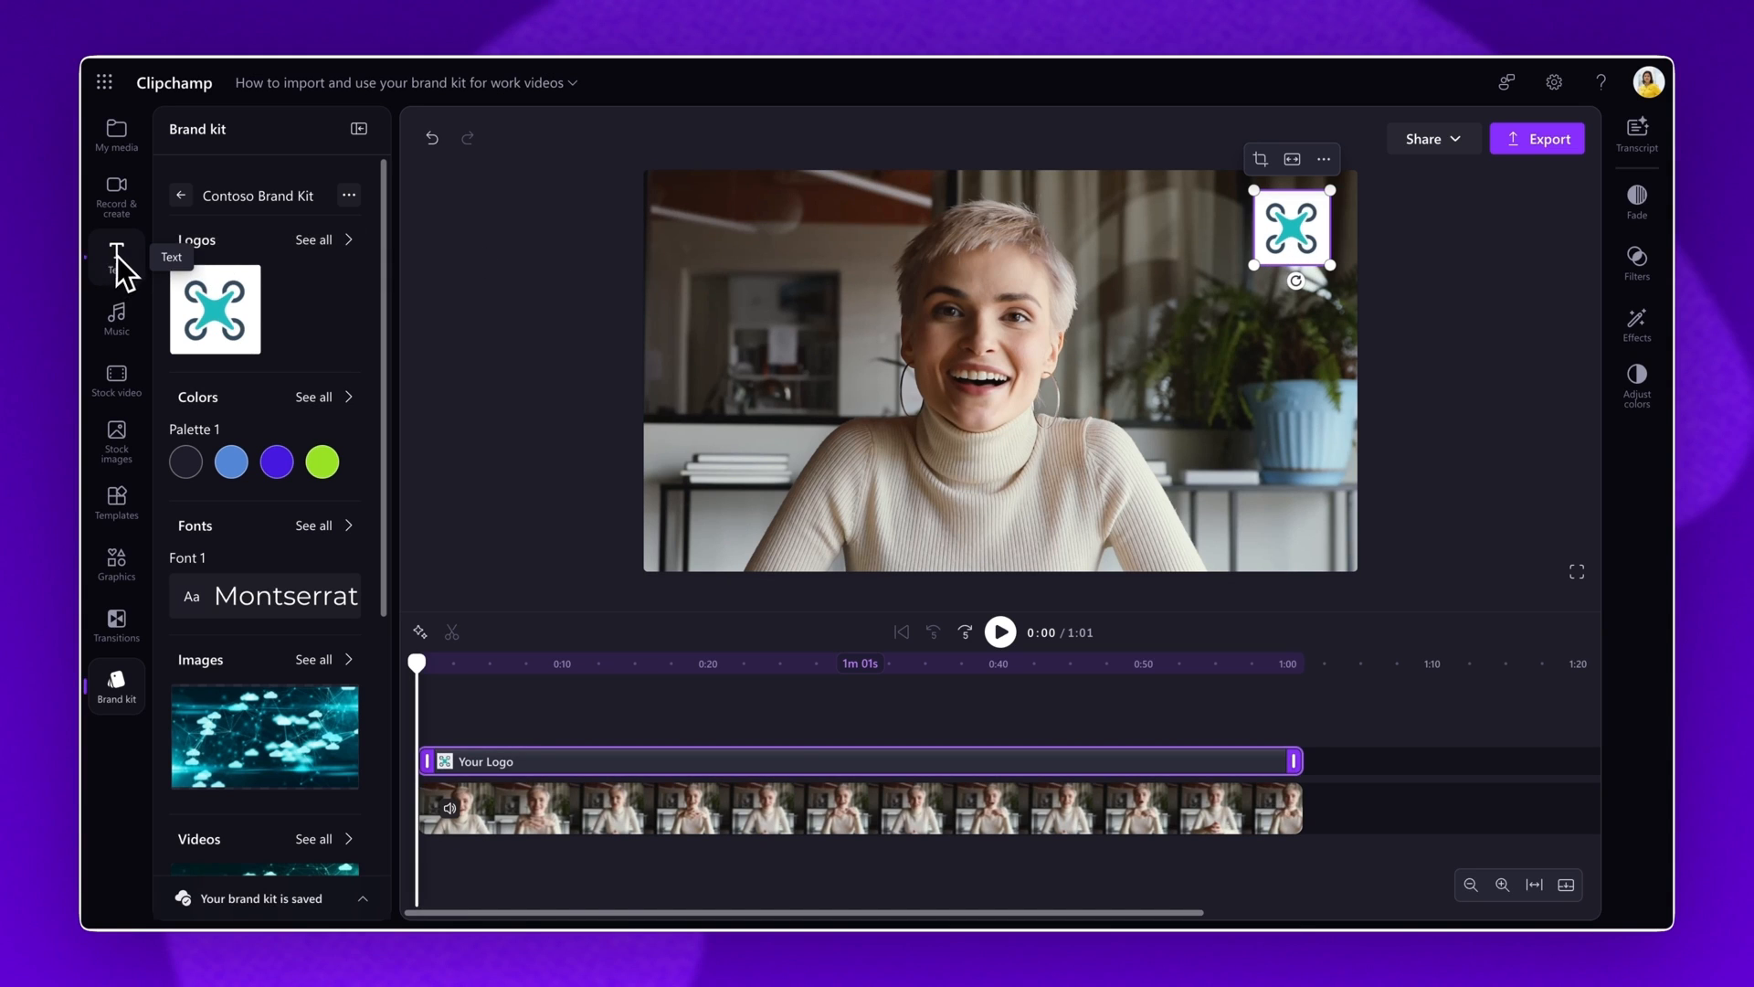
# - Add a Heading text clip to the timeline and set its font to brand kit Montserrat
pyautogui.click(116, 252)
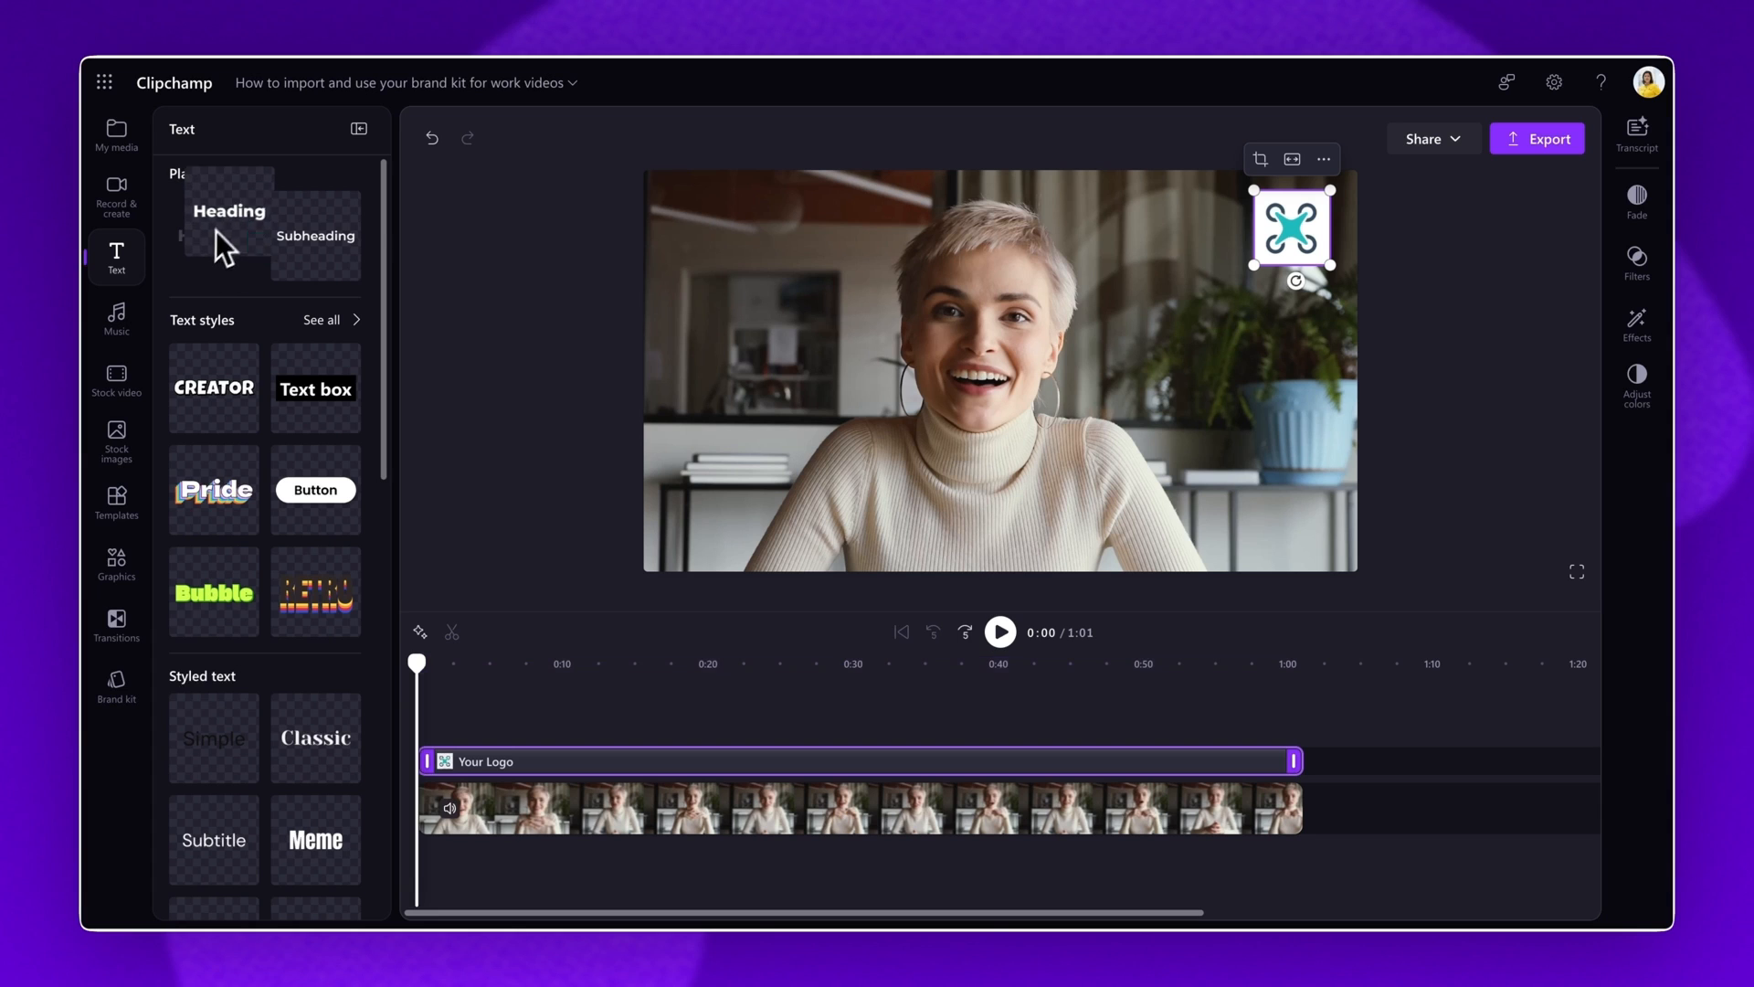
pyautogui.moveTo(229, 210); pyautogui.dragTo(460, 739)
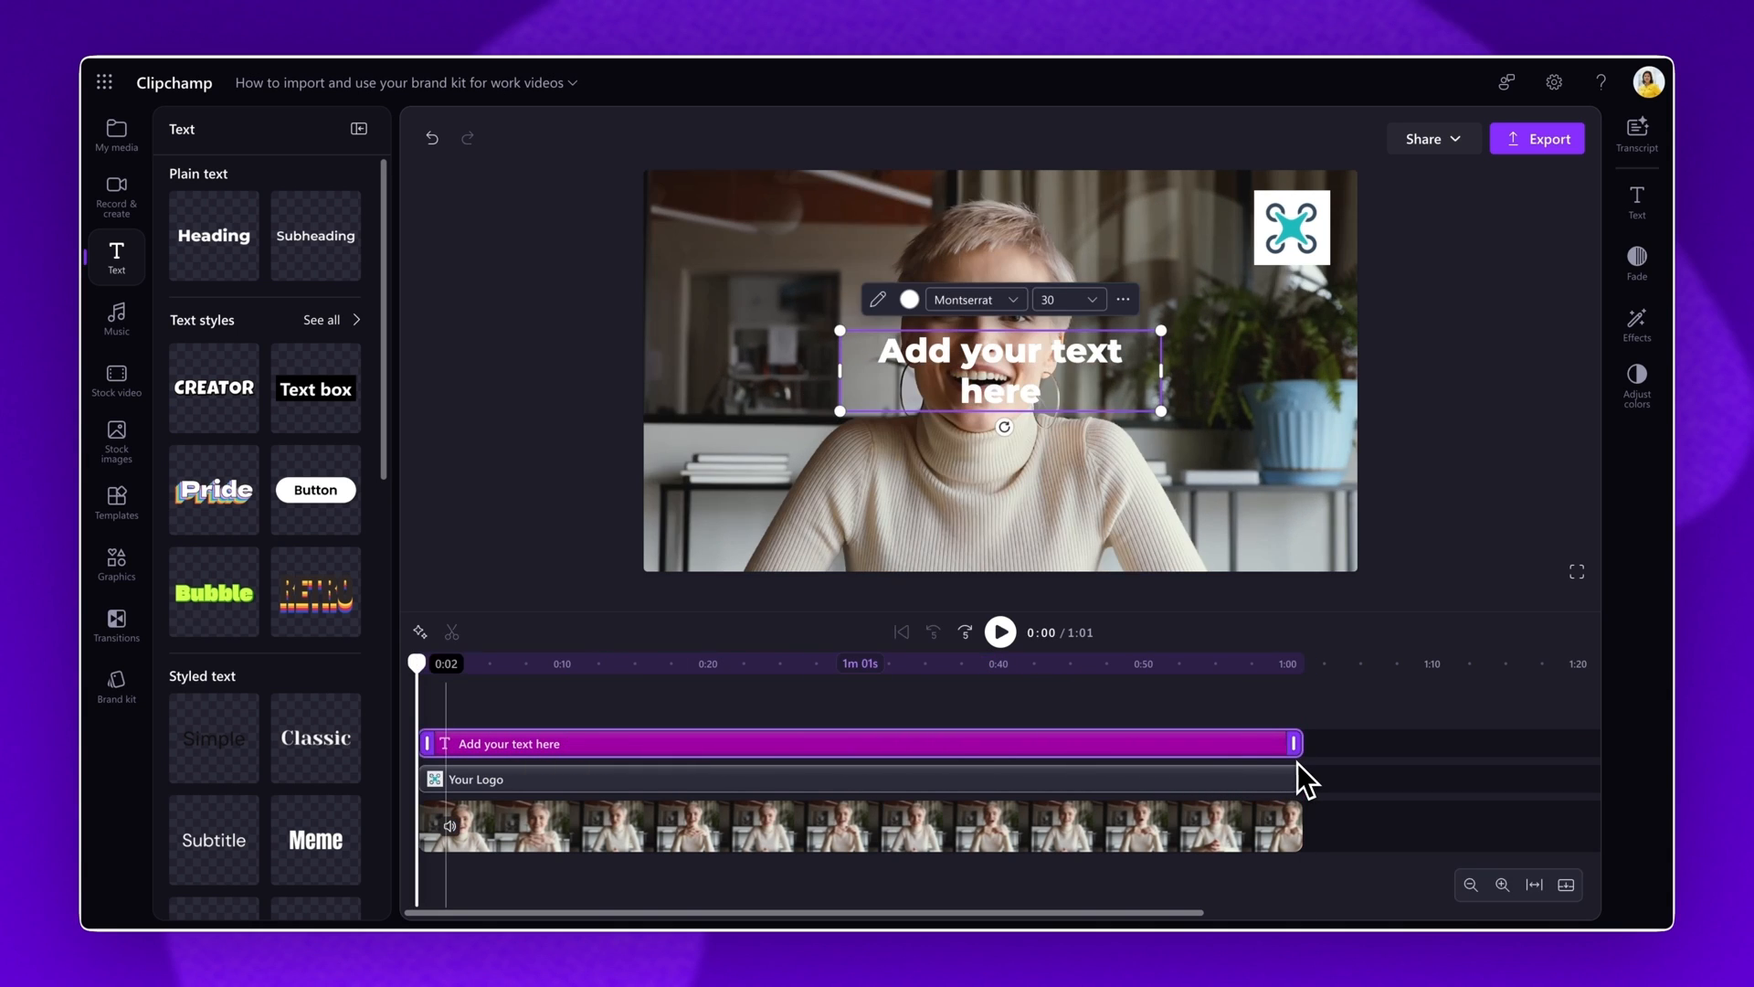
pyautogui.click(1296, 663)
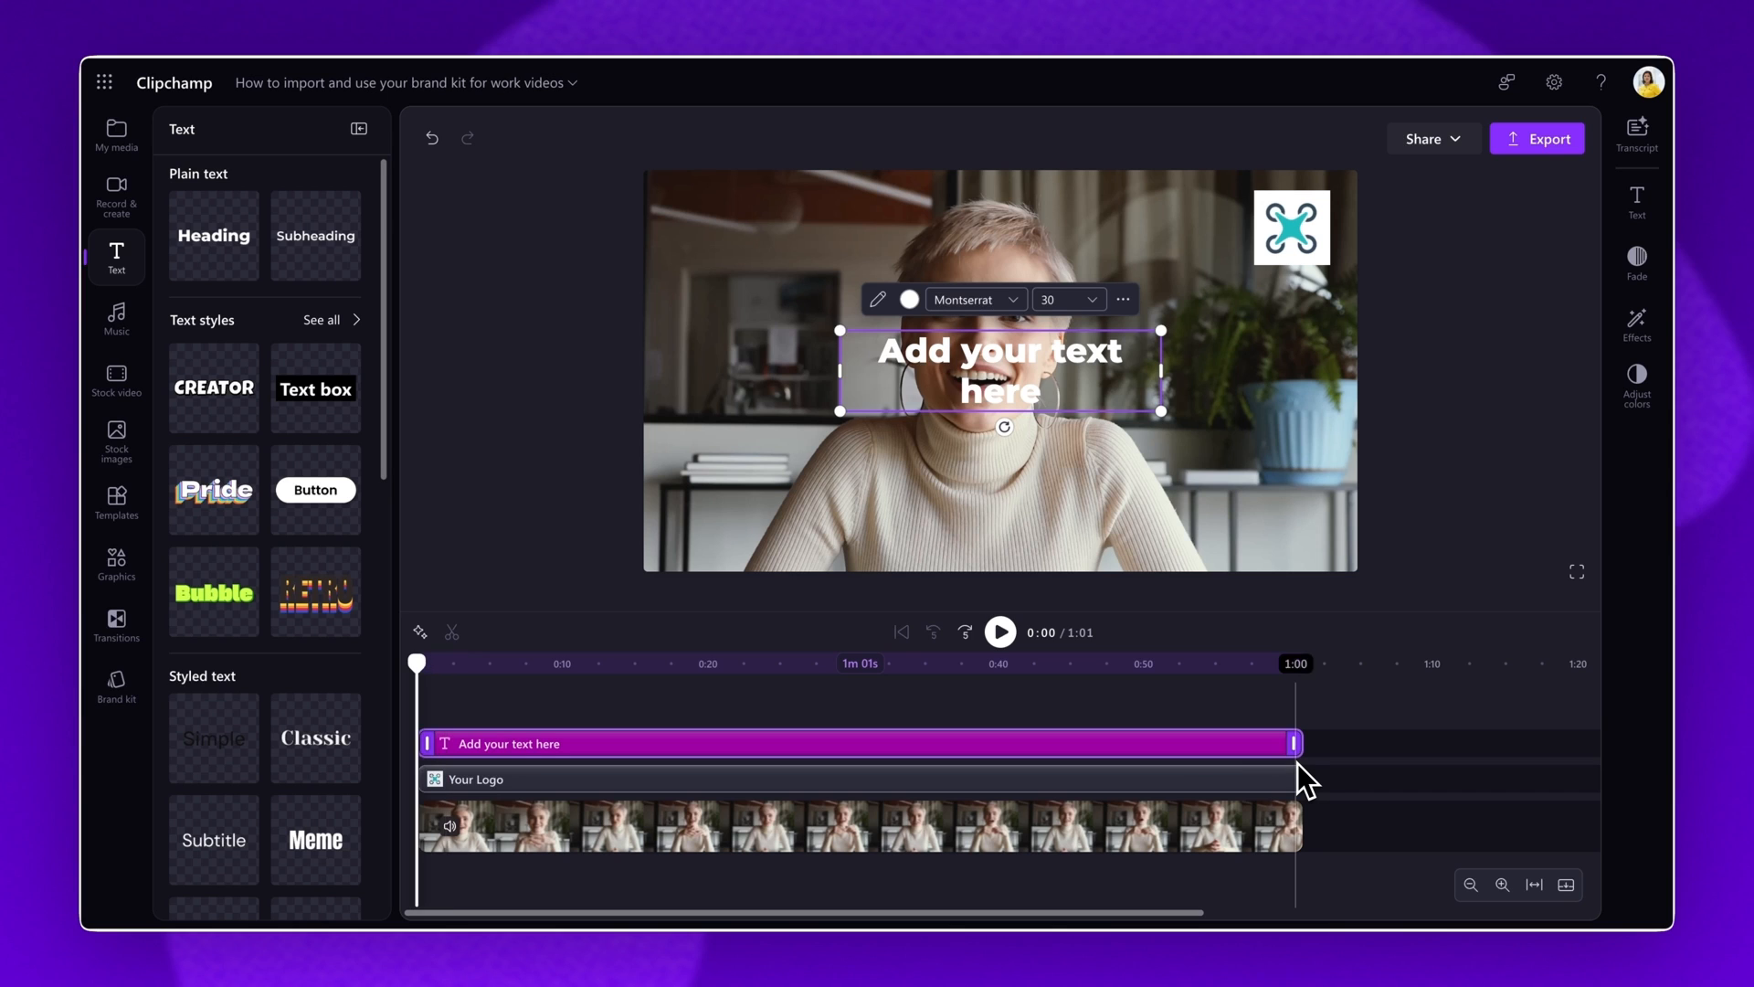
pyautogui.moveTo(978, 319)
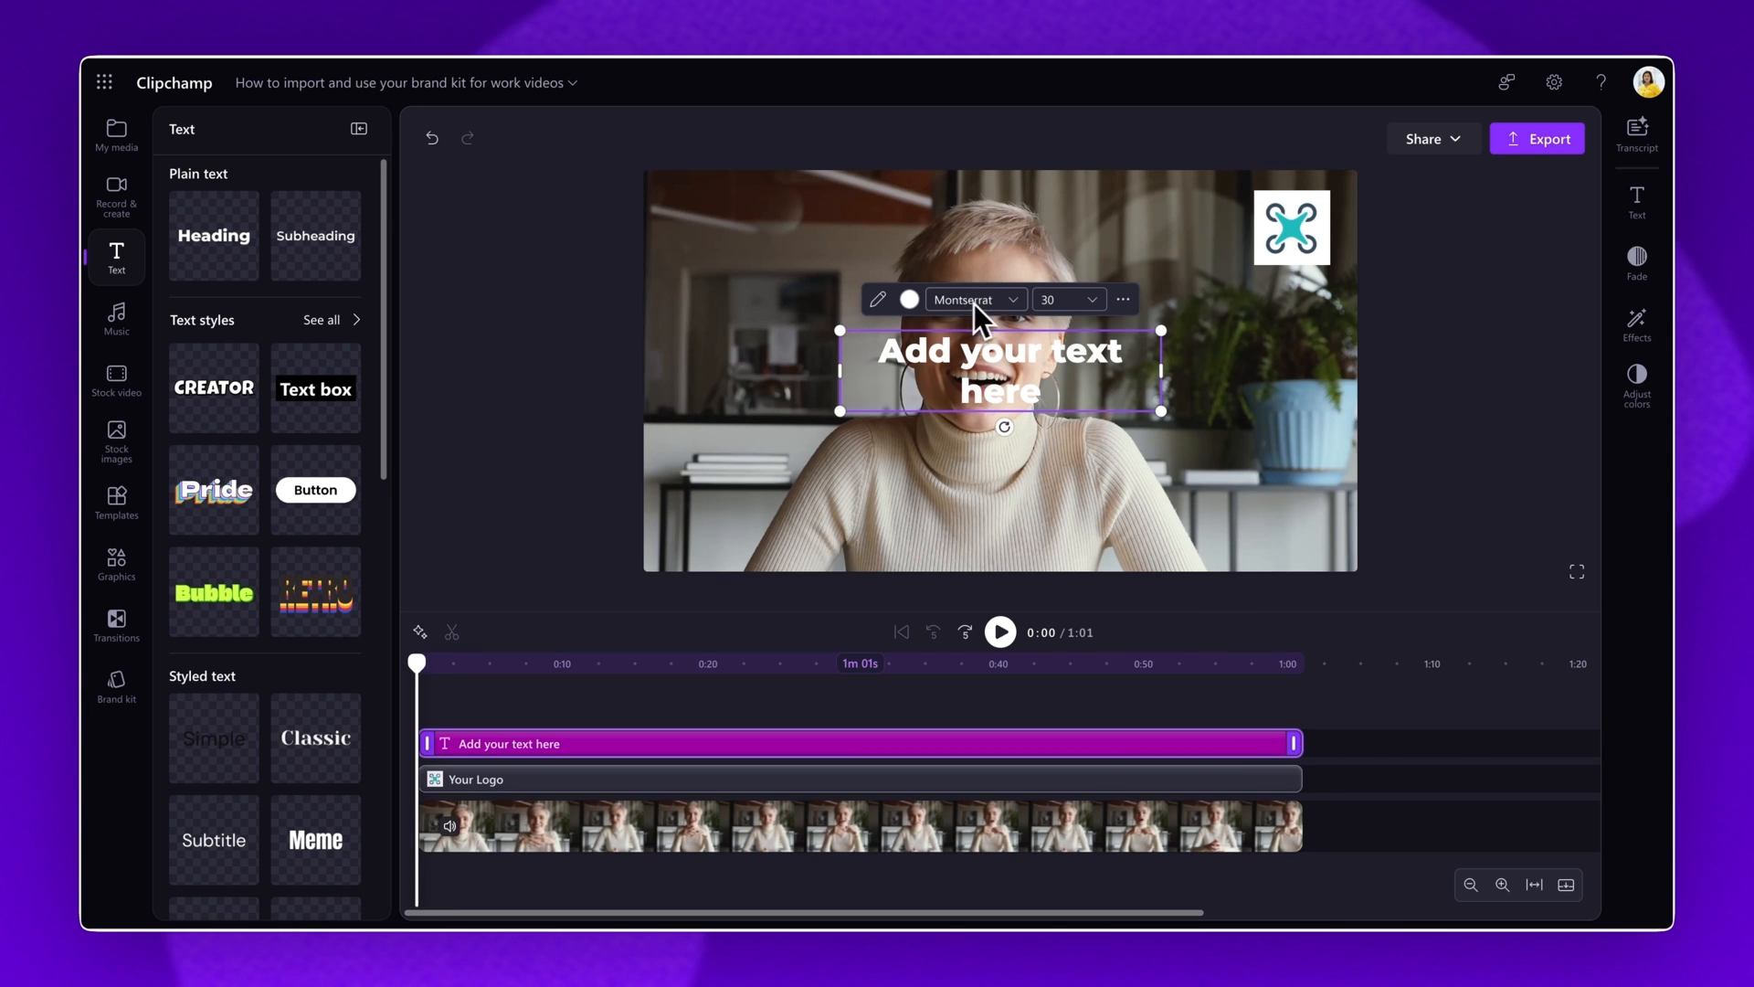
pyautogui.click(967, 299)
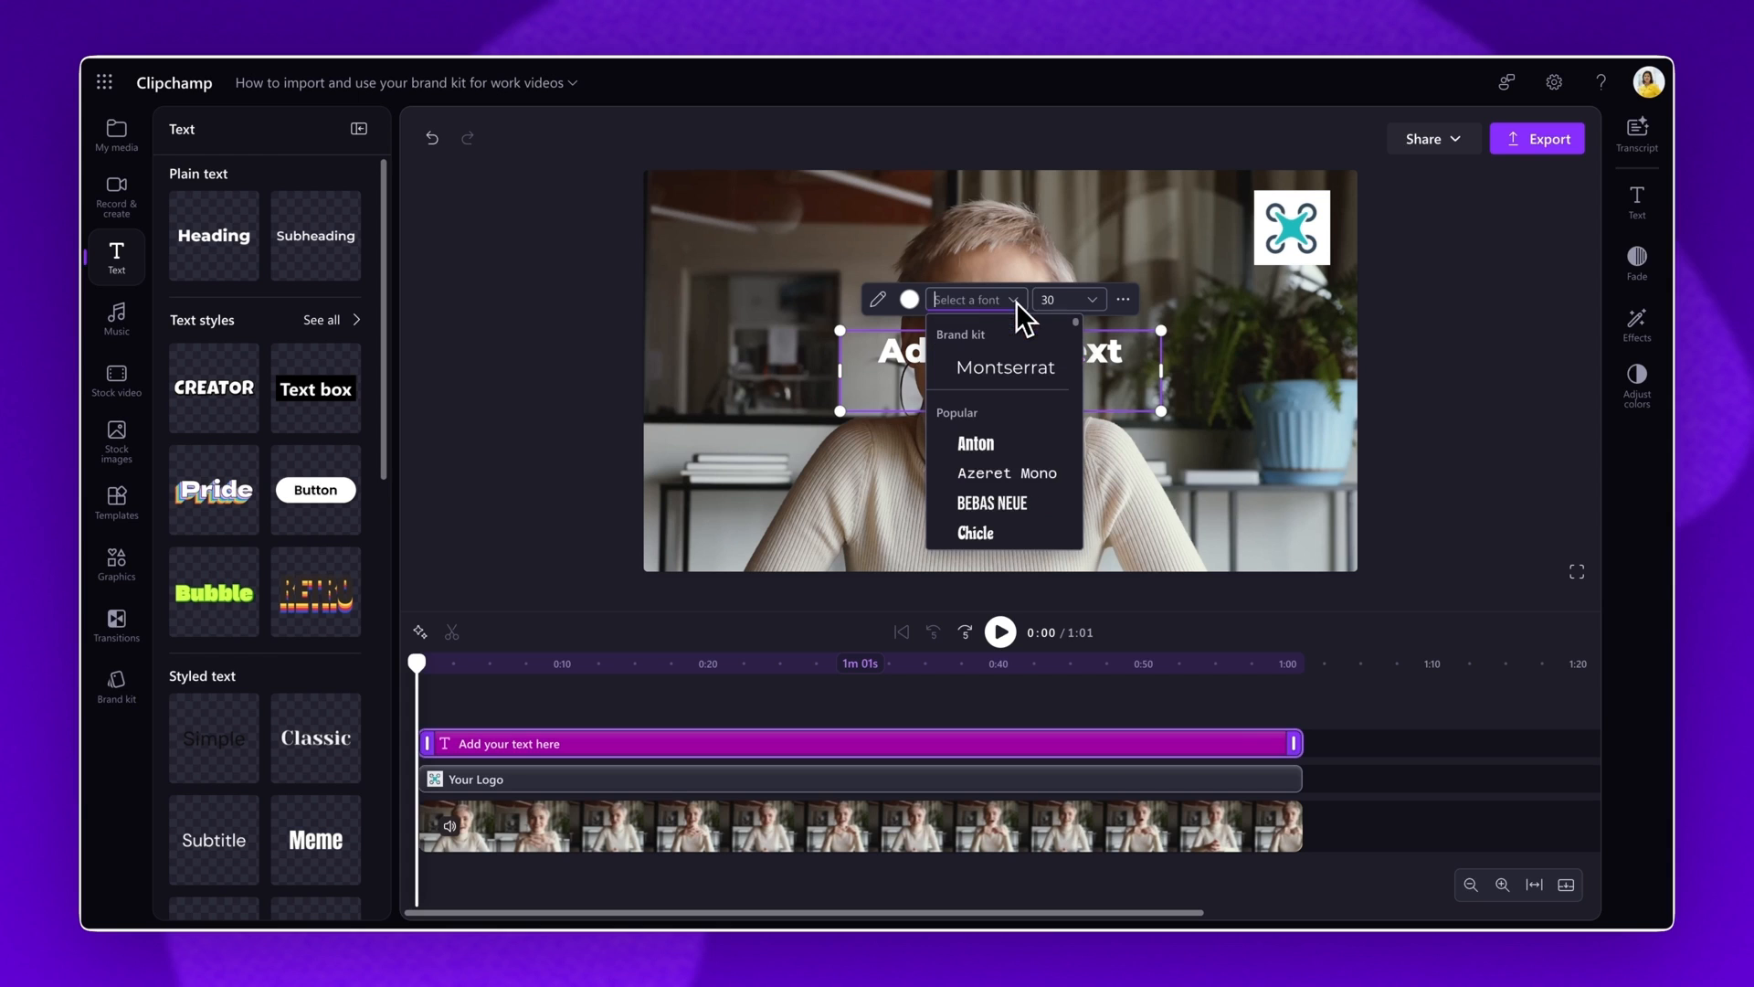
pyautogui.moveTo(1040, 380)
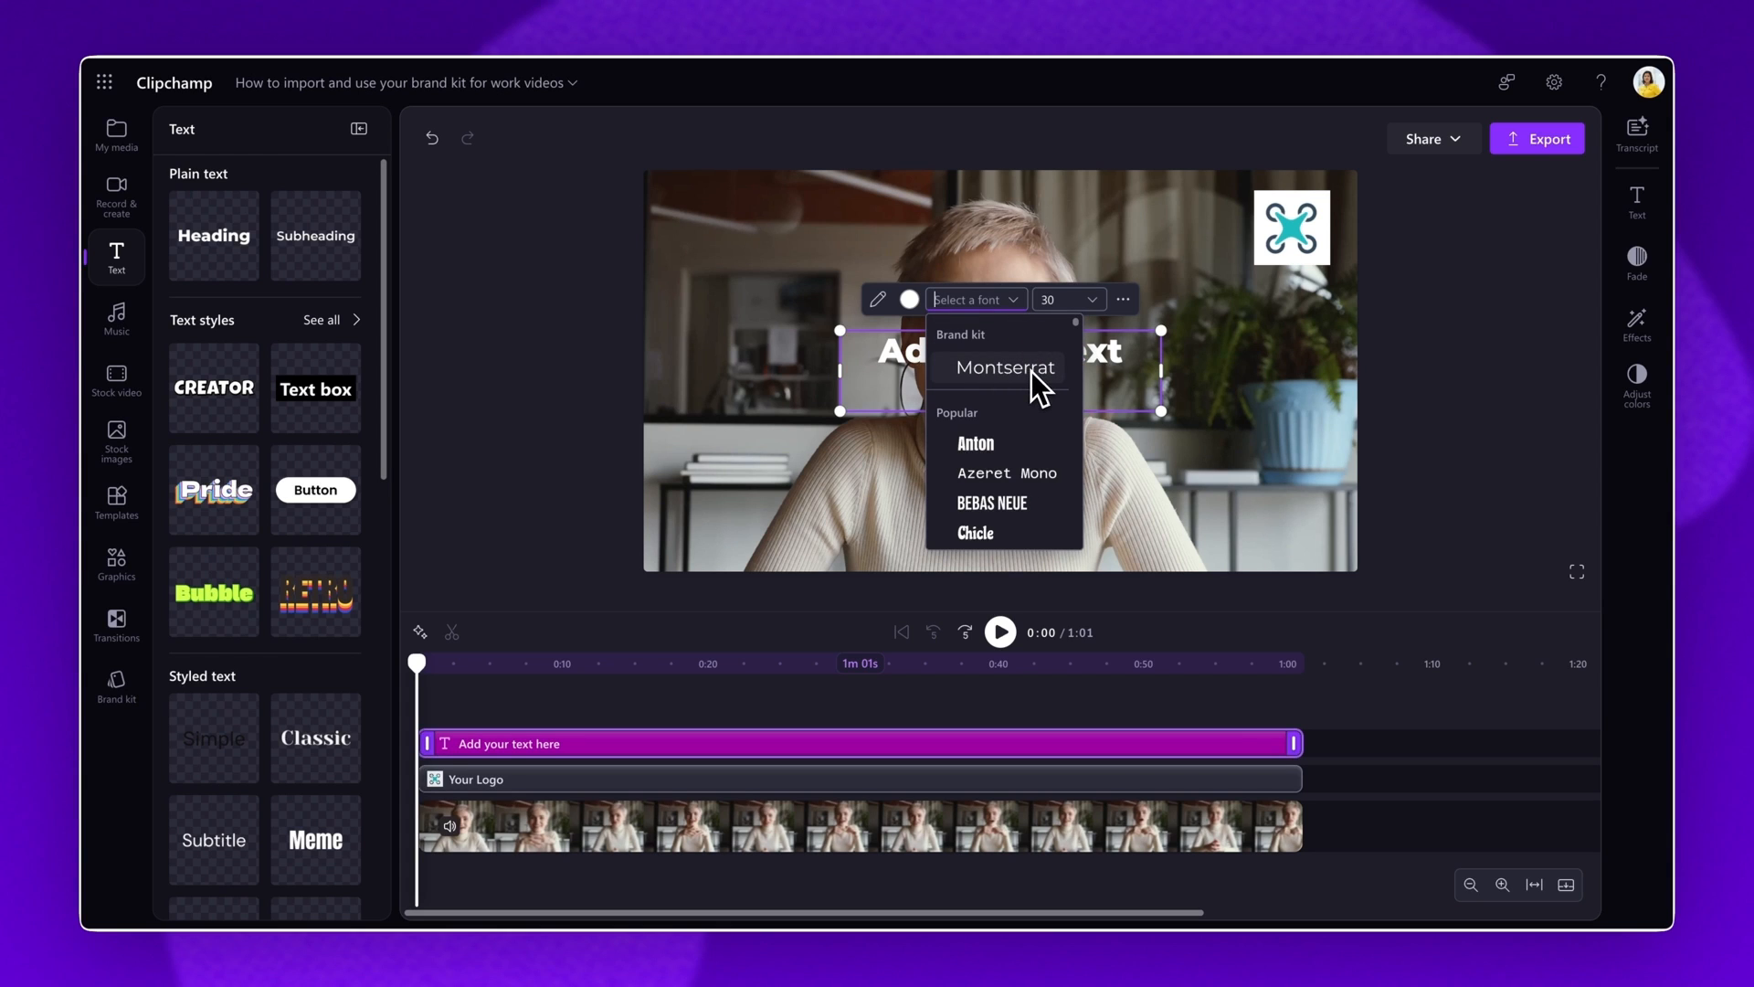
pyautogui.click(1005, 367)
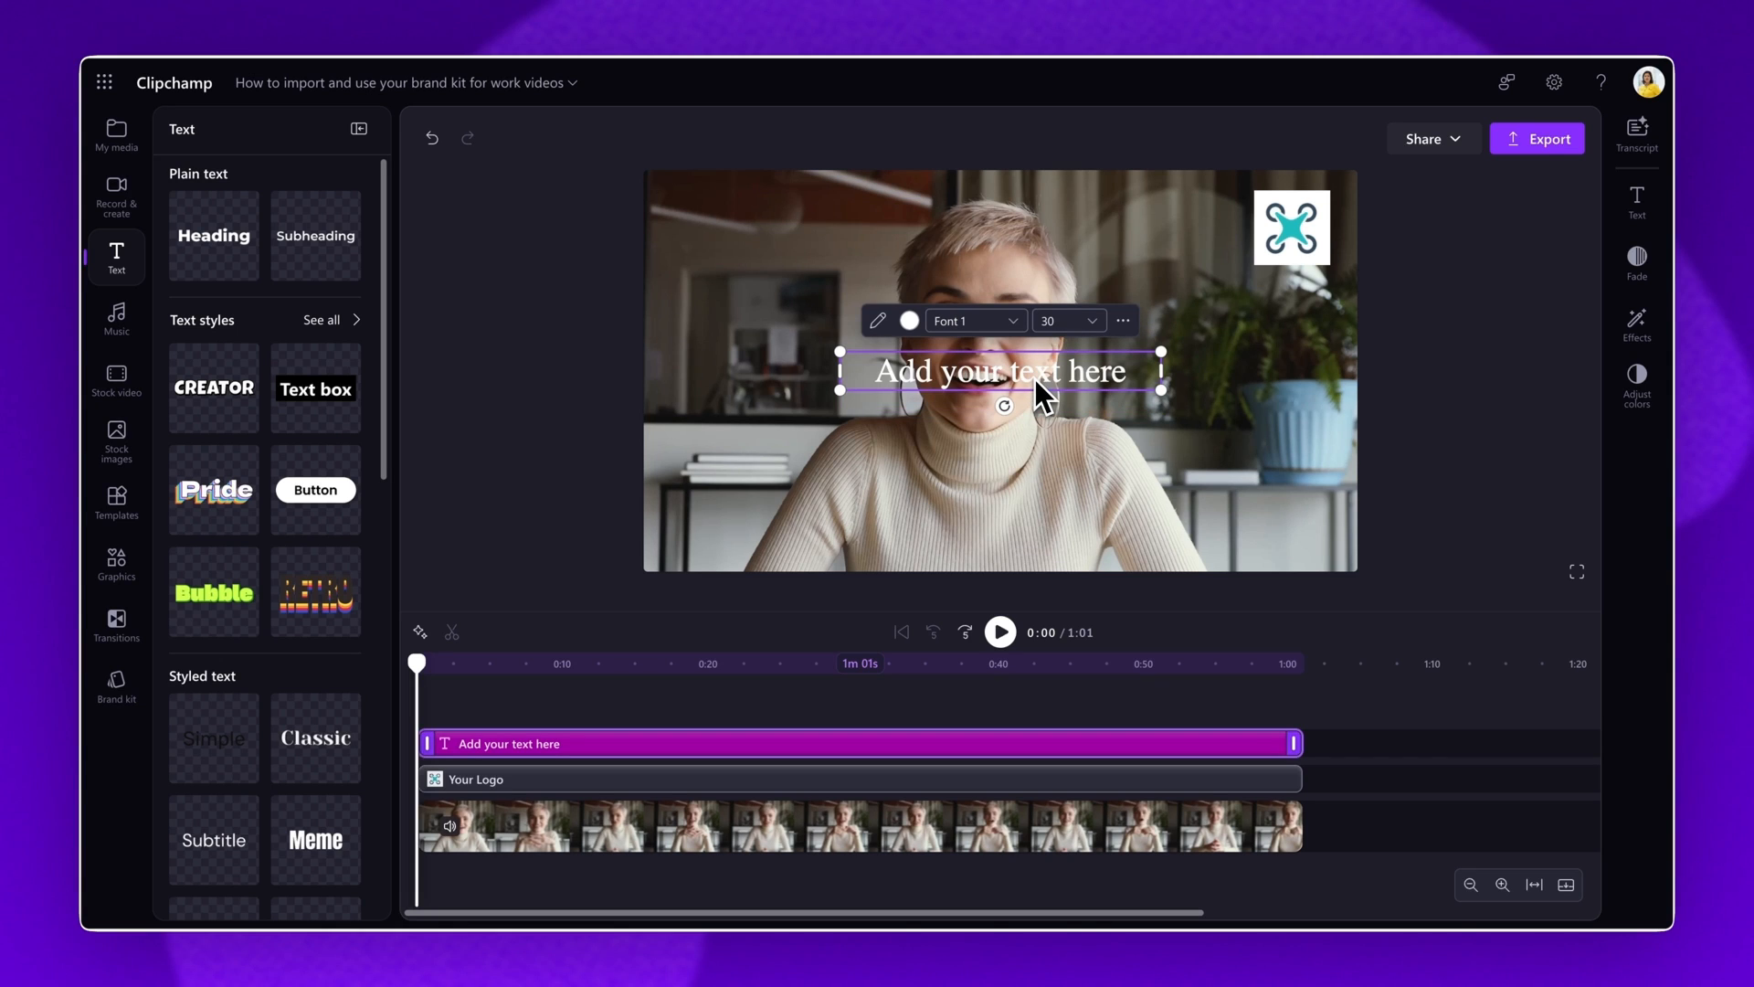
pyautogui.moveTo(908, 320)
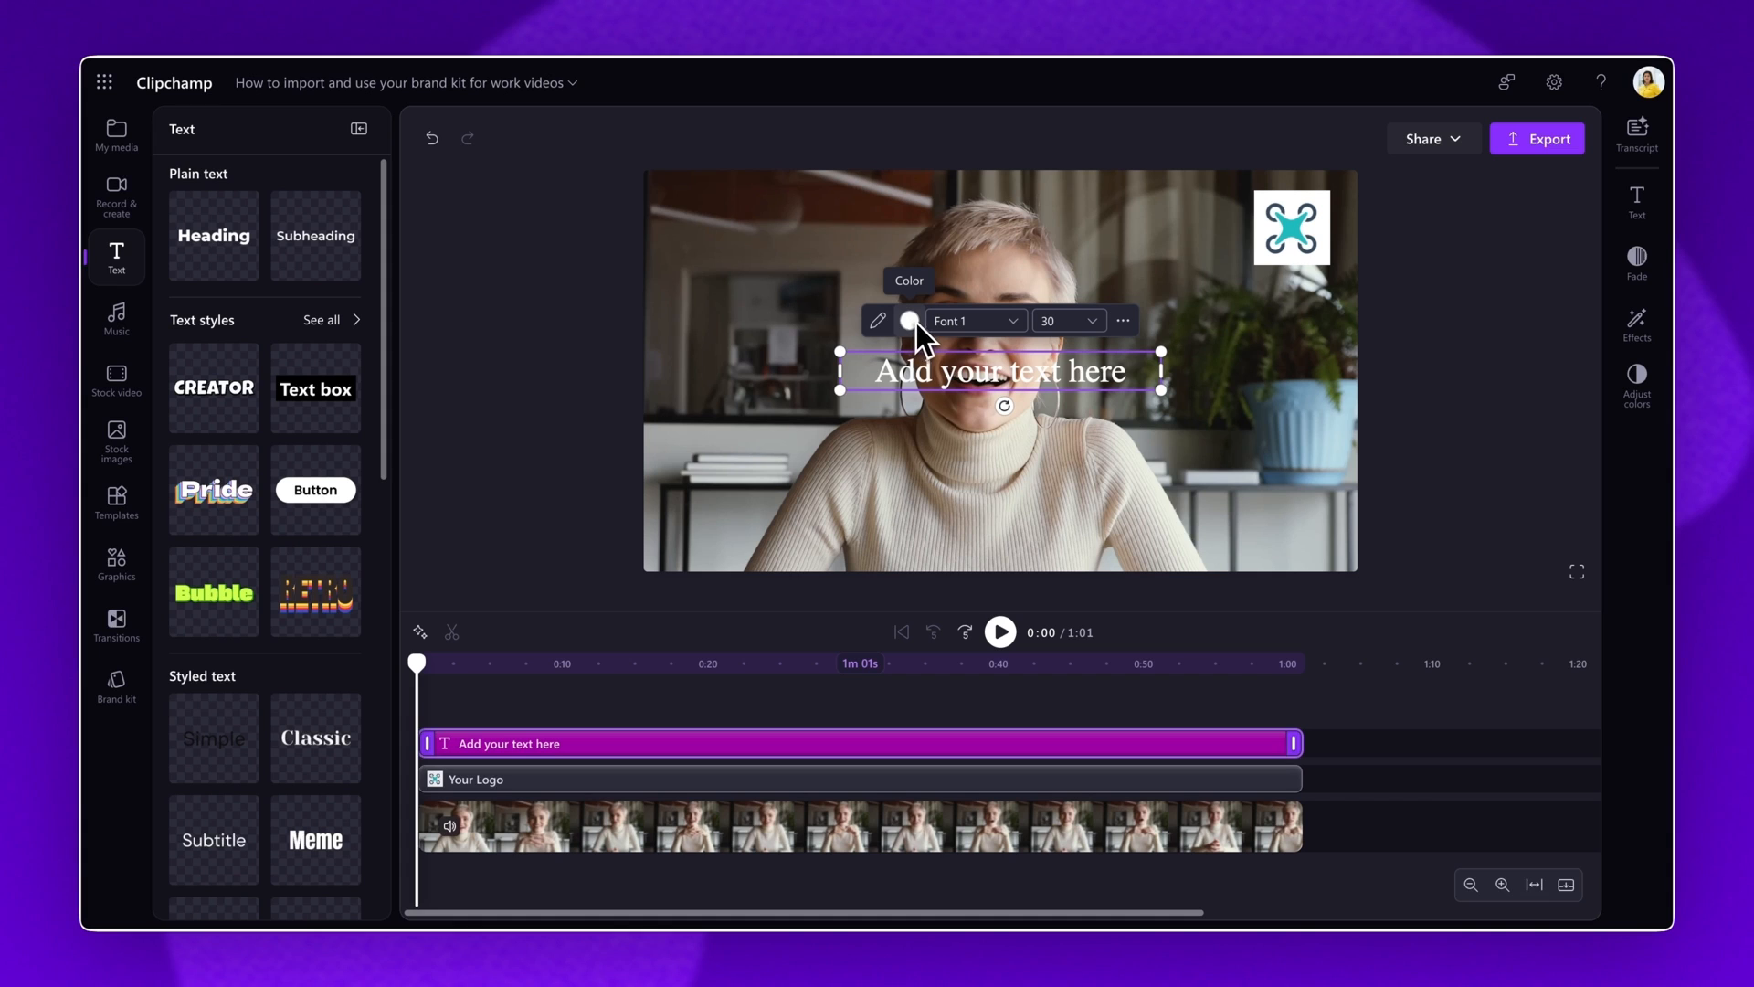
# - Colour the heading with the Contoso brand kit's blue swatch, then reopen the brand kit assets
pyautogui.click(908, 320)
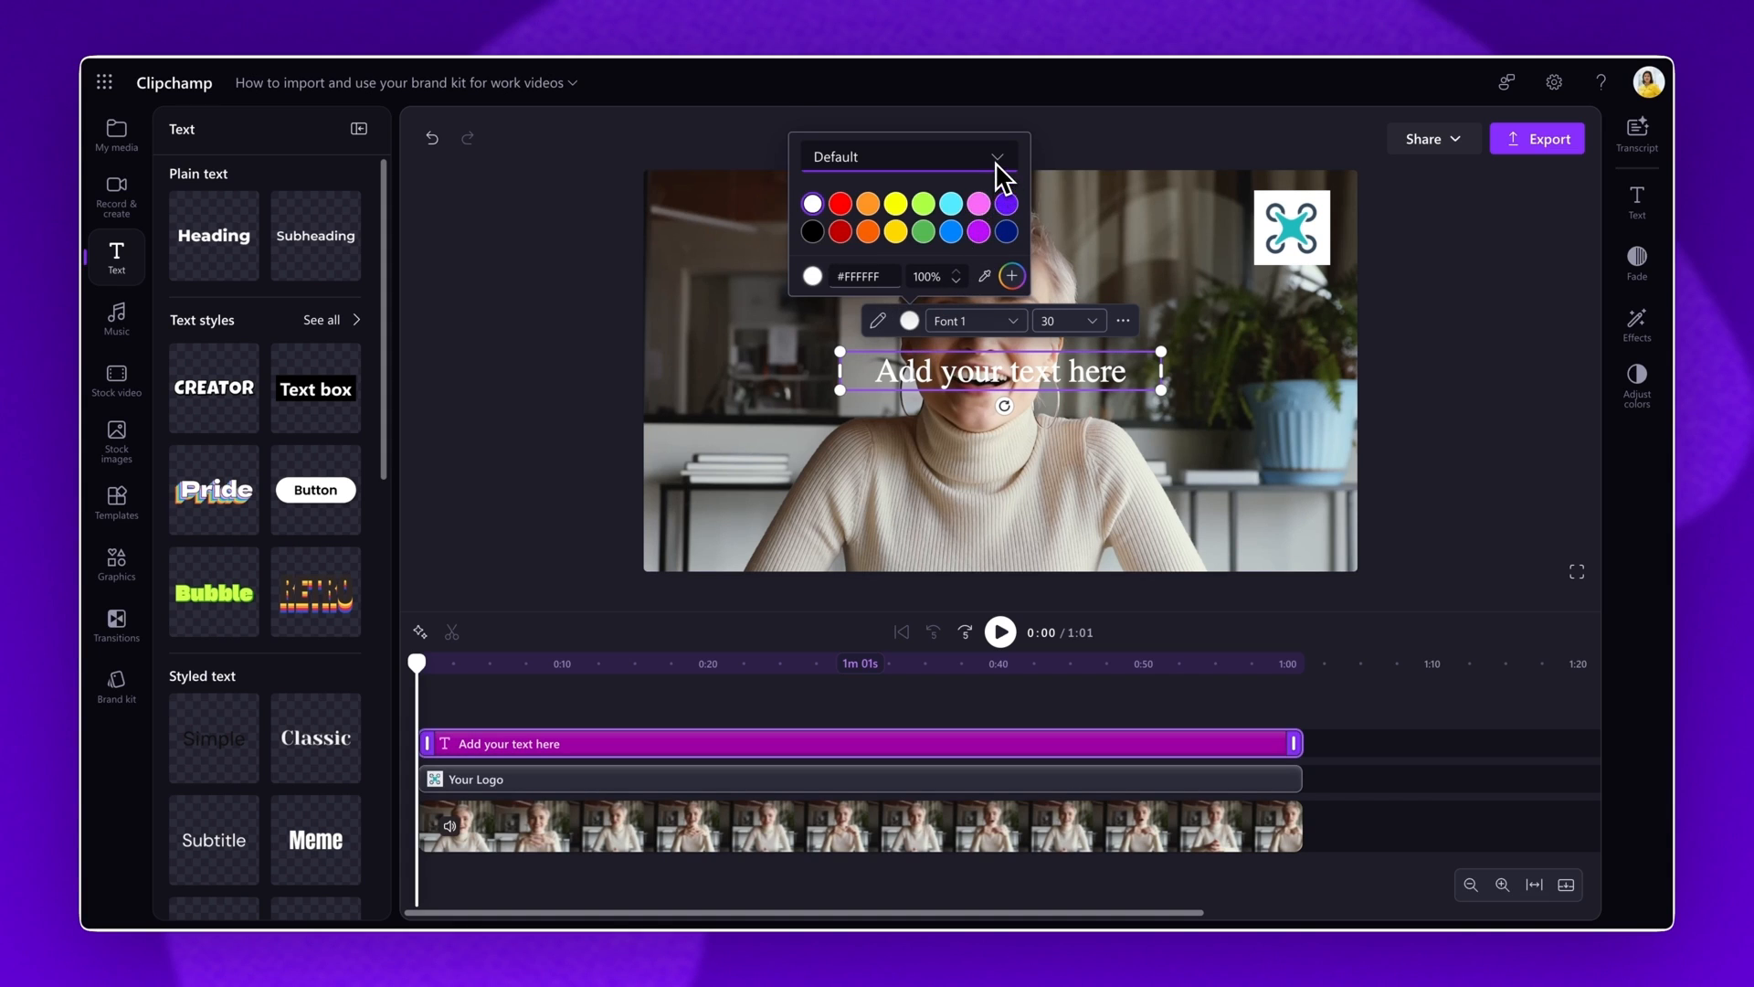
pyautogui.click(996, 156)
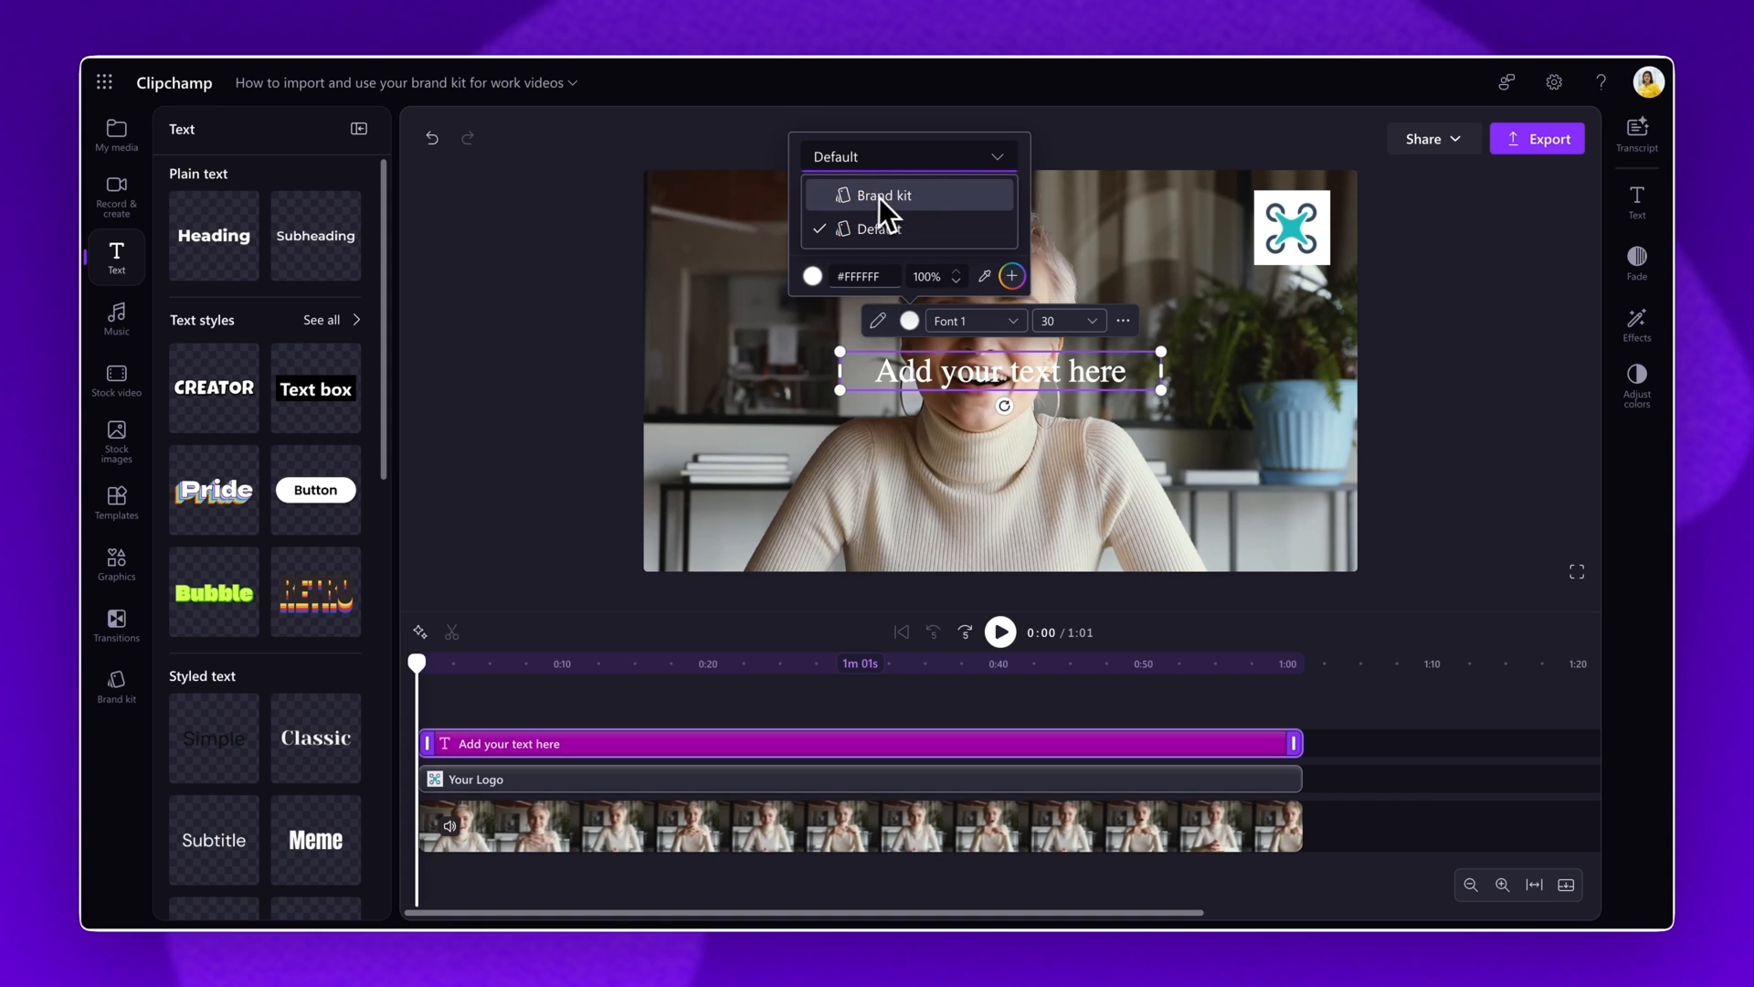
pyautogui.click(883, 195)
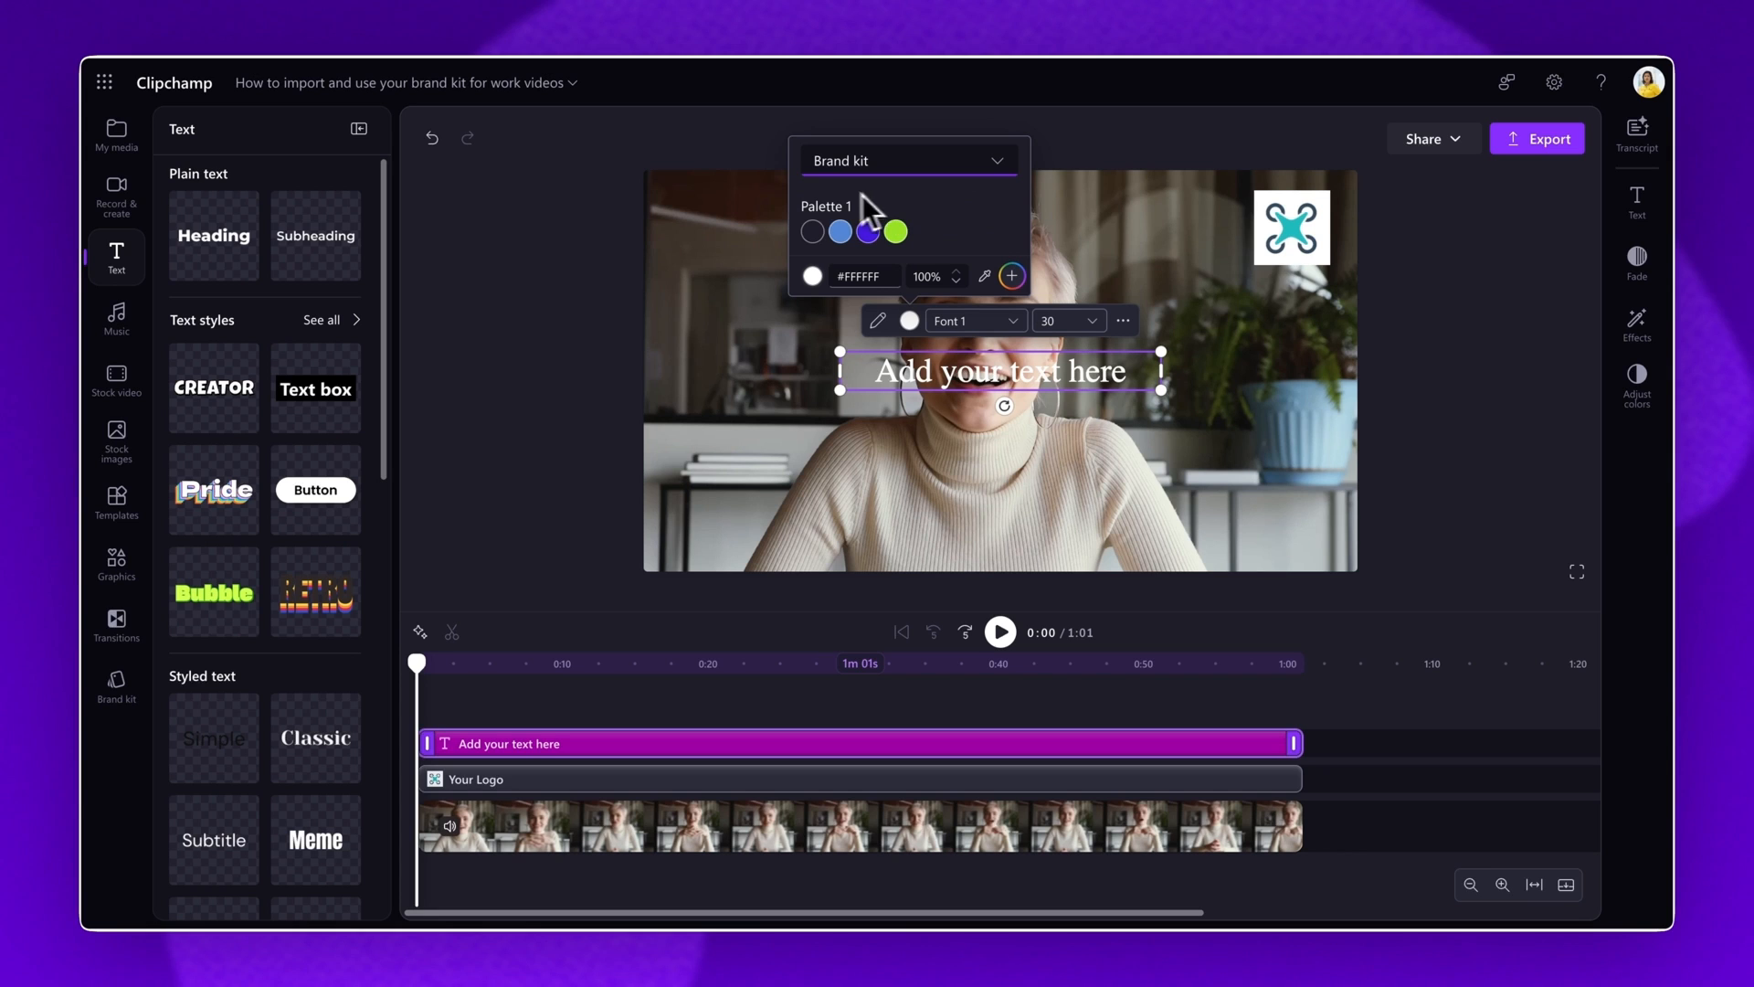
pyautogui.moveTo(901, 229)
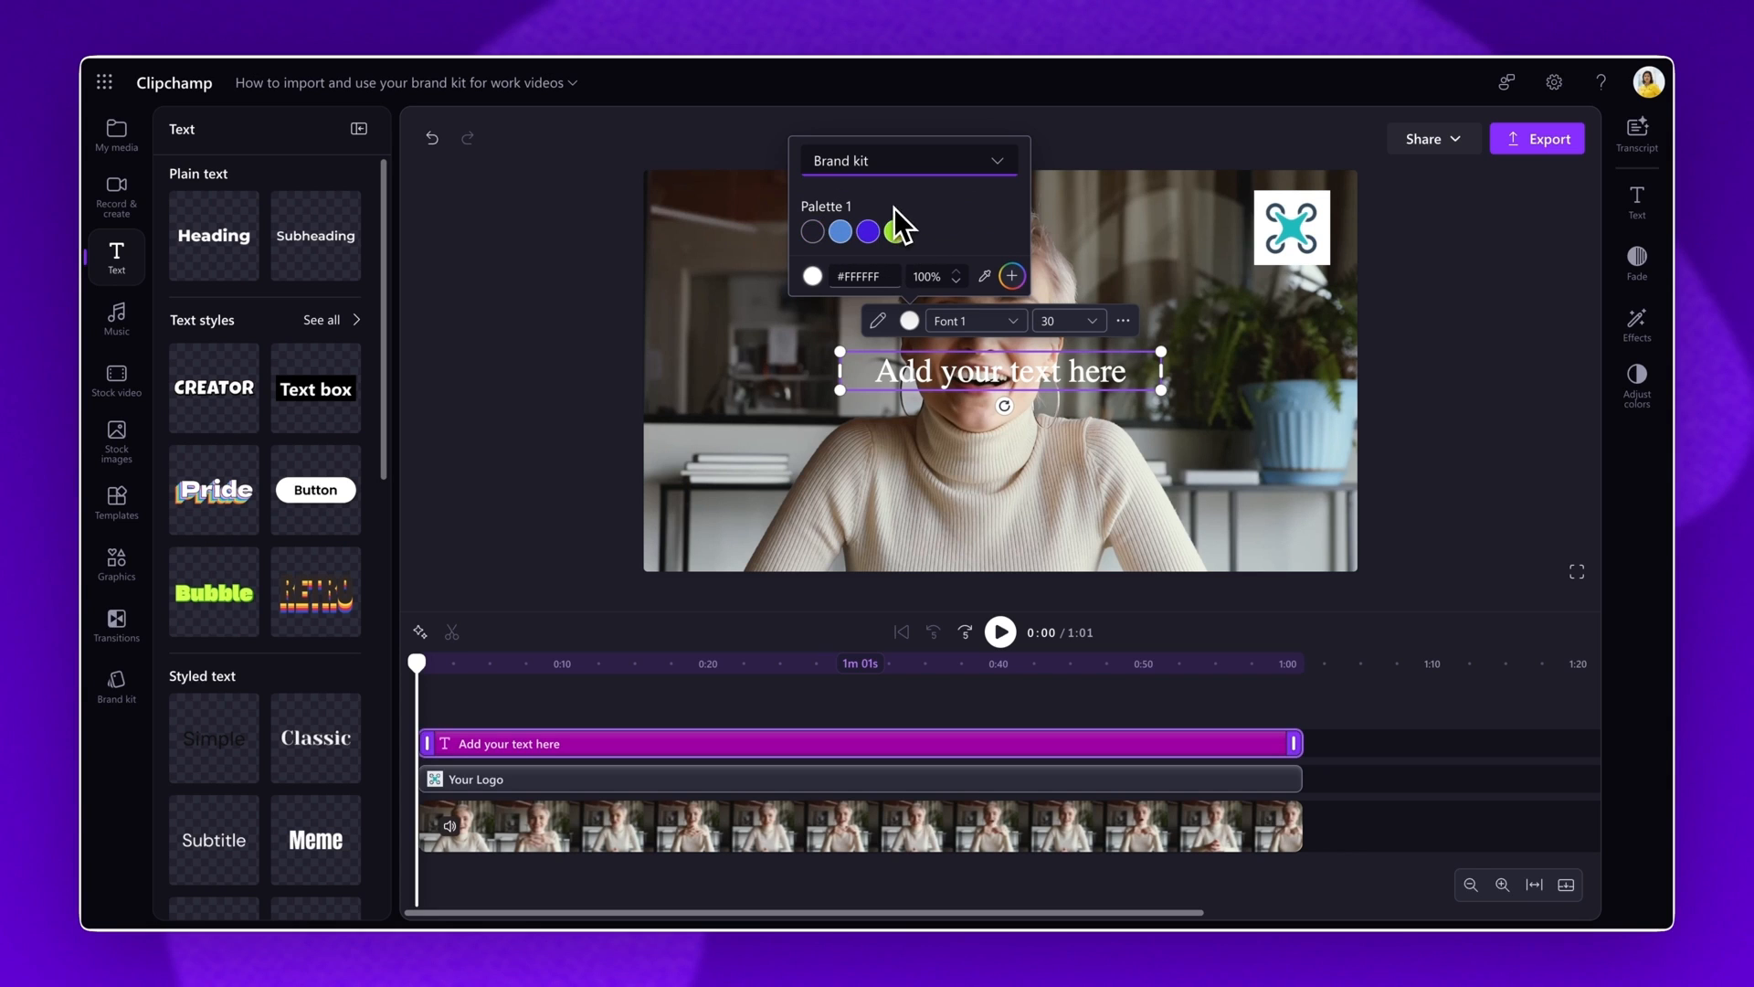
pyautogui.click(896, 232)
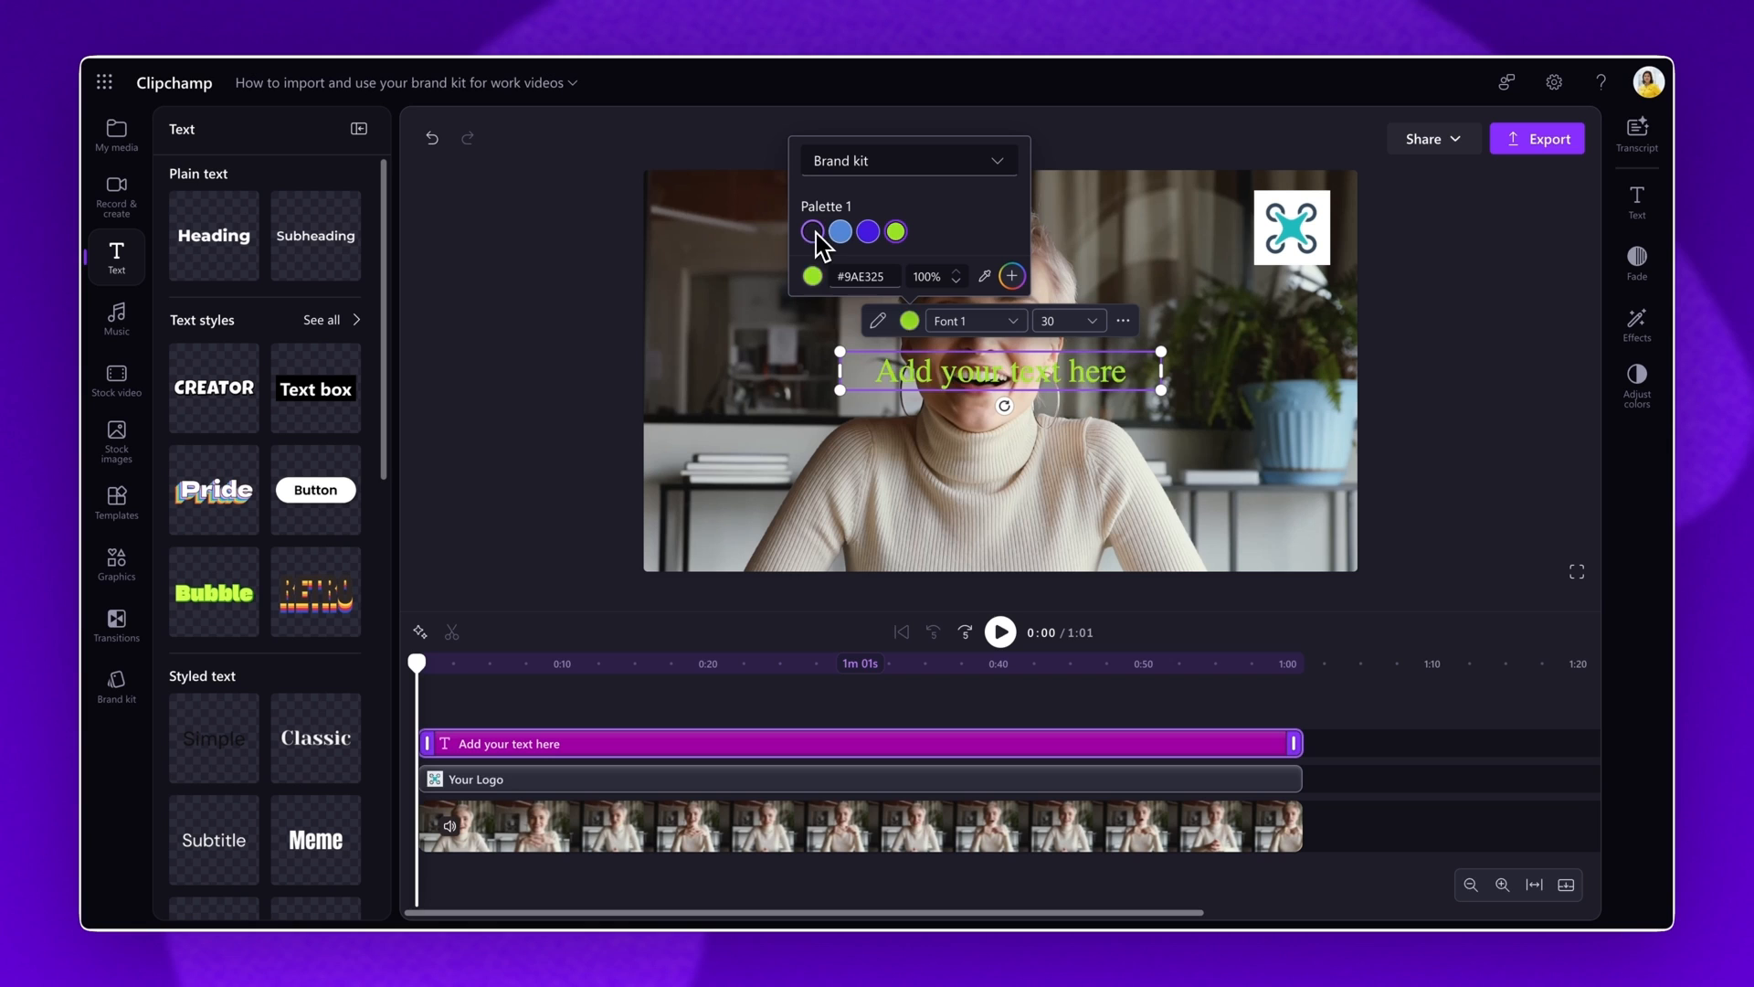
pyautogui.click(813, 231)
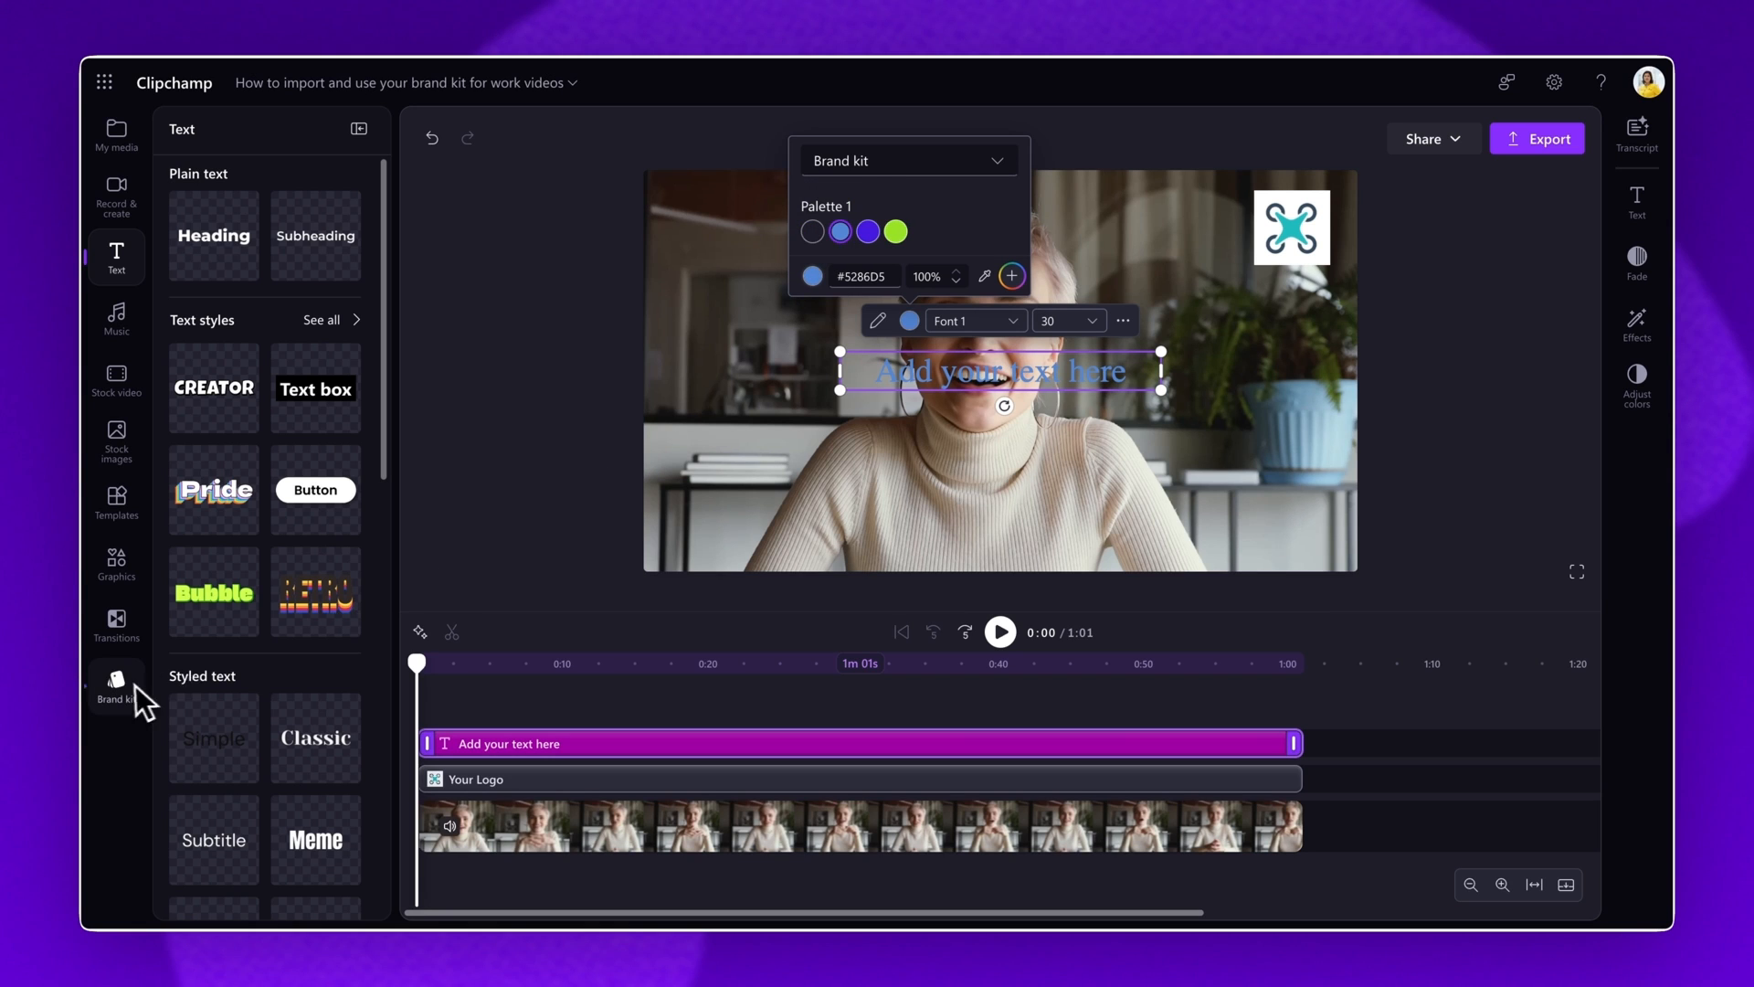
pyautogui.click(115, 683)
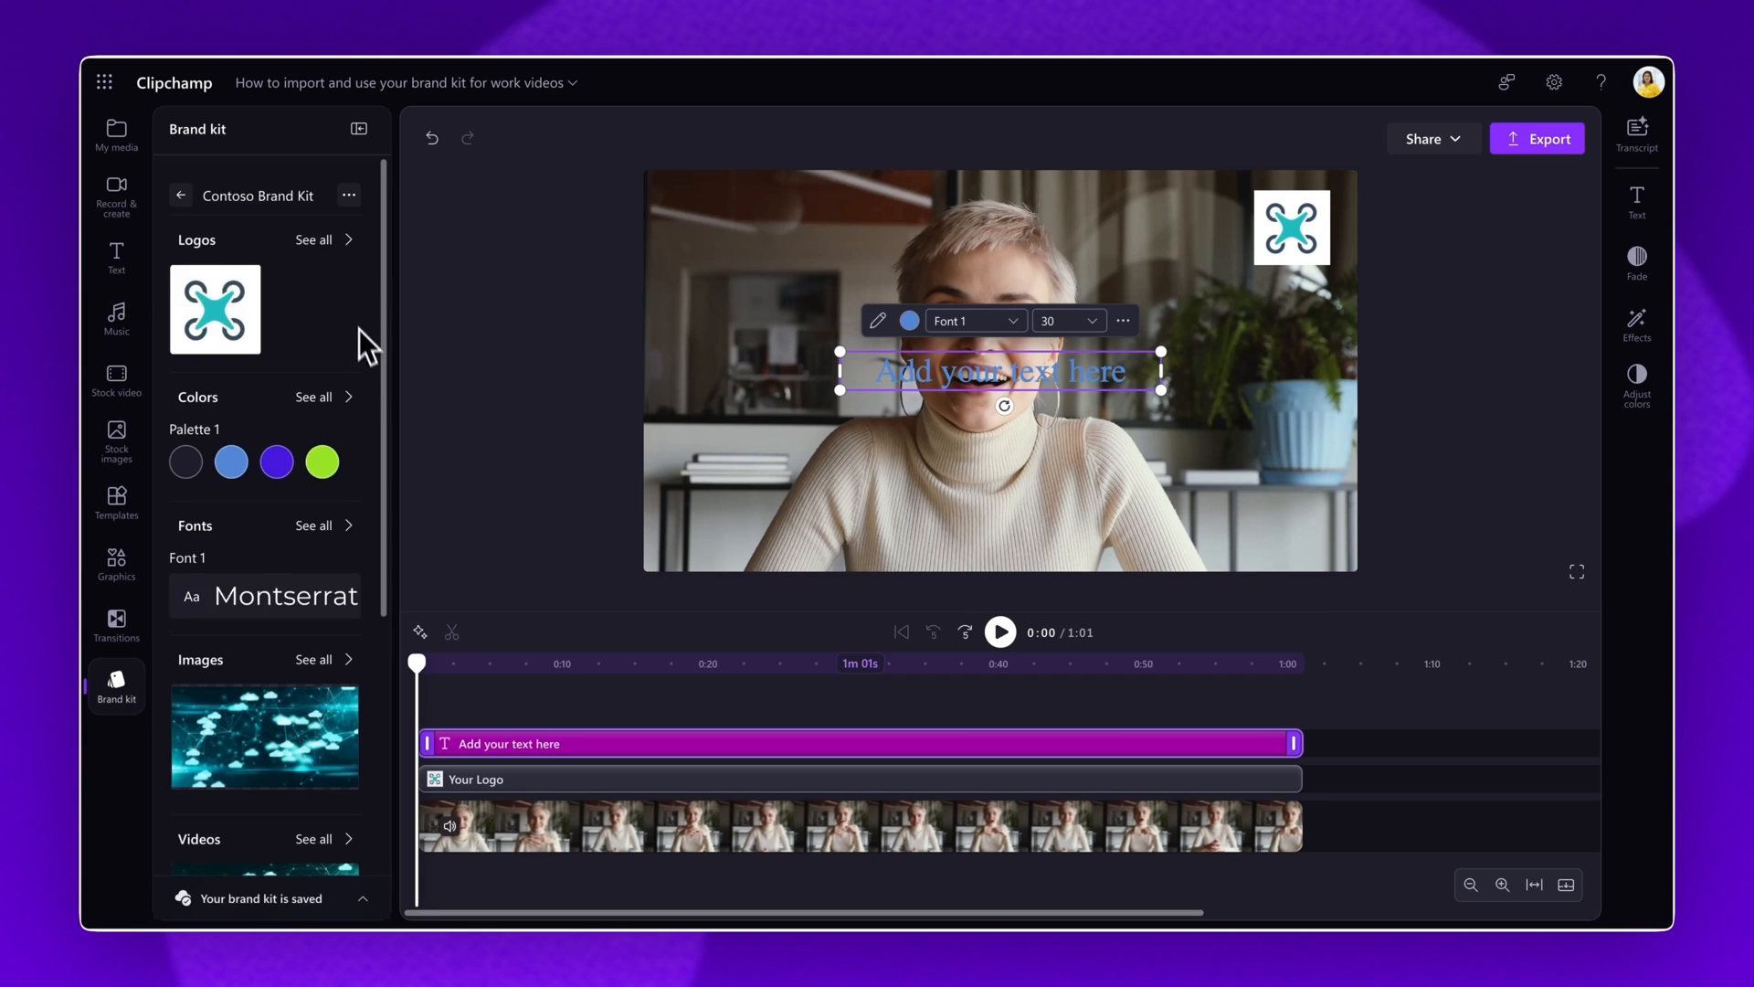
# - Add Contoso brand music from the Brand kit Music section and retitle the heading PRODUCT ANNOUNCEMENT
pyautogui.scroll(-3)
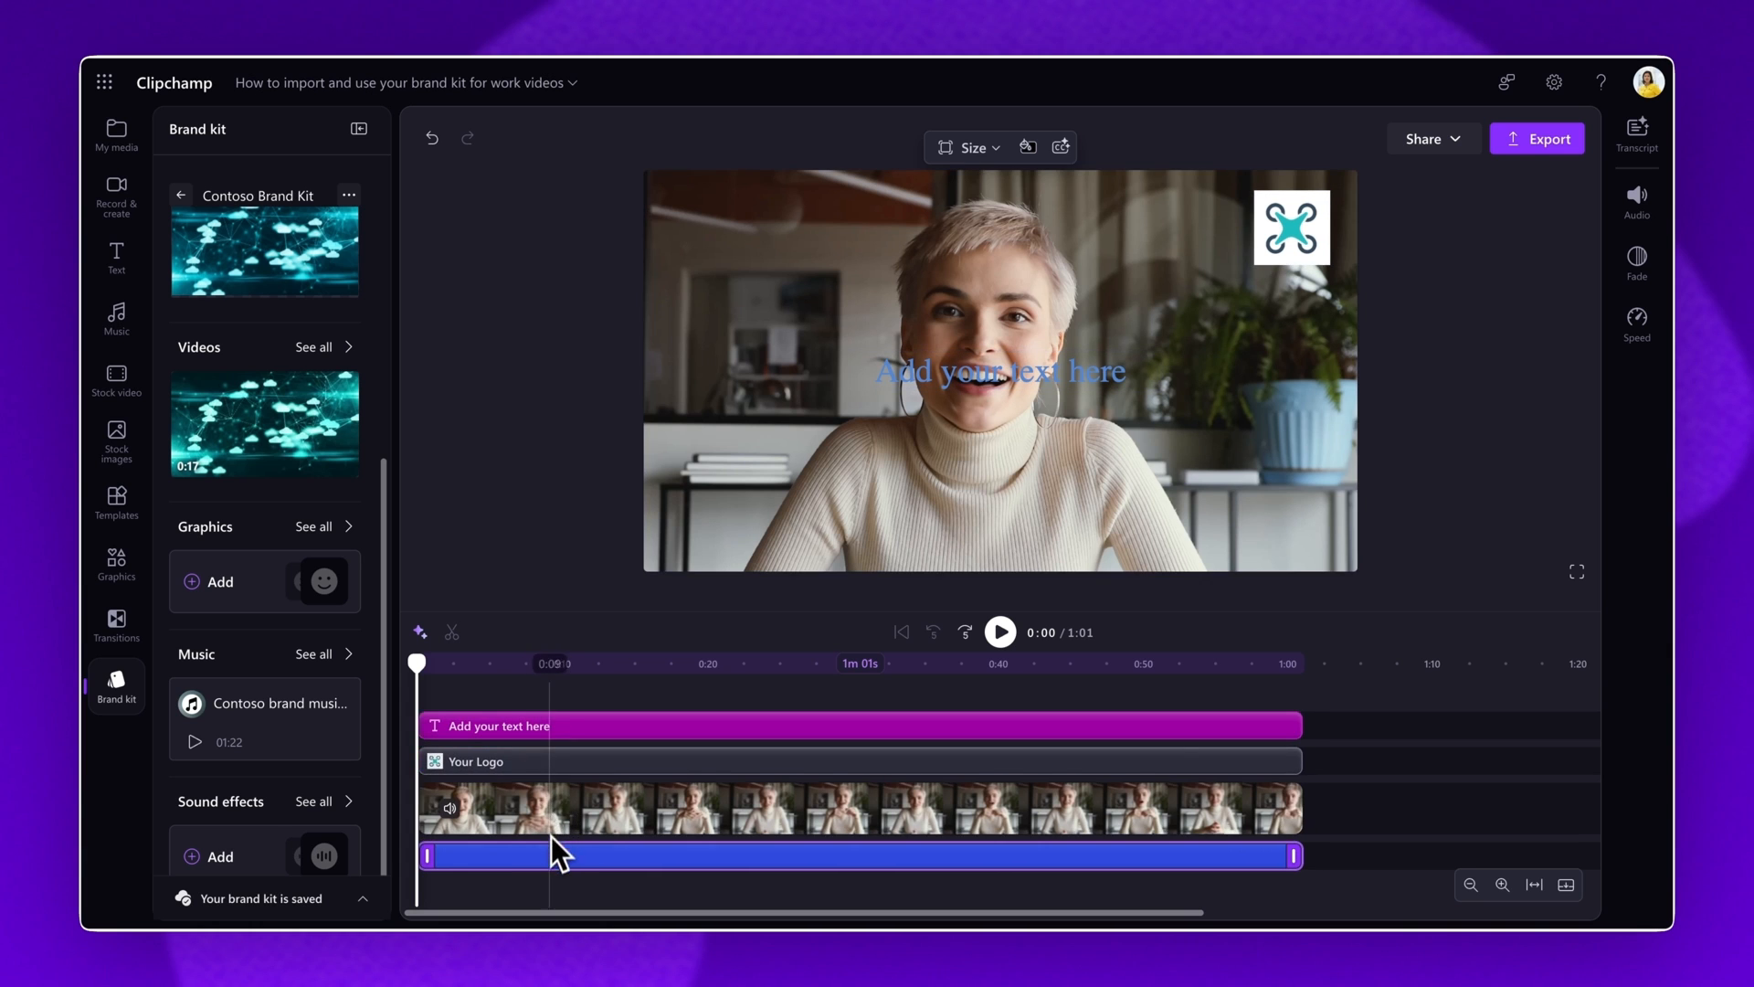
pyautogui.click(115, 134)
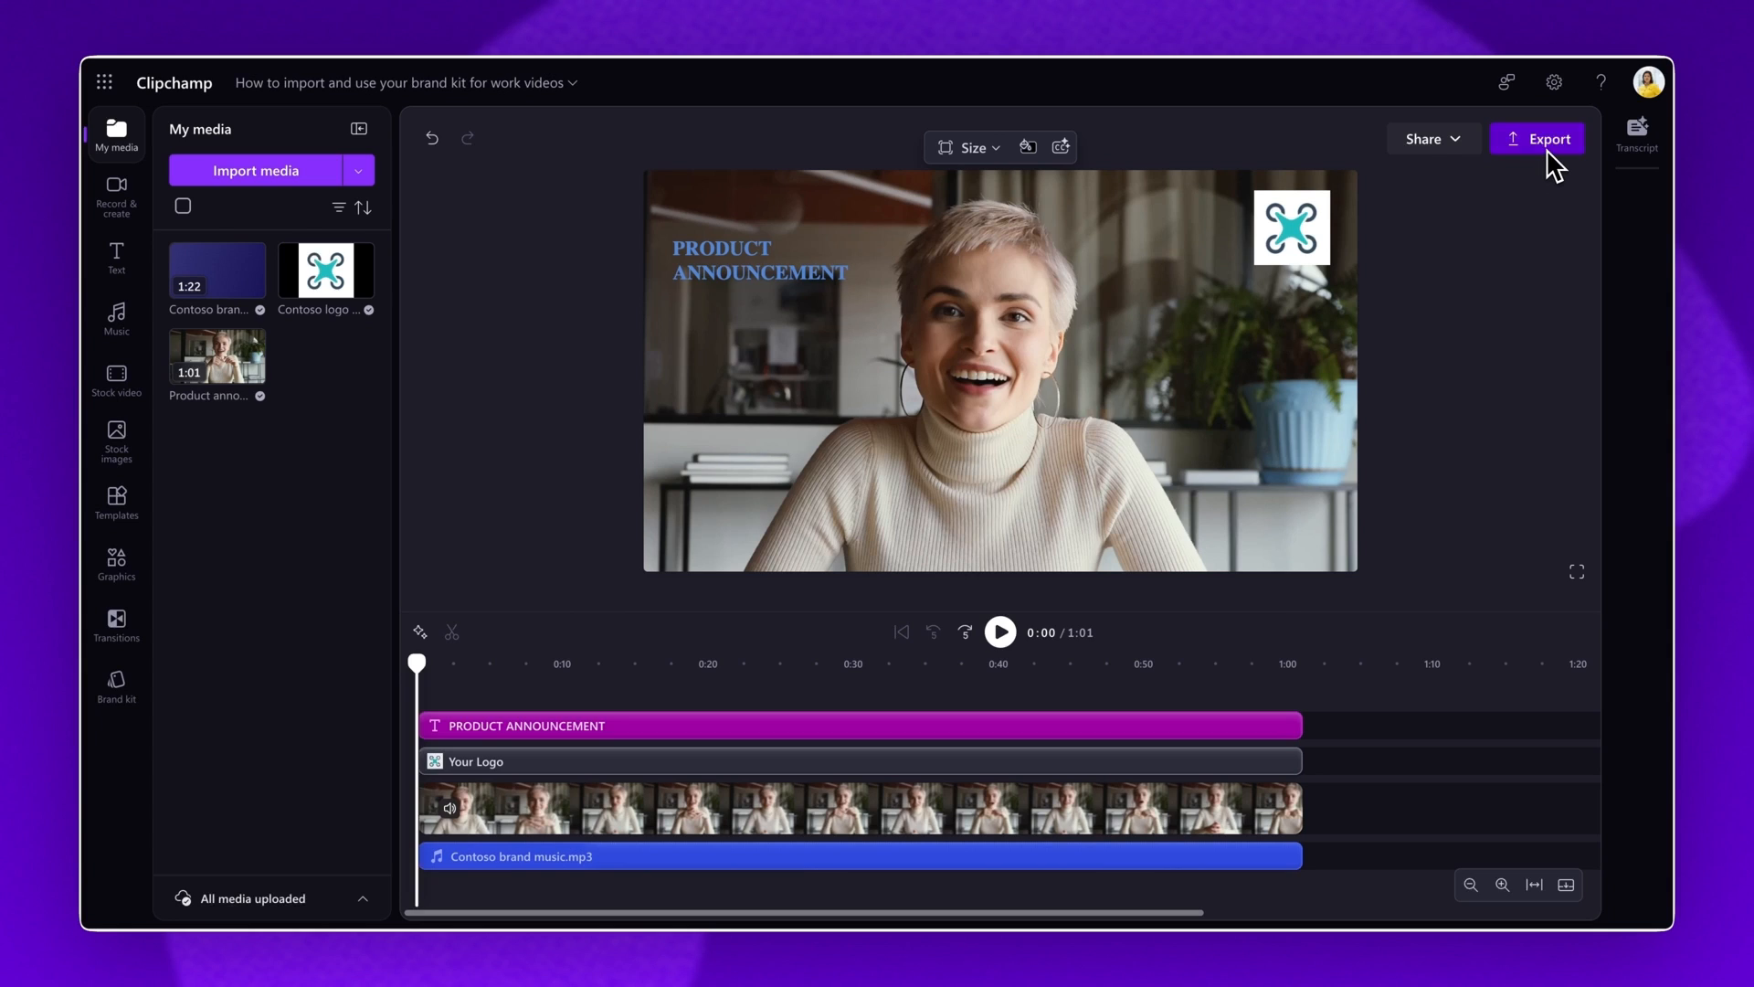
# - Export the video at 1080p, storing it in the cloud on OneDrive
pyautogui.click(1549, 139)
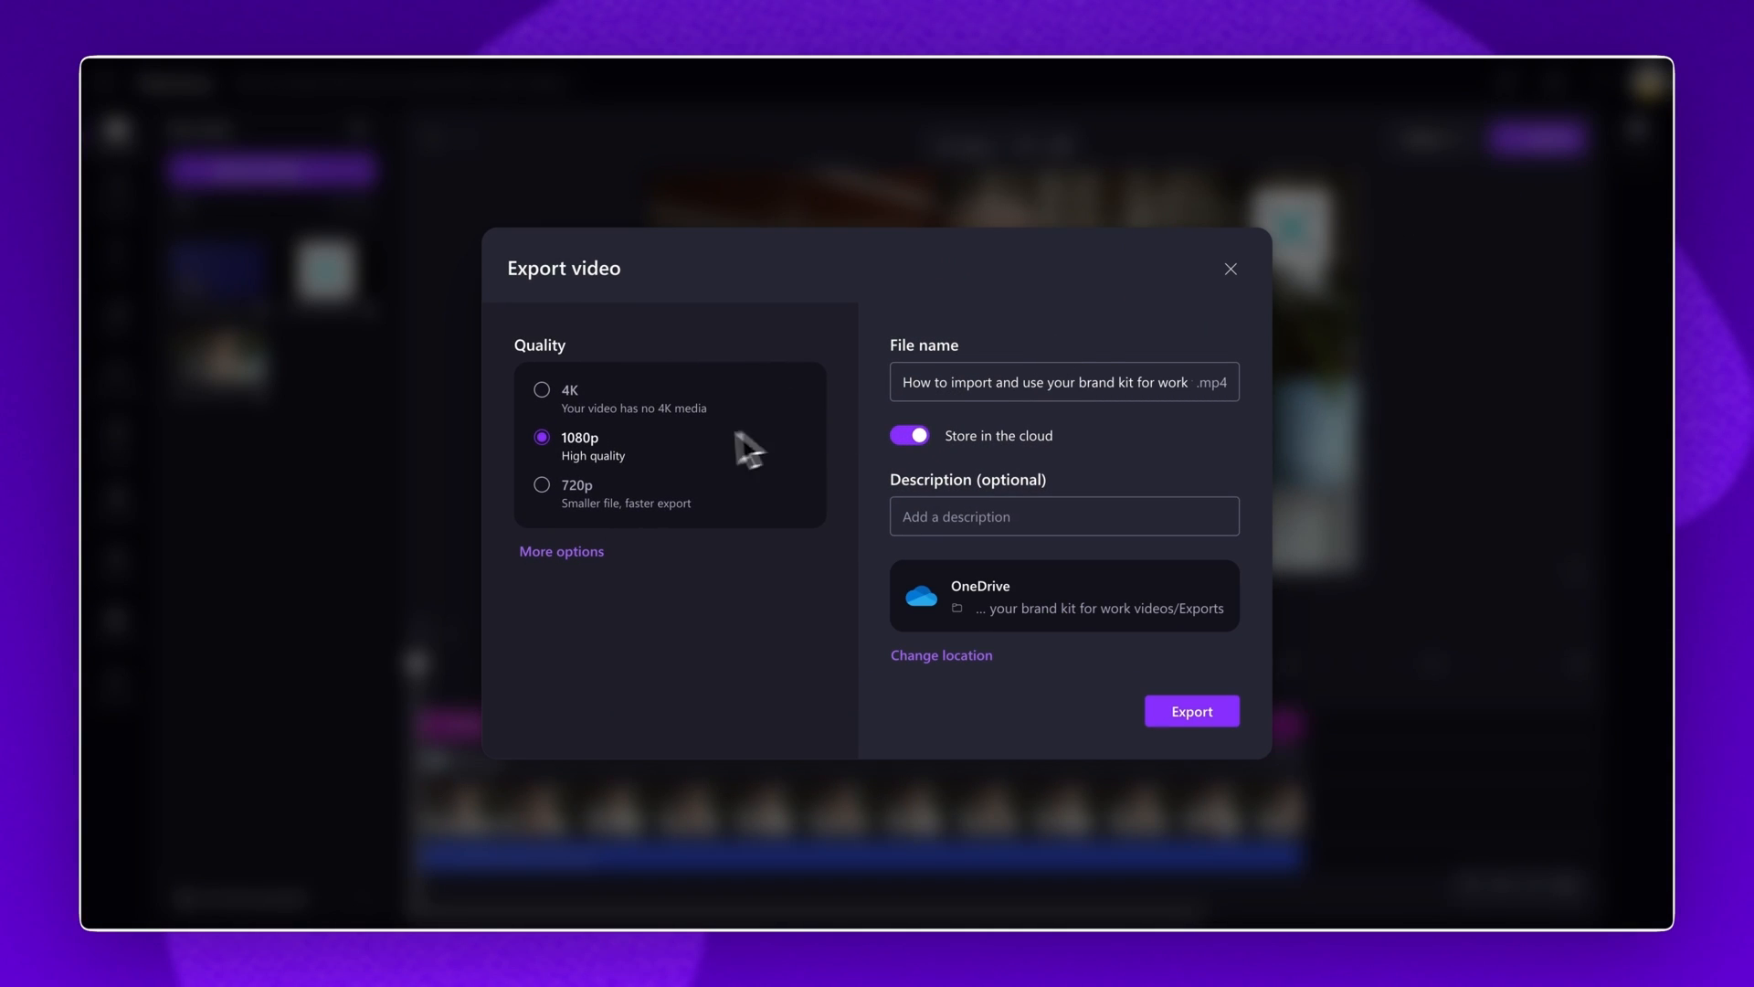
pyautogui.moveTo(1009, 398)
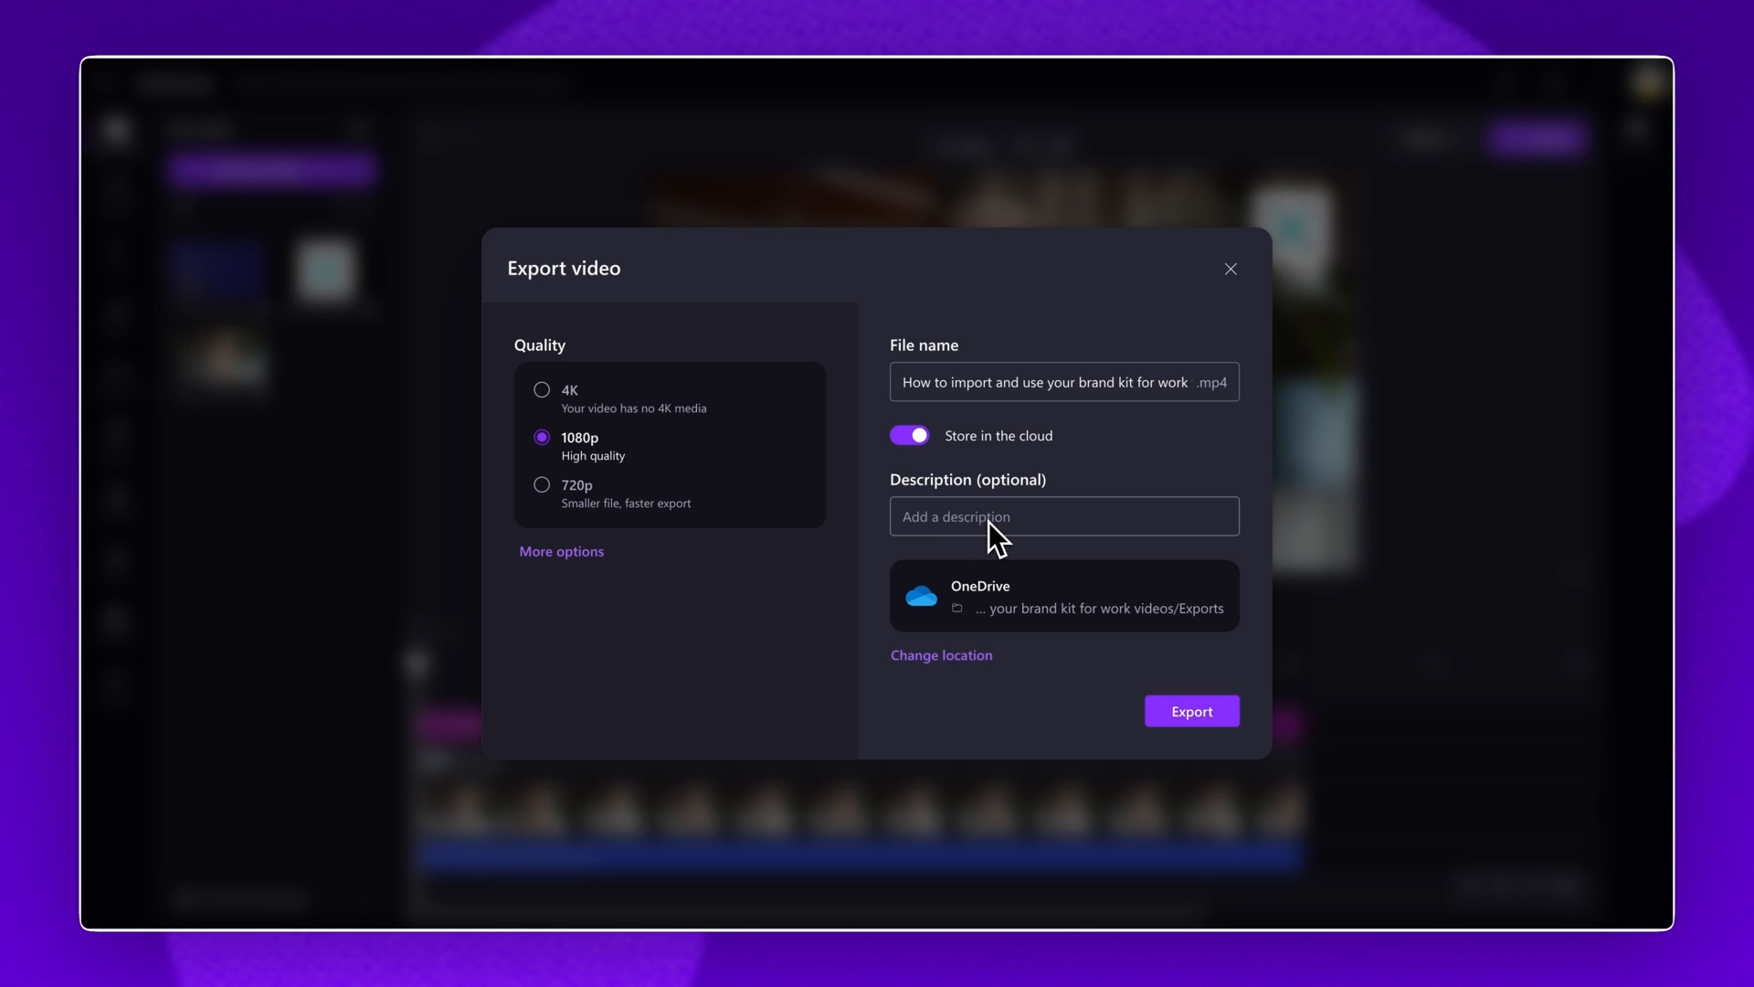
pyautogui.moveTo(996, 603)
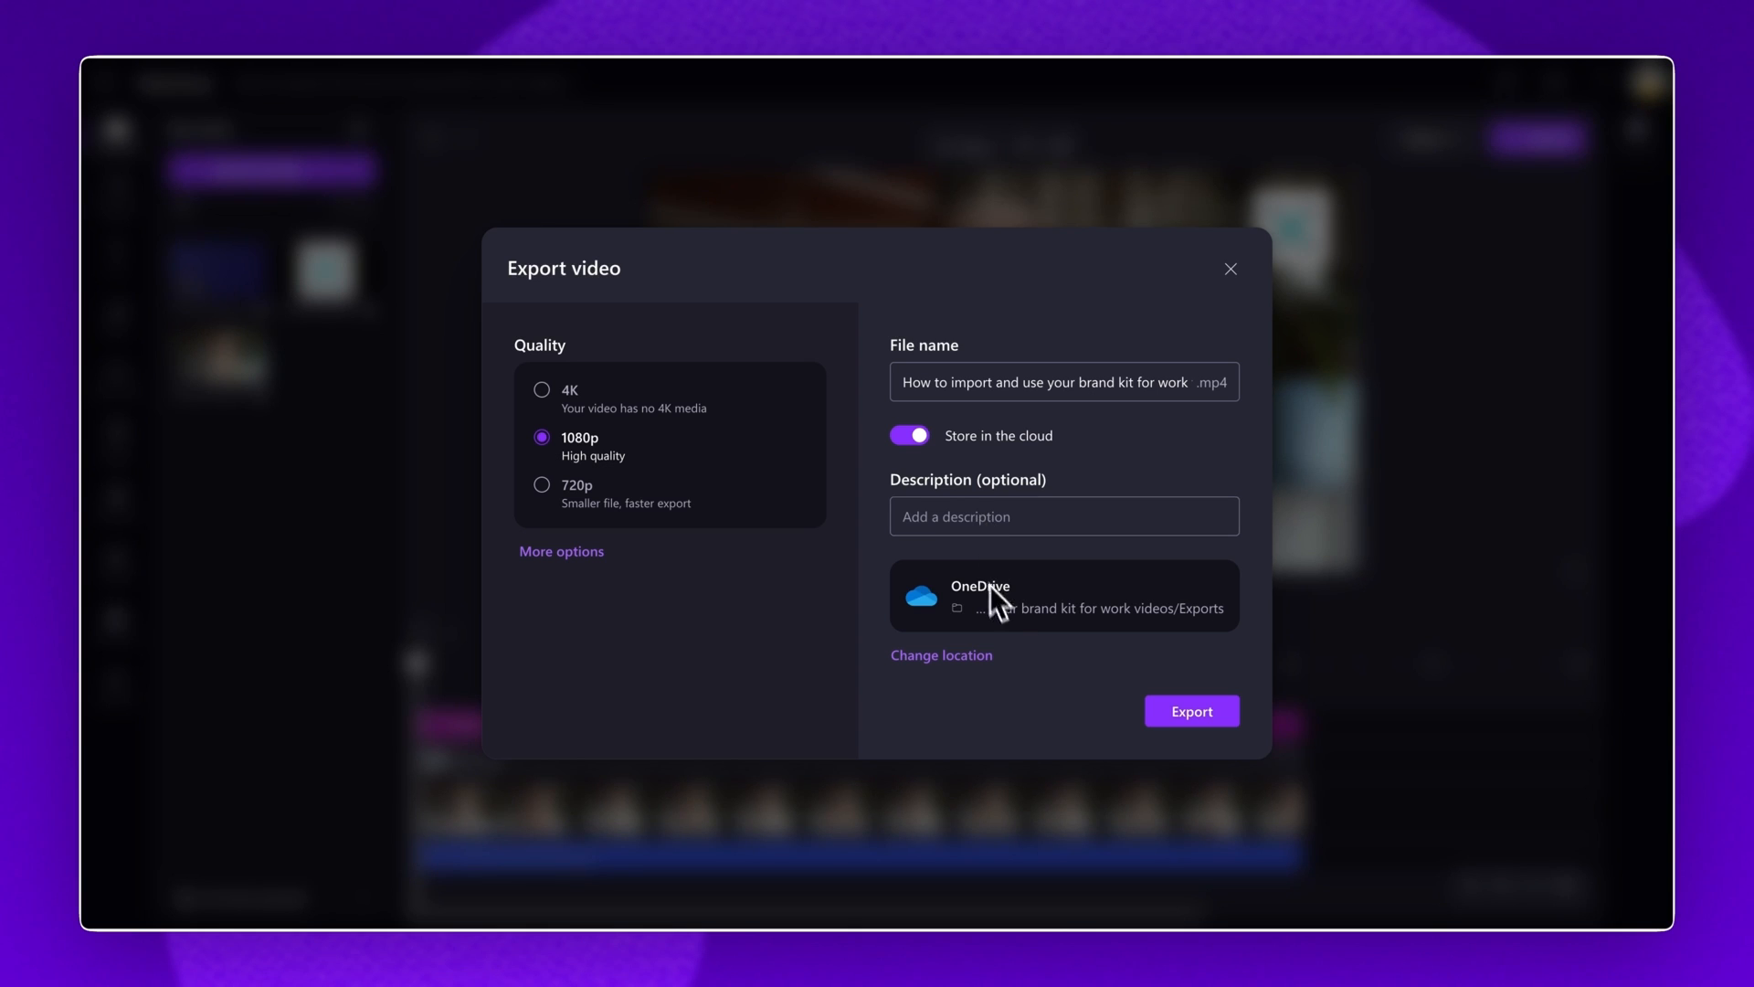
pyautogui.moveTo(1077, 608)
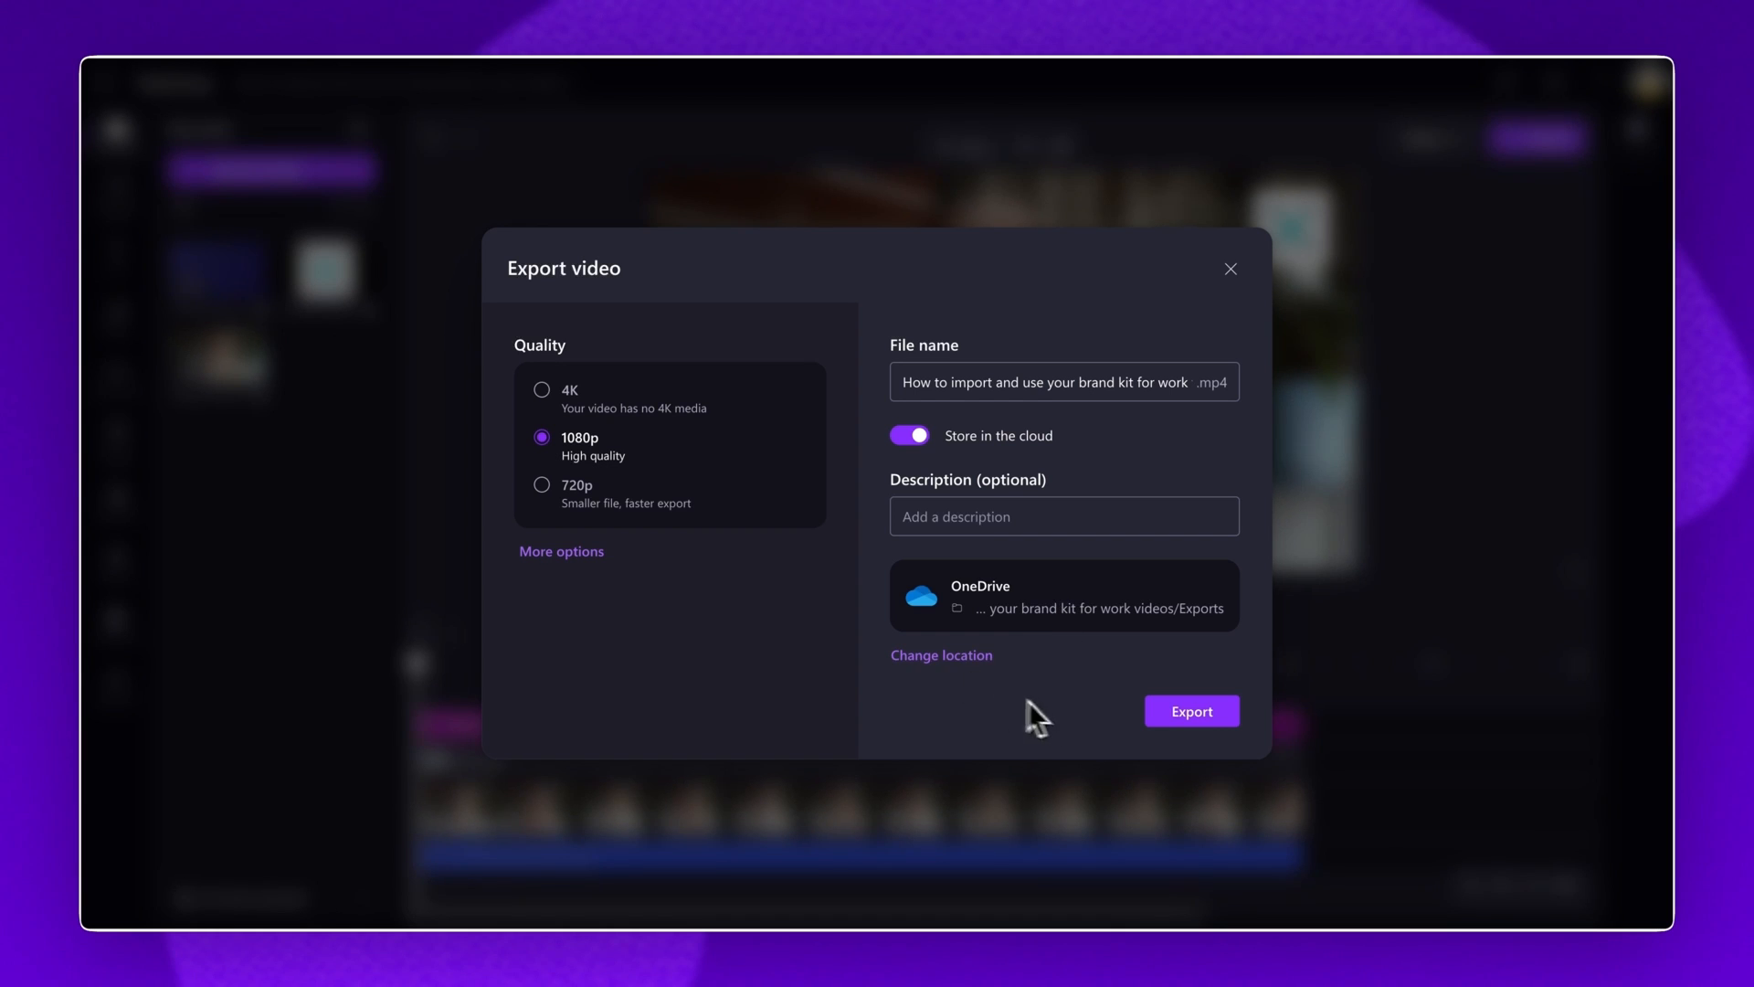
pyautogui.click(1191, 711)
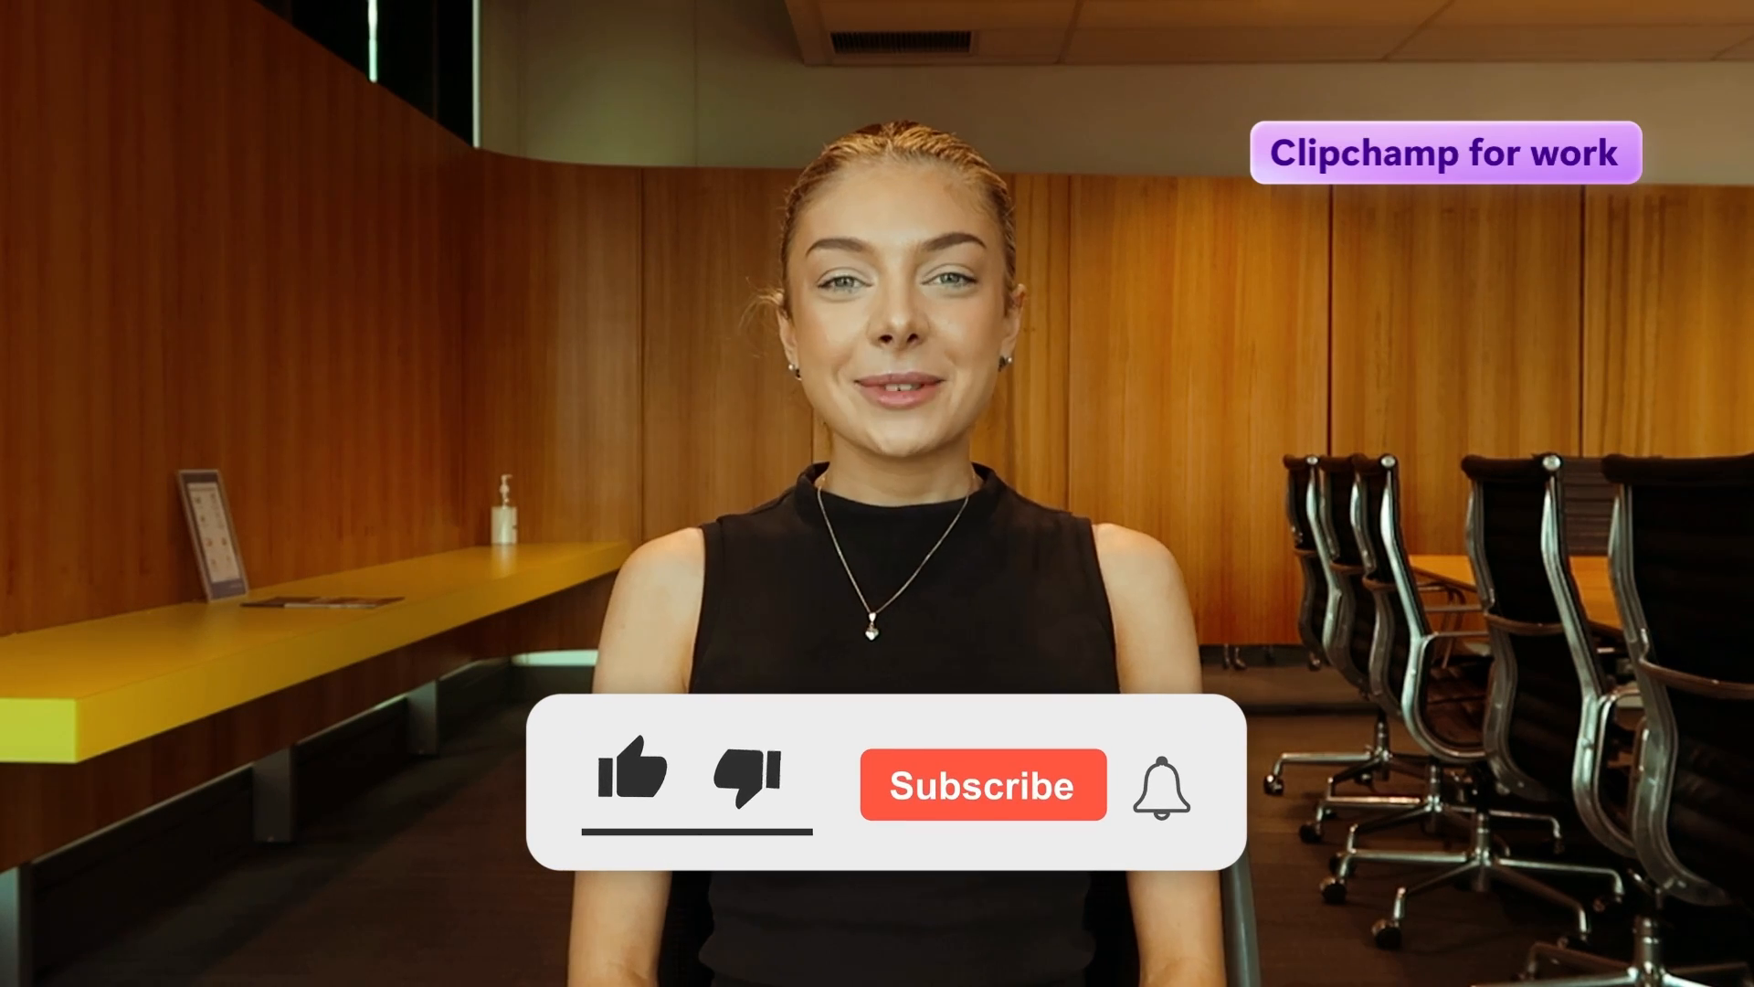
pyautogui.click(981, 784)
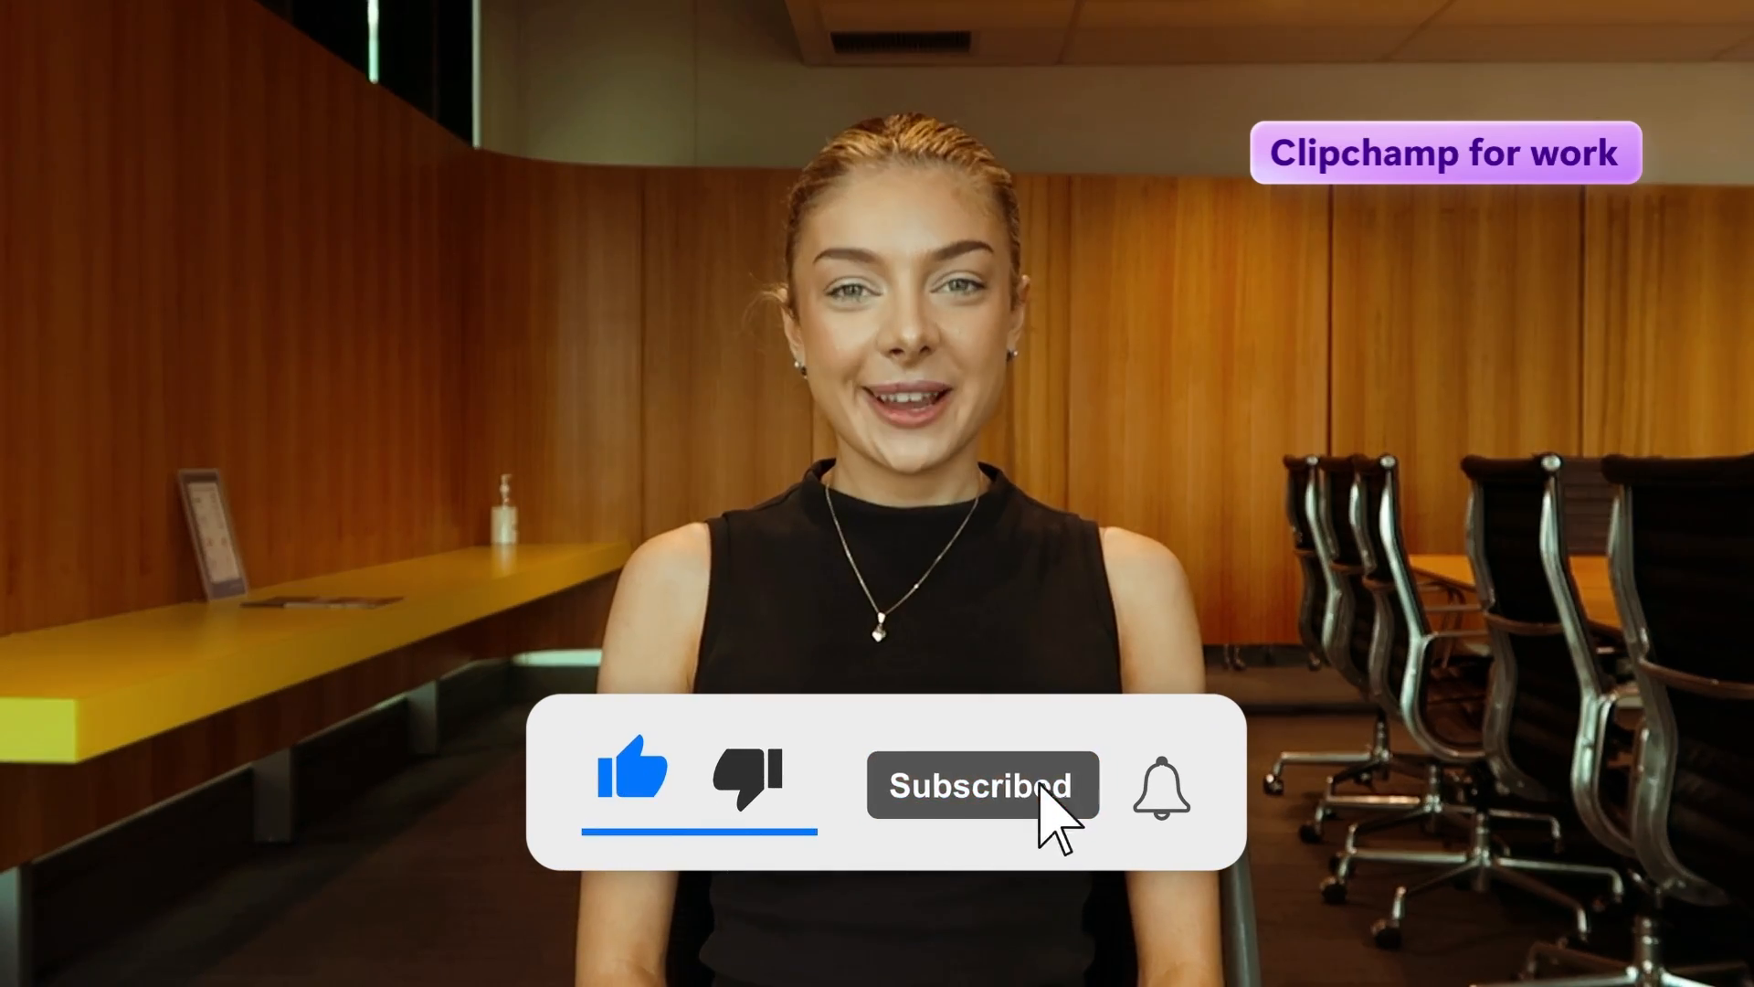